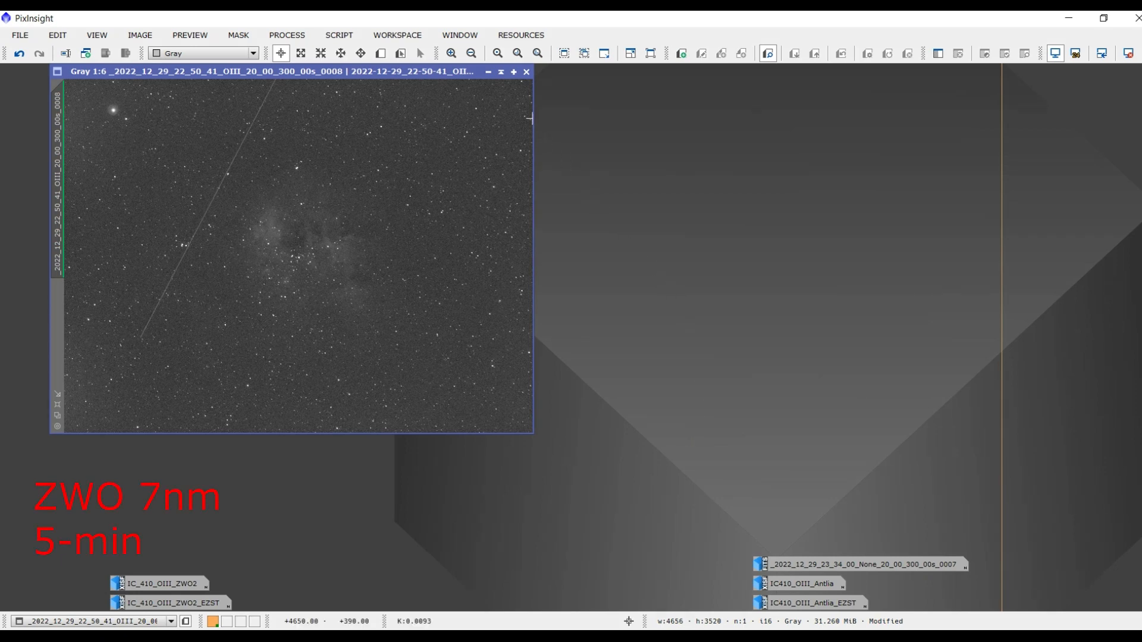
{"action": "mouse_move", "coordinate": [571, 108]}
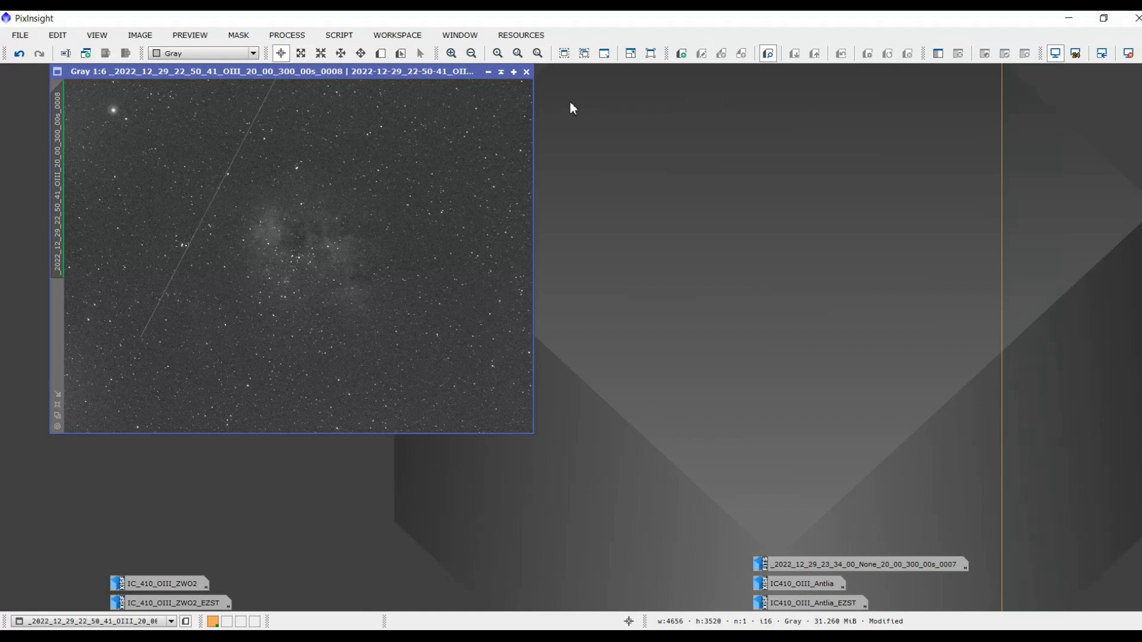
{"action": "mouse_move", "coordinate": [560, 123]}
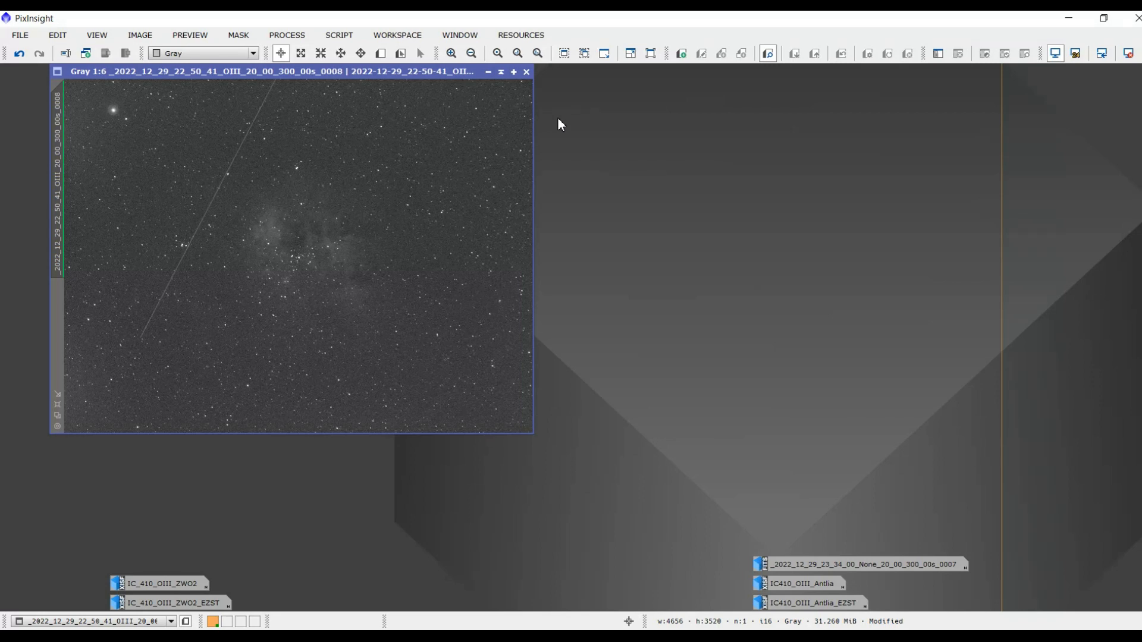
{"action": "mouse_move", "coordinate": [370, 106]}
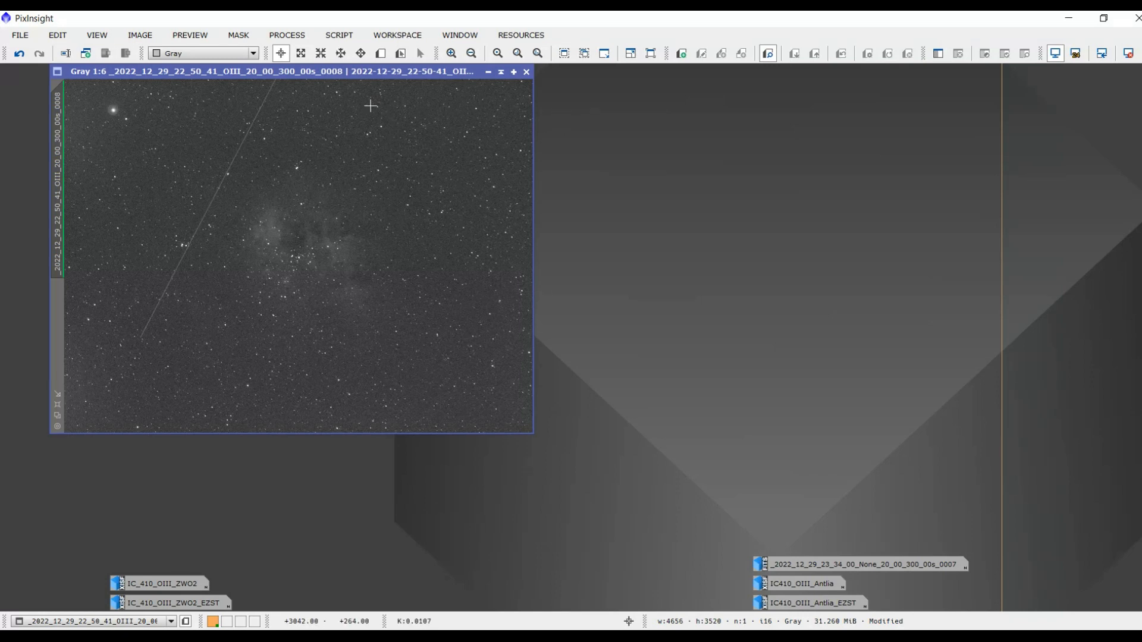
{"action": "mouse_move", "coordinate": [260, 121]}
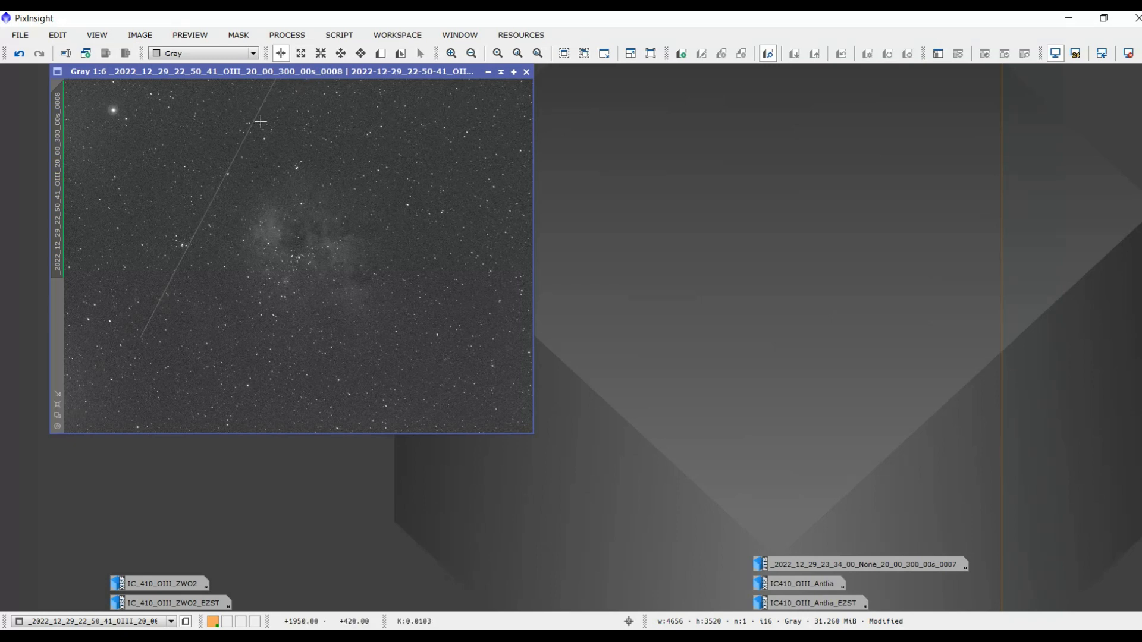
{"action": "mouse_move", "coordinate": [337, 251]}
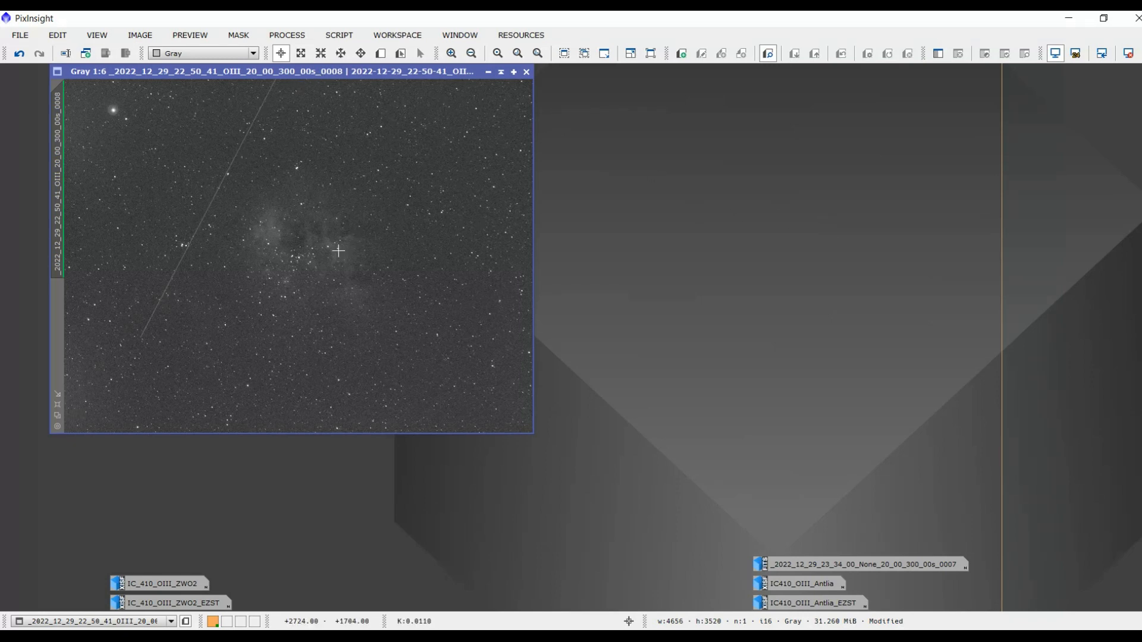
{"action": "mouse_move", "coordinate": [184, 169]}
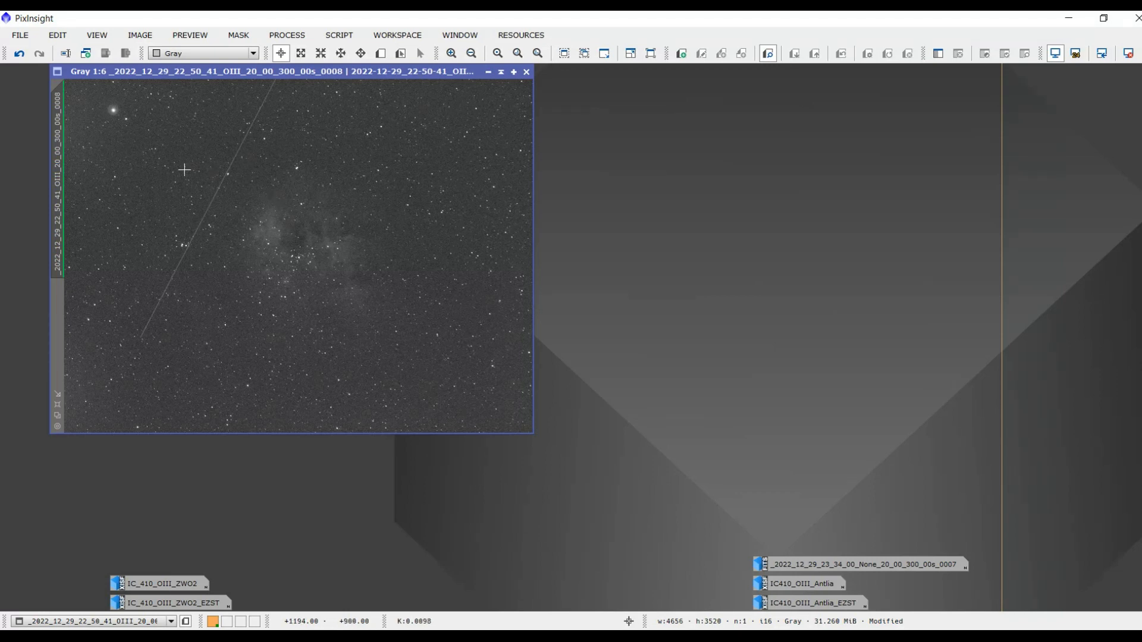
{"action": "mouse_move", "coordinate": [132, 119]}
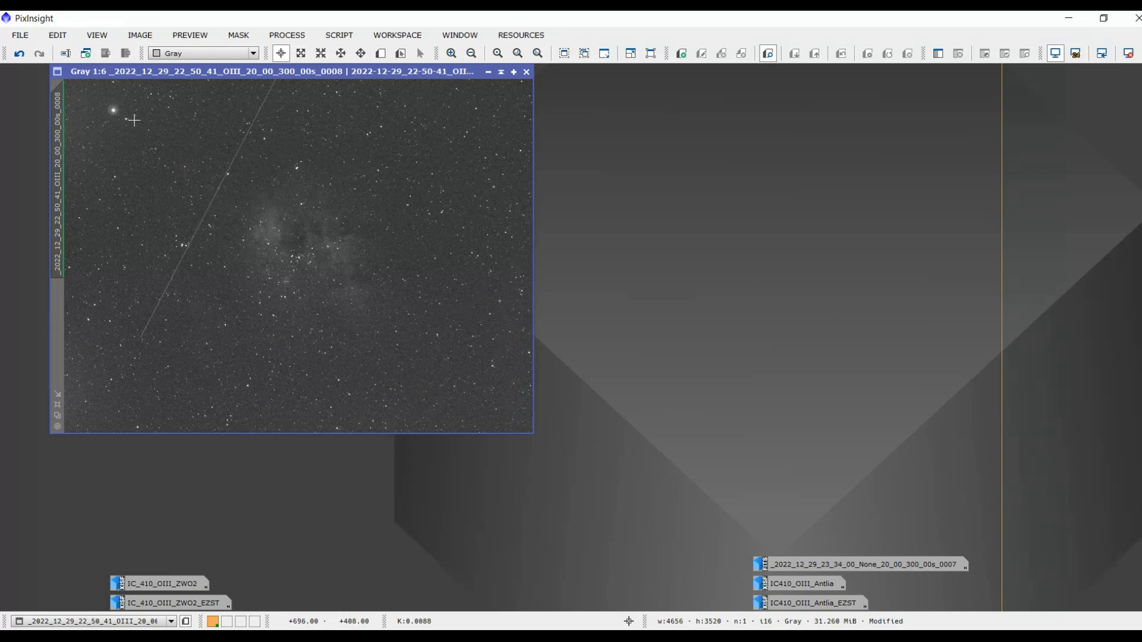
{"action": "mouse_move", "coordinate": [131, 104]}
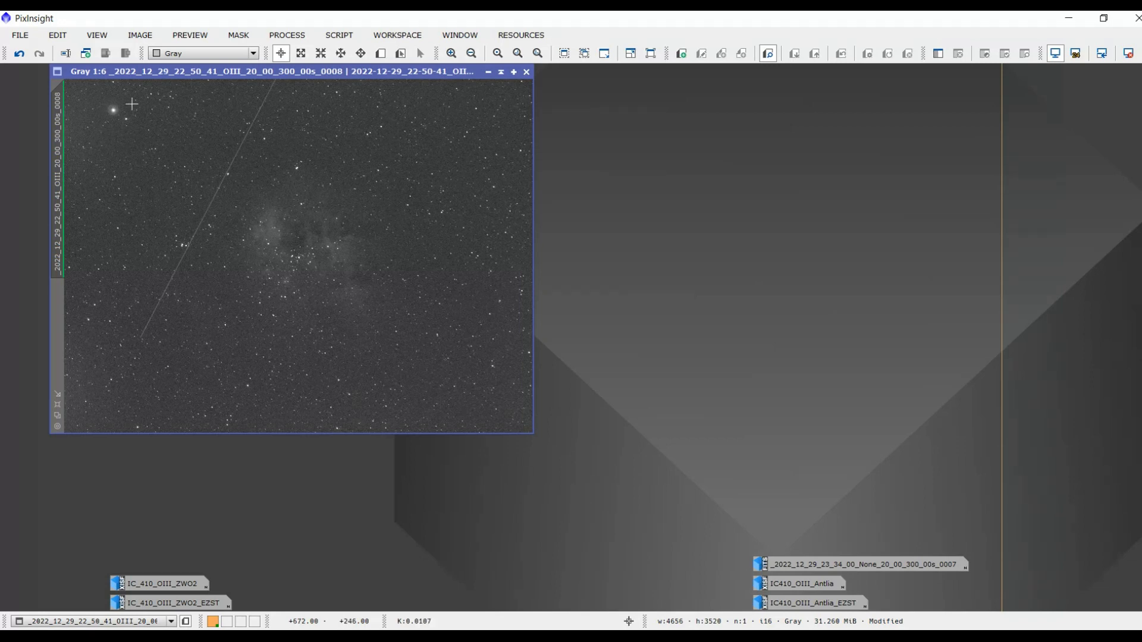
{"action": "mouse_move", "coordinate": [118, 129]}
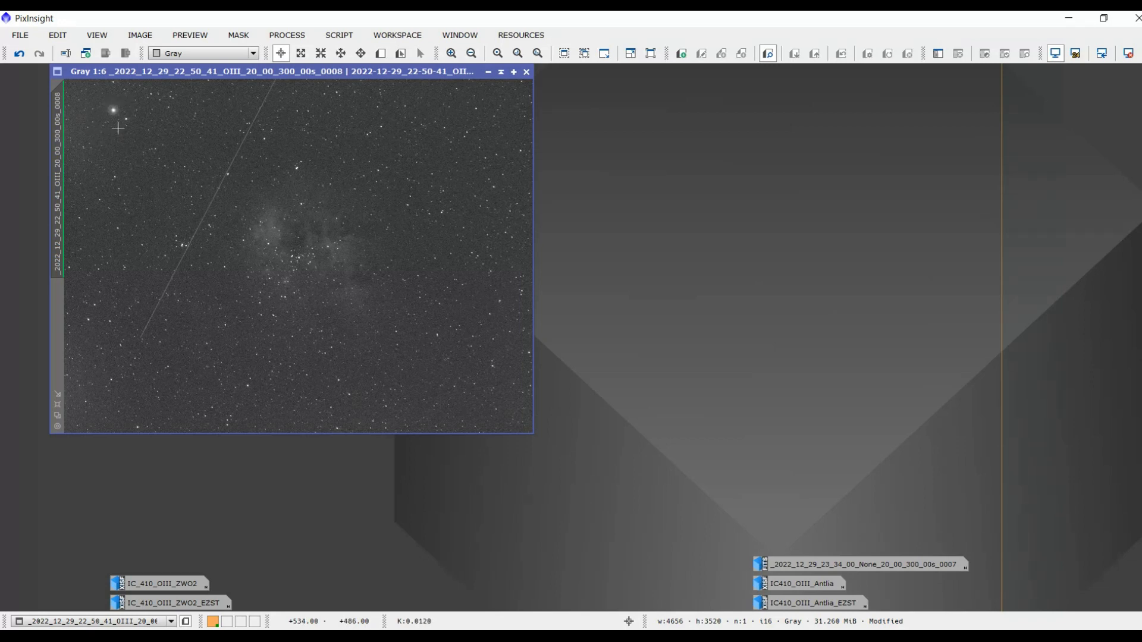
Restore the iconized _0007 Antlia 3nm OIII frame beside the ZWO image.
{"action": "left_click", "coordinate": [496, 52]}
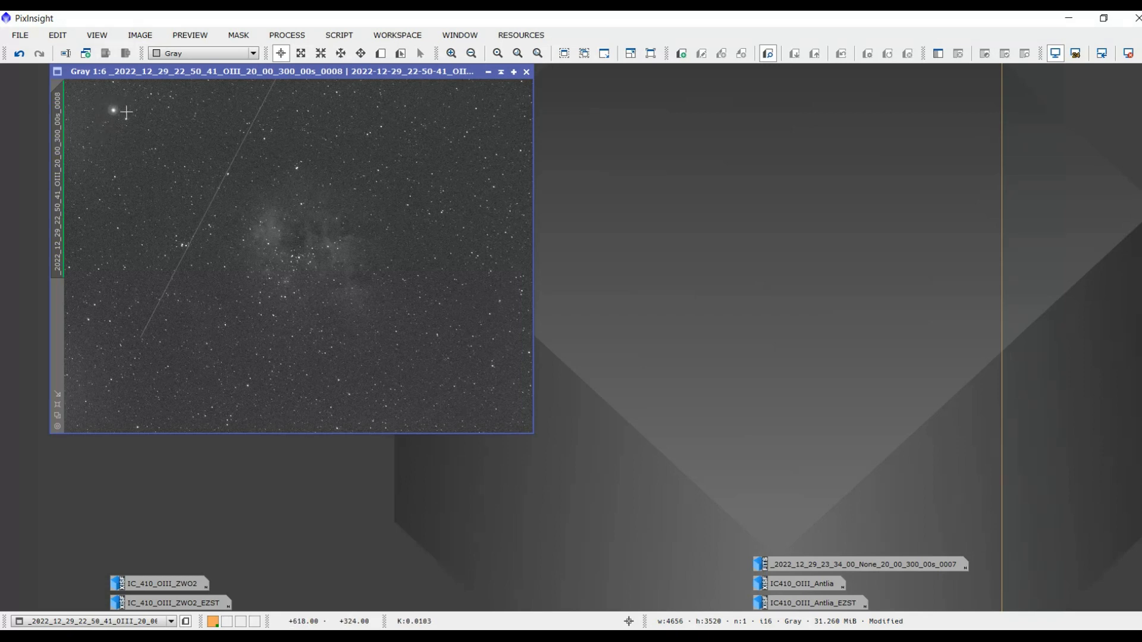
{"action": "mouse_move", "coordinate": [144, 93]}
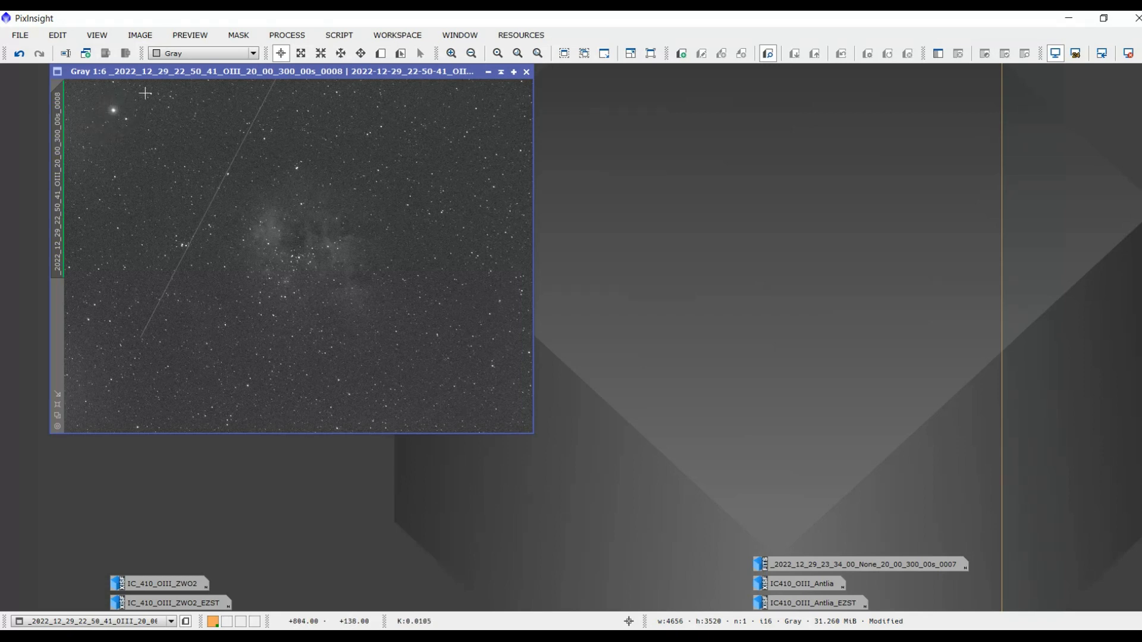
{"action": "mouse_move", "coordinate": [283, 189]}
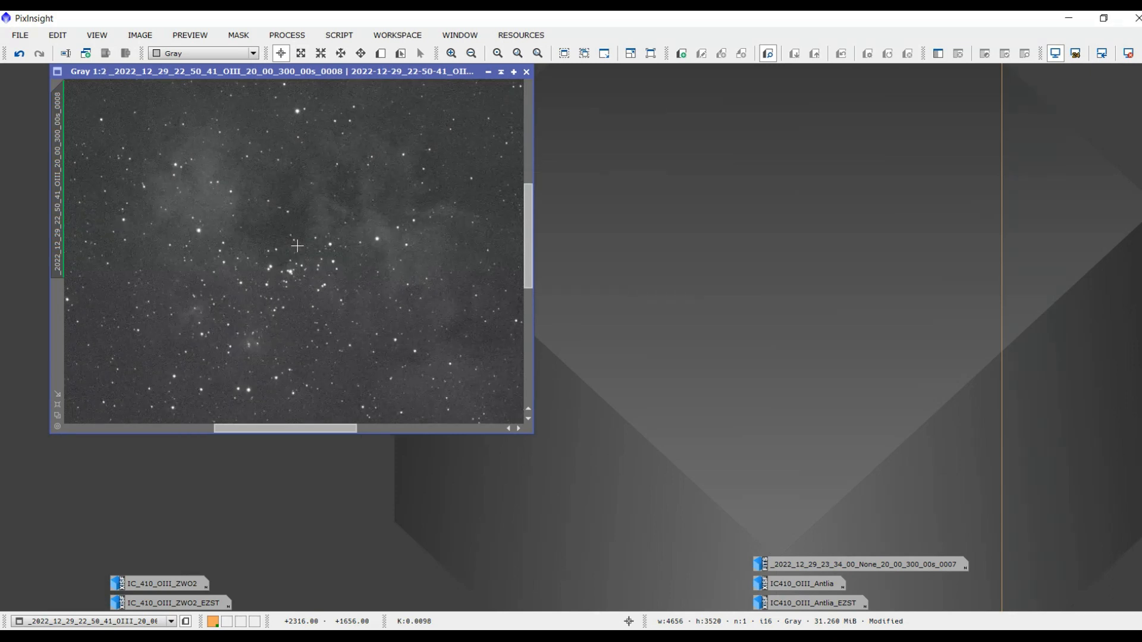
{"action": "mouse_move", "coordinate": [325, 212]}
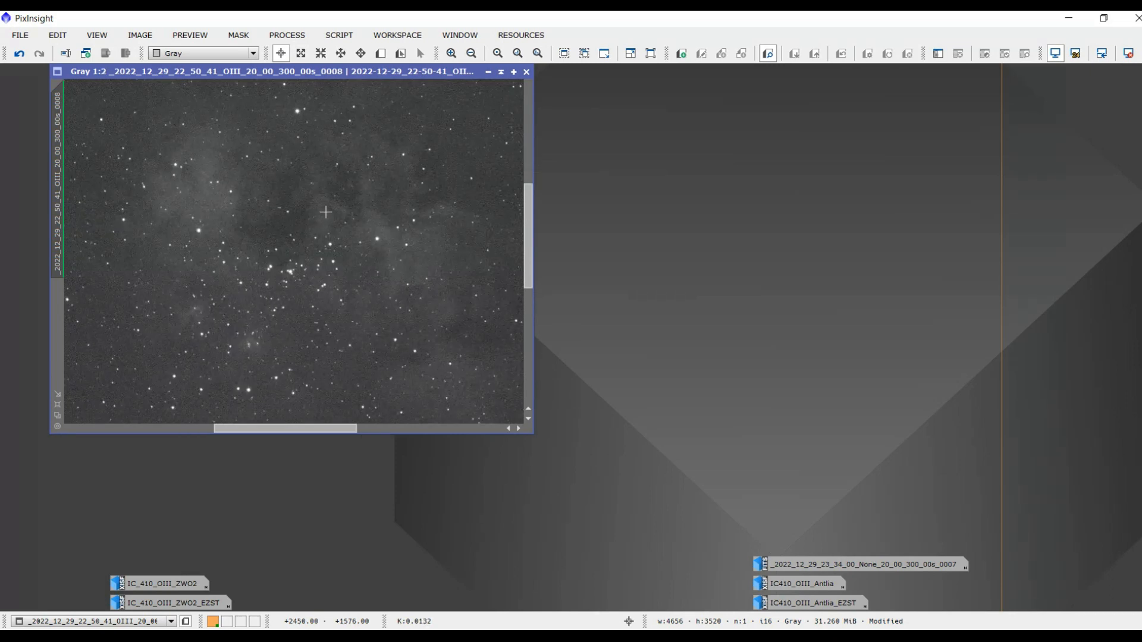
{"action": "mouse_move", "coordinate": [335, 222]}
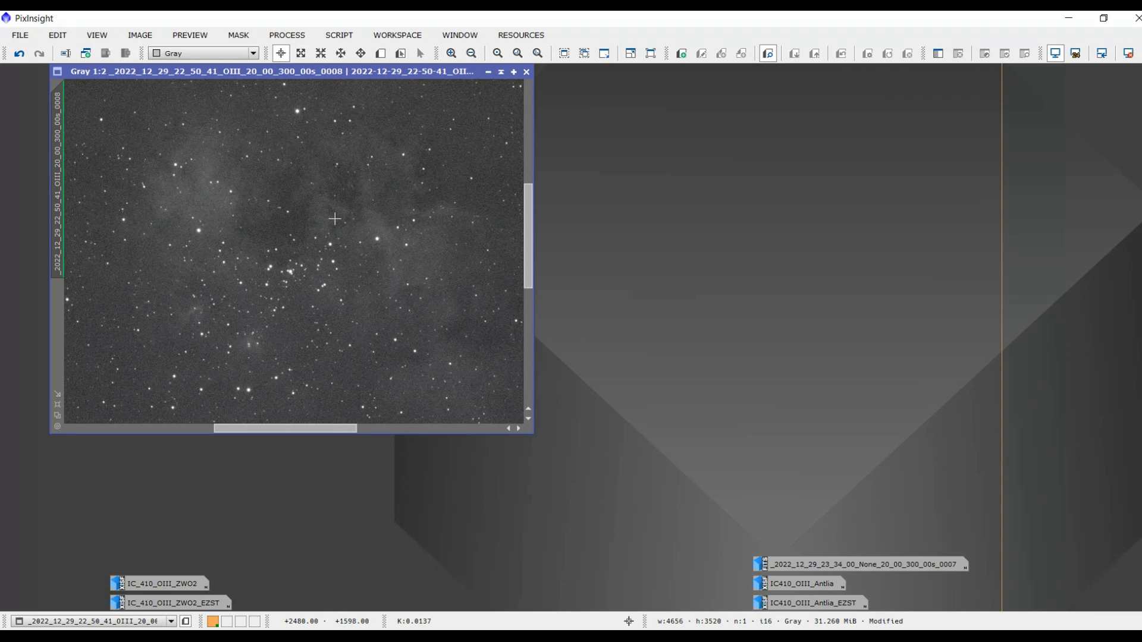
{"action": "mouse_move", "coordinate": [366, 220]}
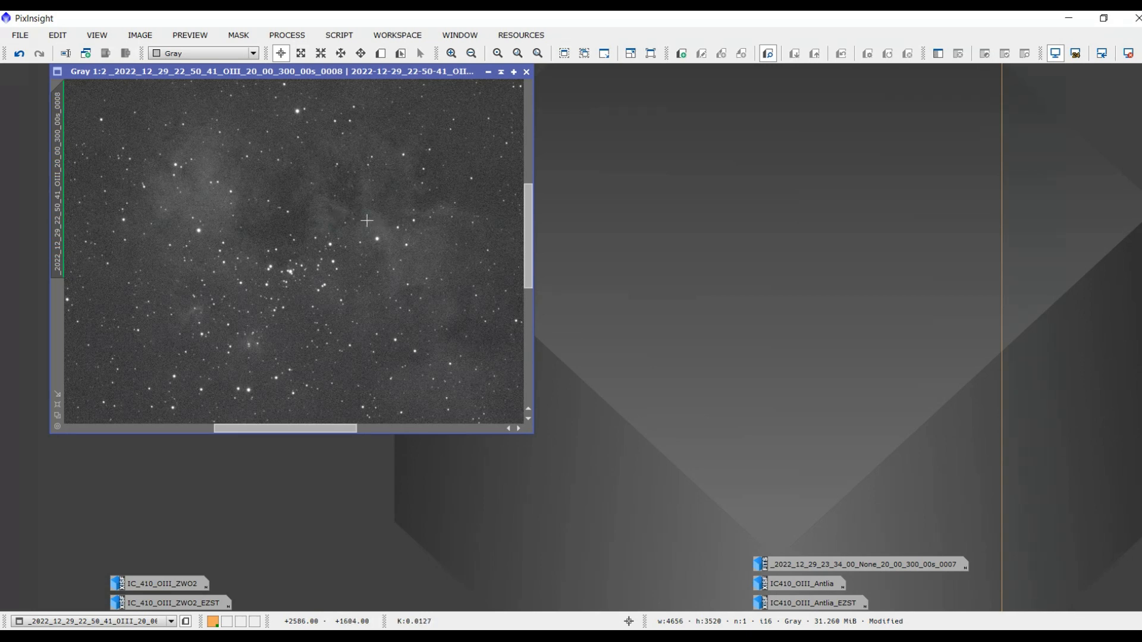
{"action": "mouse_move", "coordinate": [407, 216]}
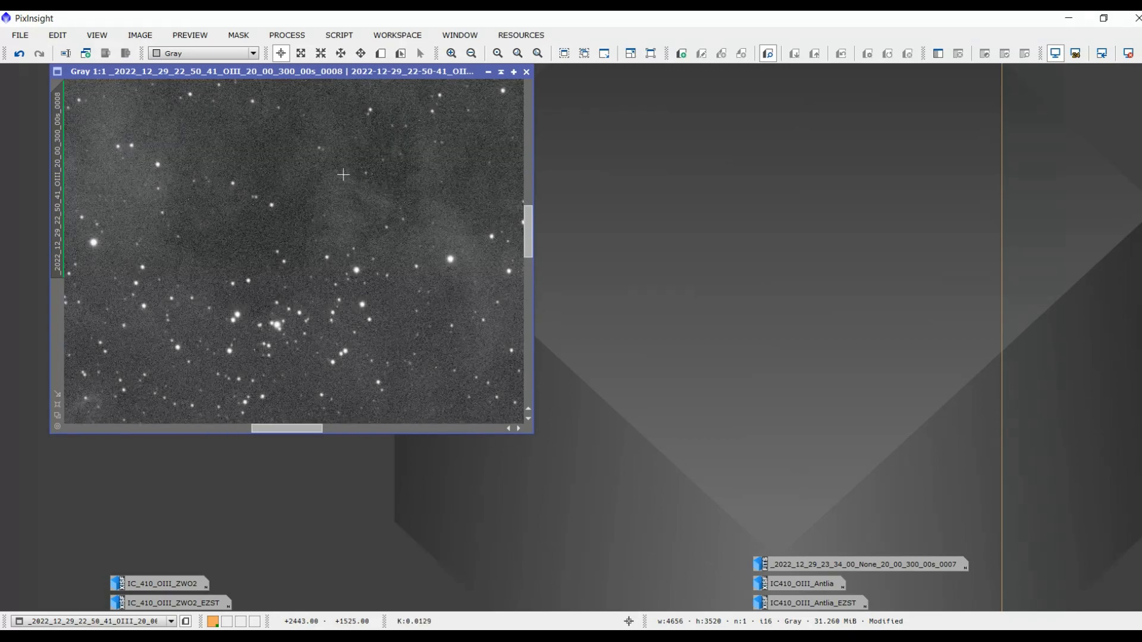
{"action": "mouse_move", "coordinate": [325, 235]}
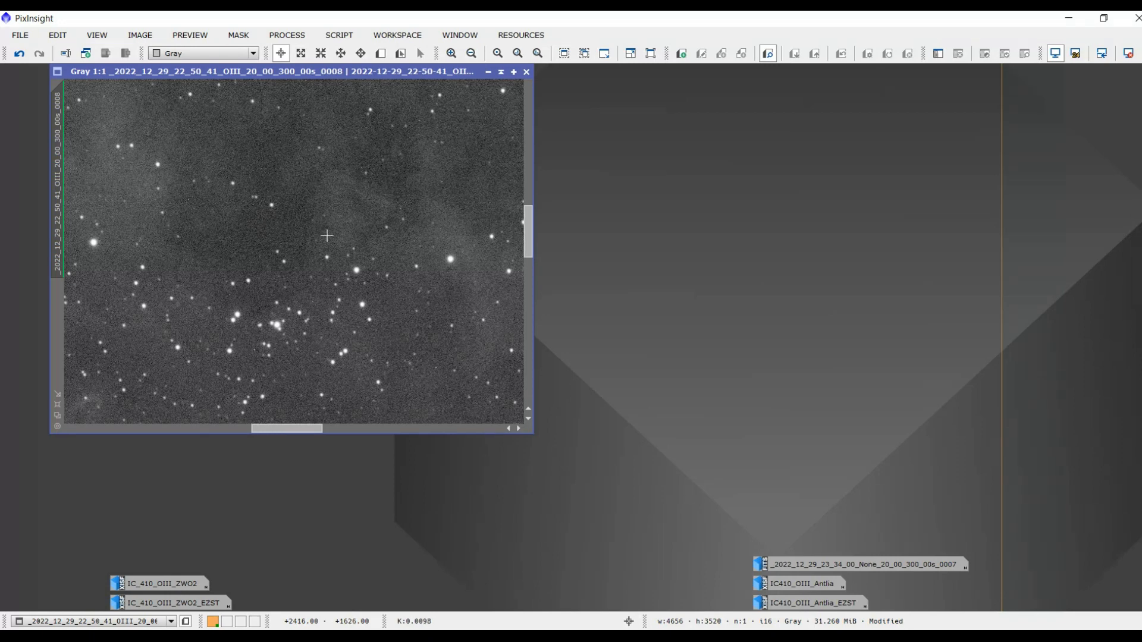
{"action": "mouse_move", "coordinate": [233, 243]}
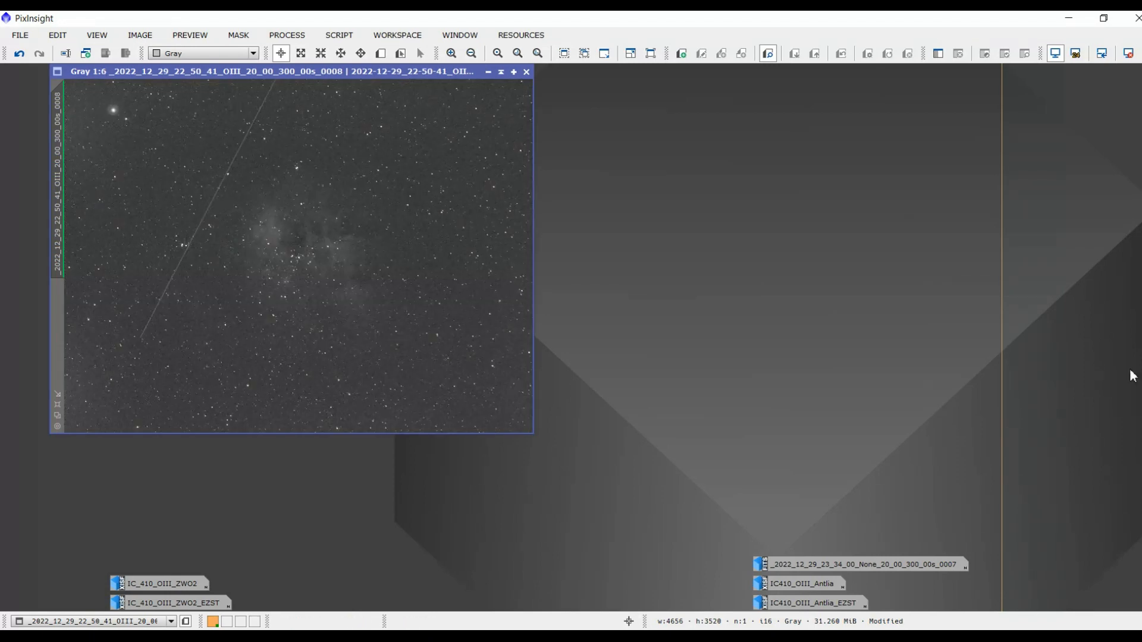
{"action": "mouse_move", "coordinate": [863, 565]}
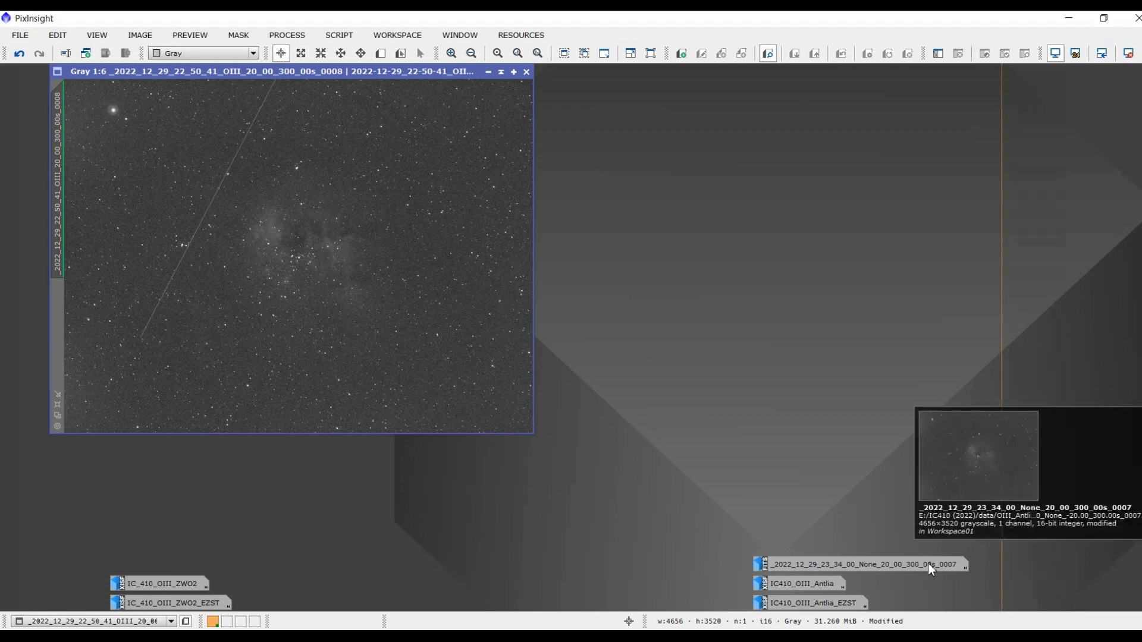
{"action": "double_click", "coordinate": [863, 564]}
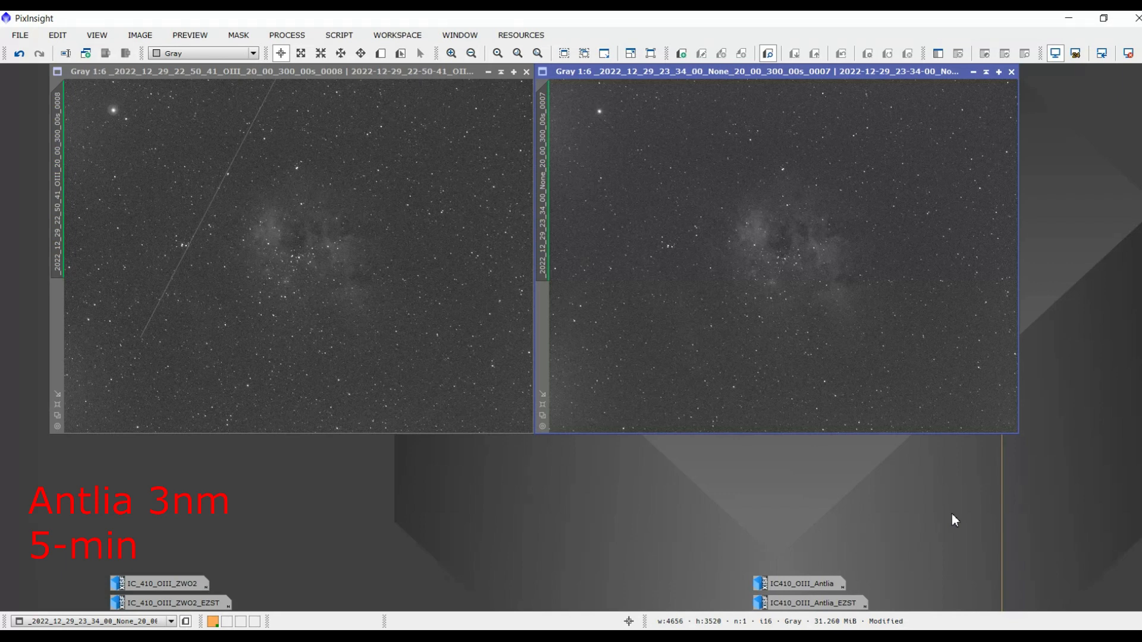
{"action": "mouse_move", "coordinate": [1040, 242]}
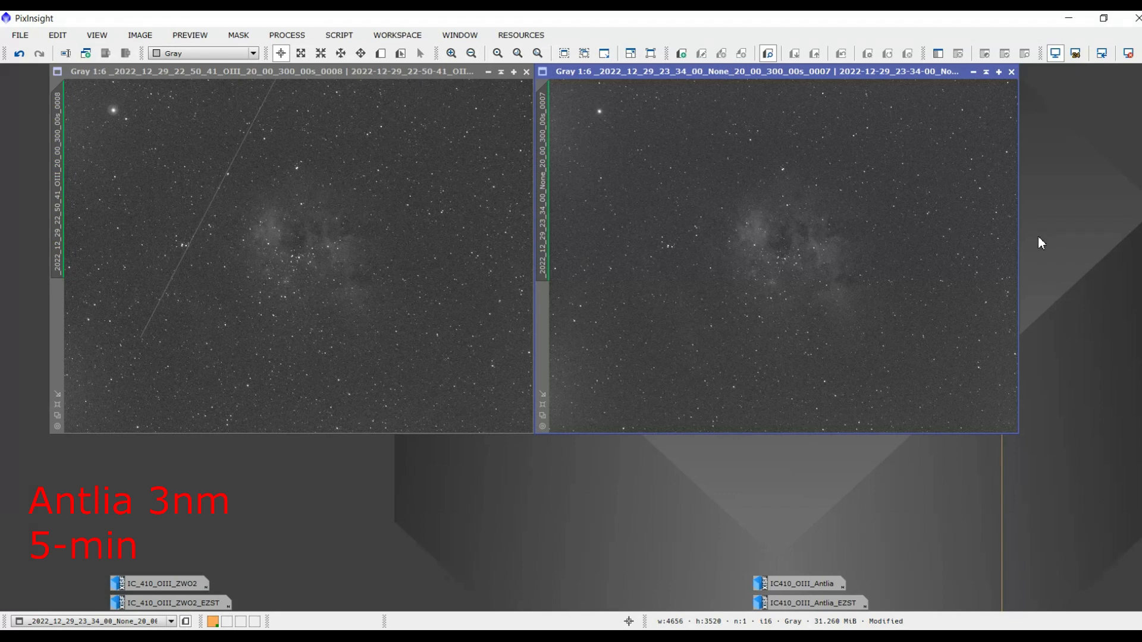
{"action": "mouse_move", "coordinate": [861, 241]}
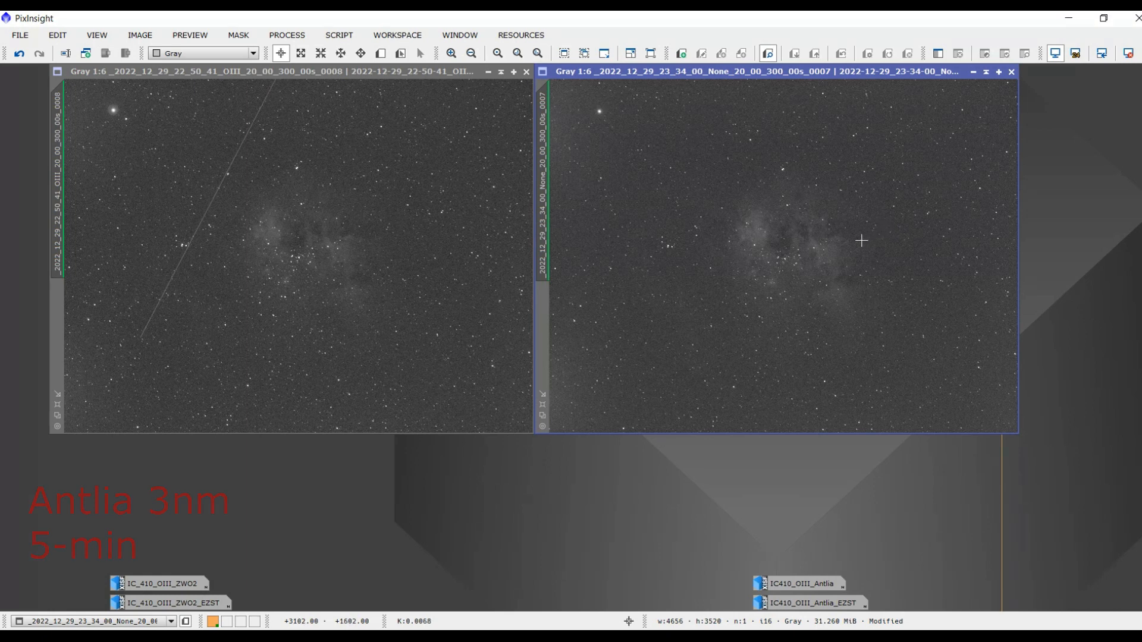
{"action": "mouse_move", "coordinate": [1028, 182]}
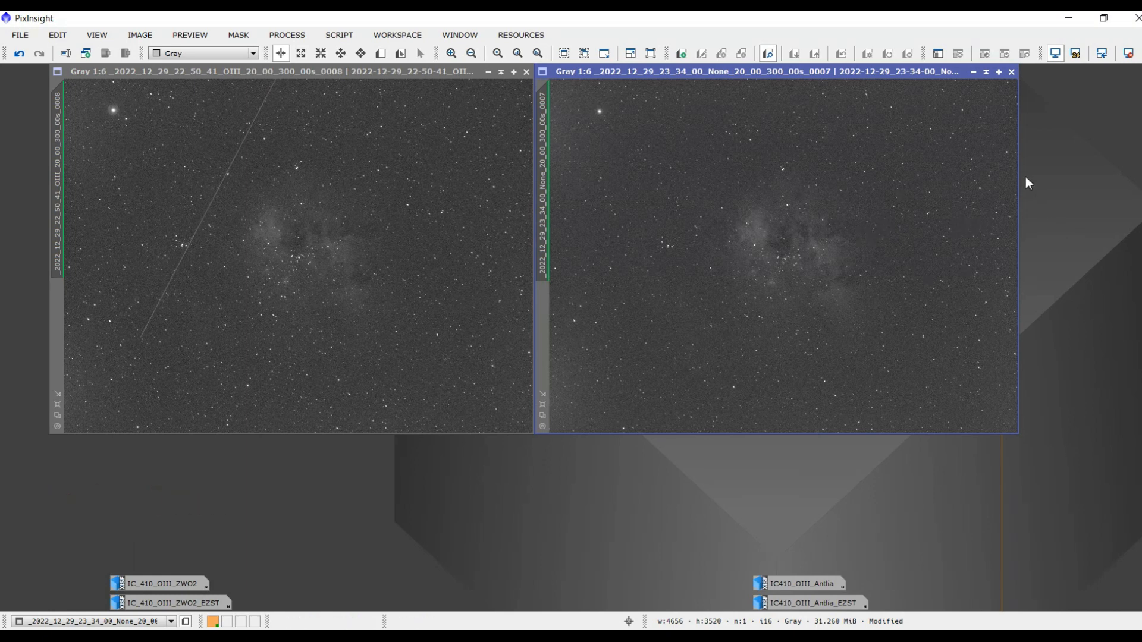
{"action": "mouse_move", "coordinate": [950, 195]}
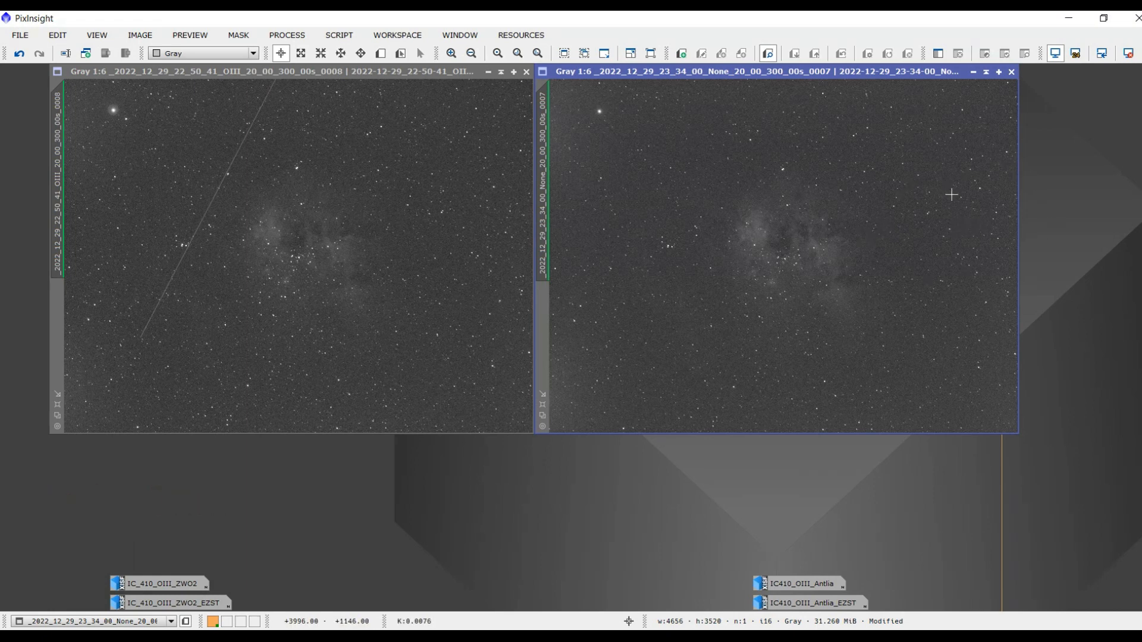
{"action": "mouse_move", "coordinate": [596, 93]}
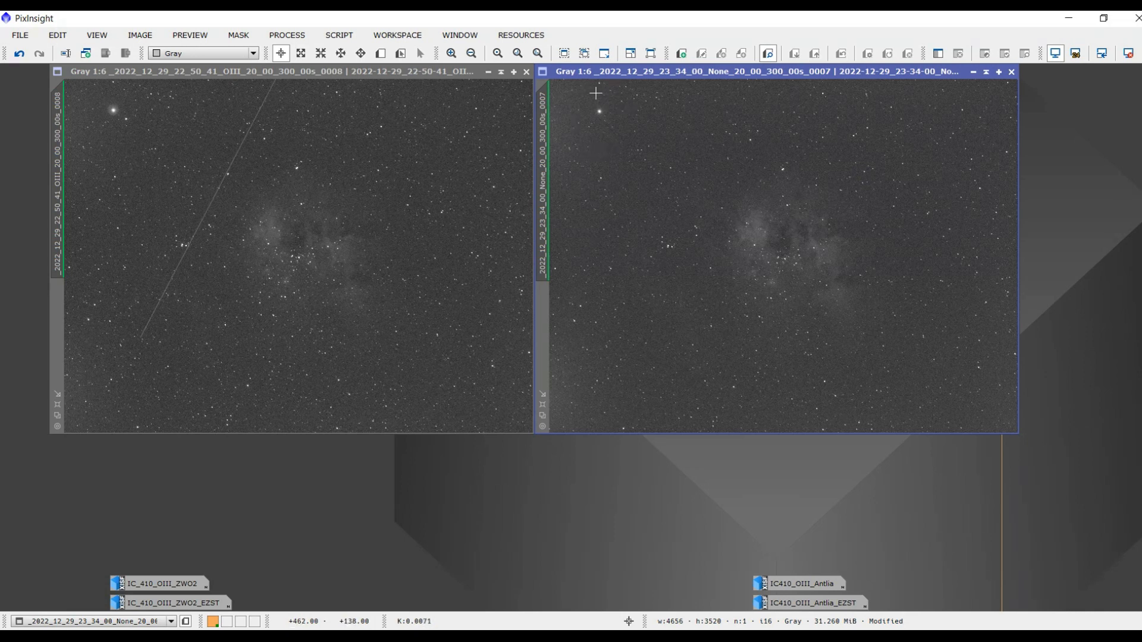
{"action": "mouse_move", "coordinate": [653, 97]}
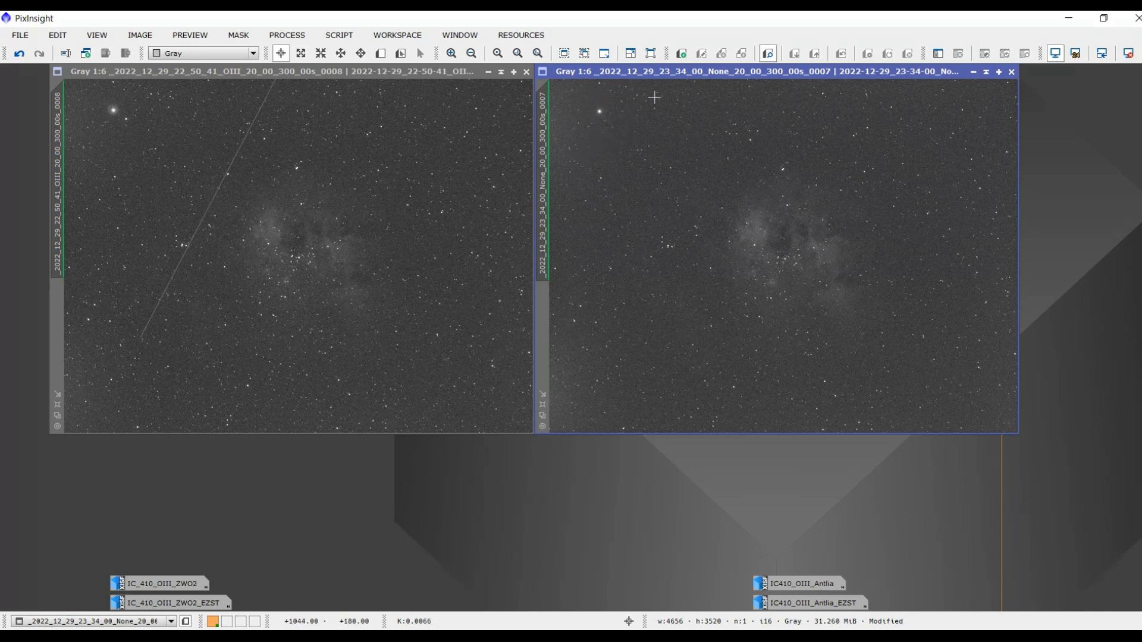
{"action": "mouse_move", "coordinate": [100, 139]}
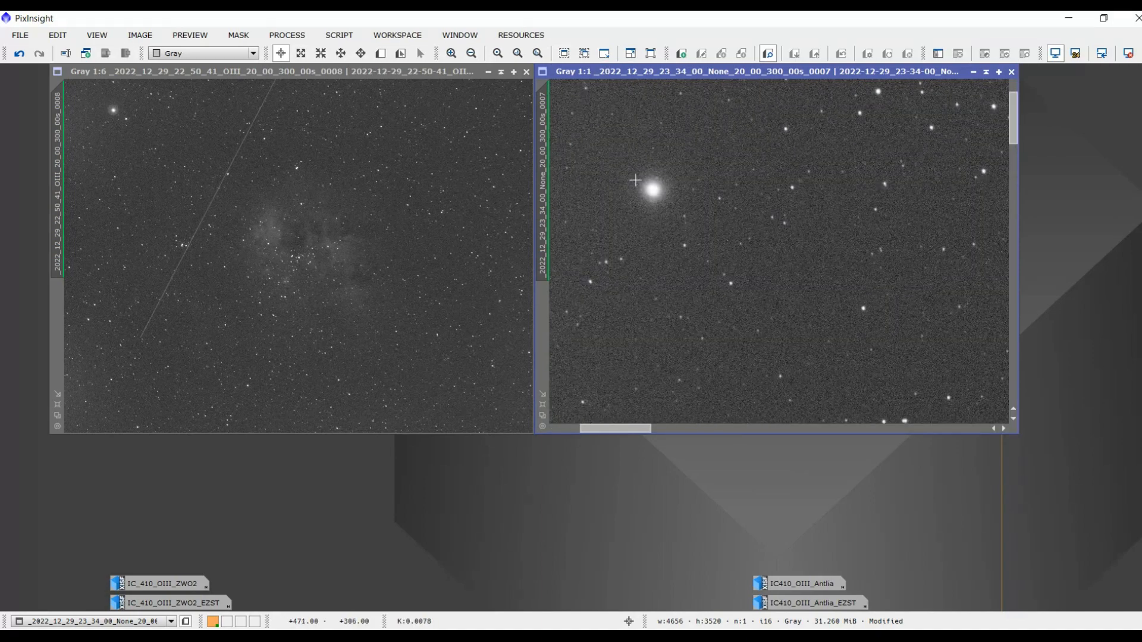
{"action": "mouse_move", "coordinate": [664, 216]}
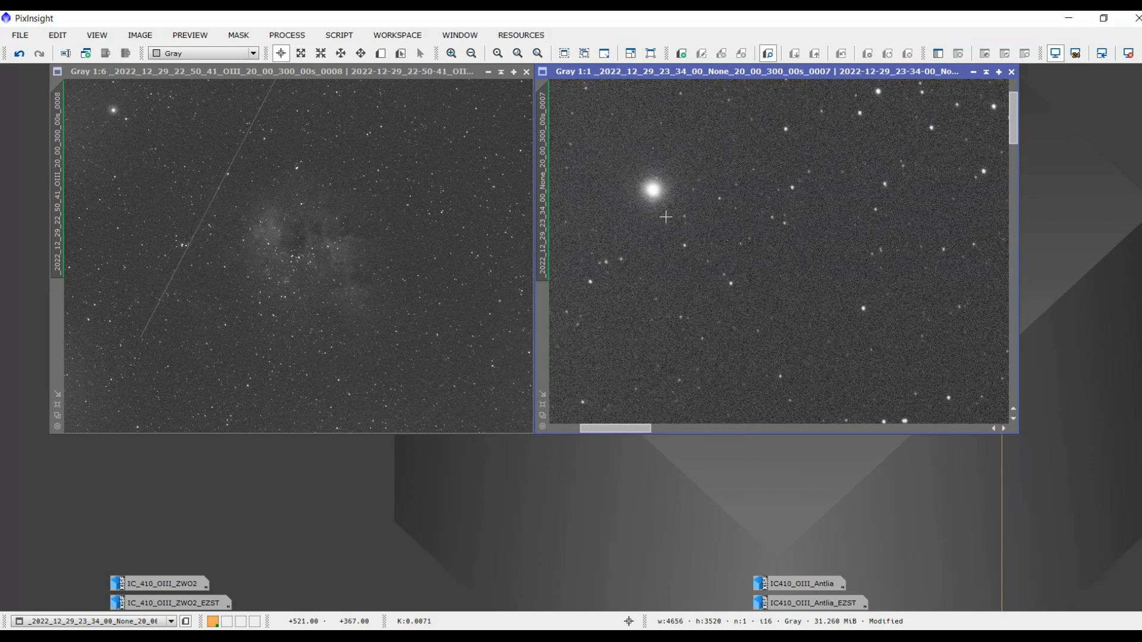
{"action": "mouse_move", "coordinate": [685, 242]}
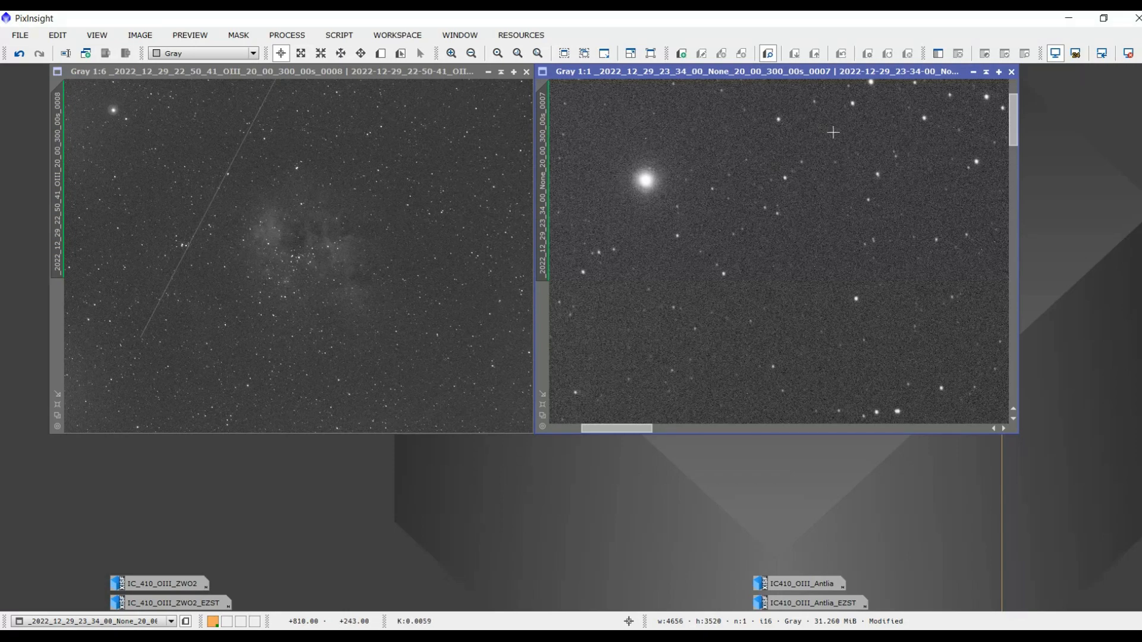
{"action": "mouse_move", "coordinate": [792, 133]}
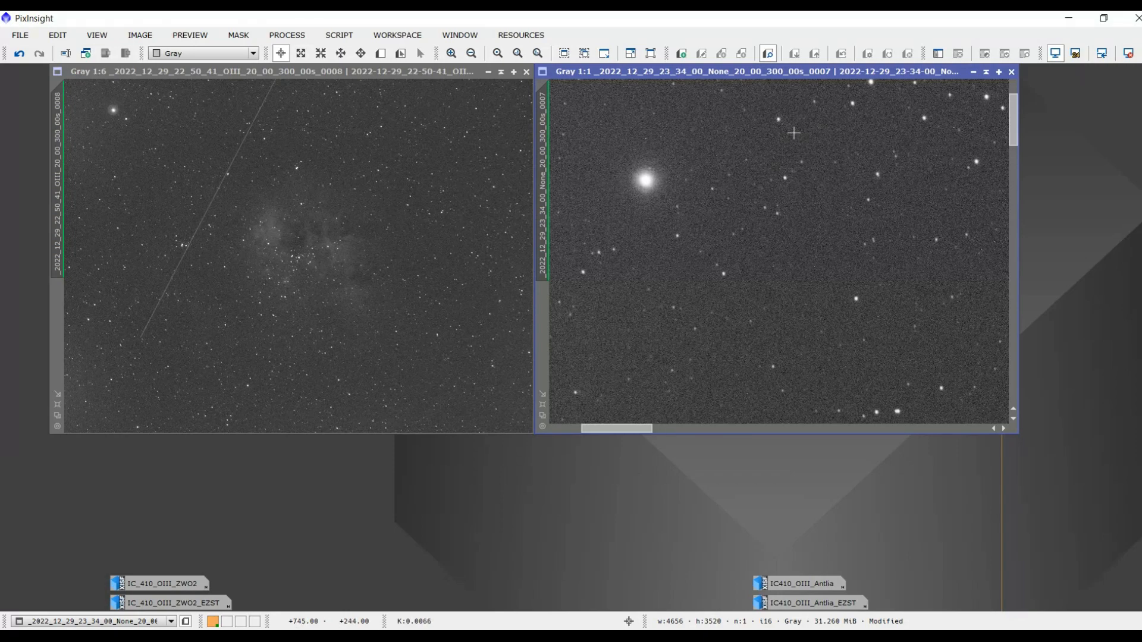
{"action": "mouse_move", "coordinate": [823, 133]}
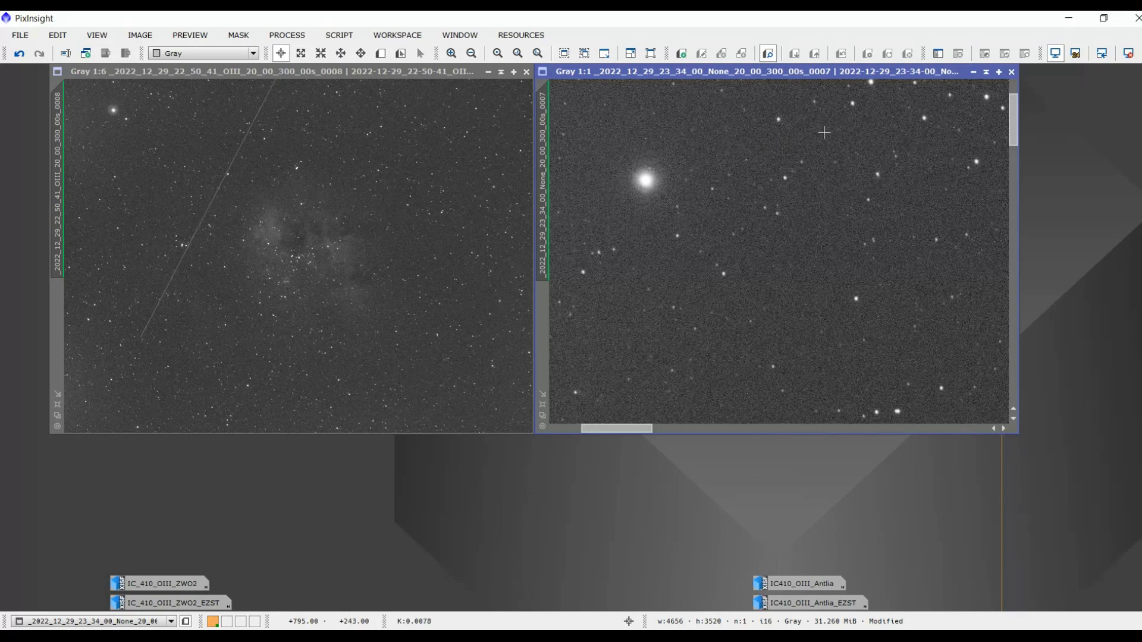
{"action": "mouse_move", "coordinate": [804, 224]}
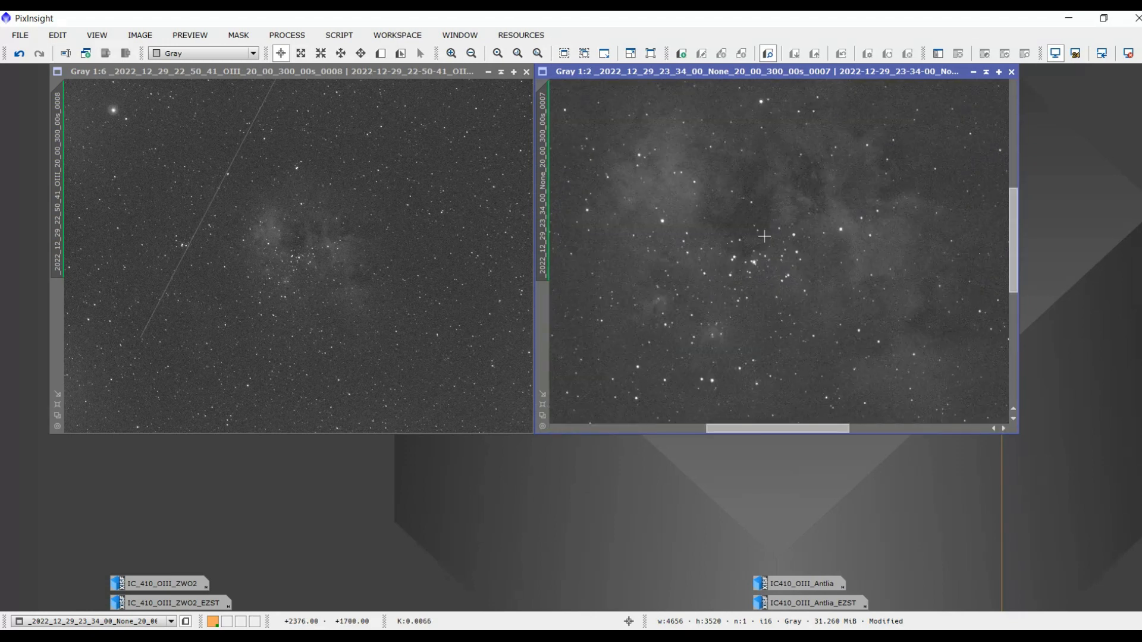
{"action": "mouse_move", "coordinate": [764, 237]}
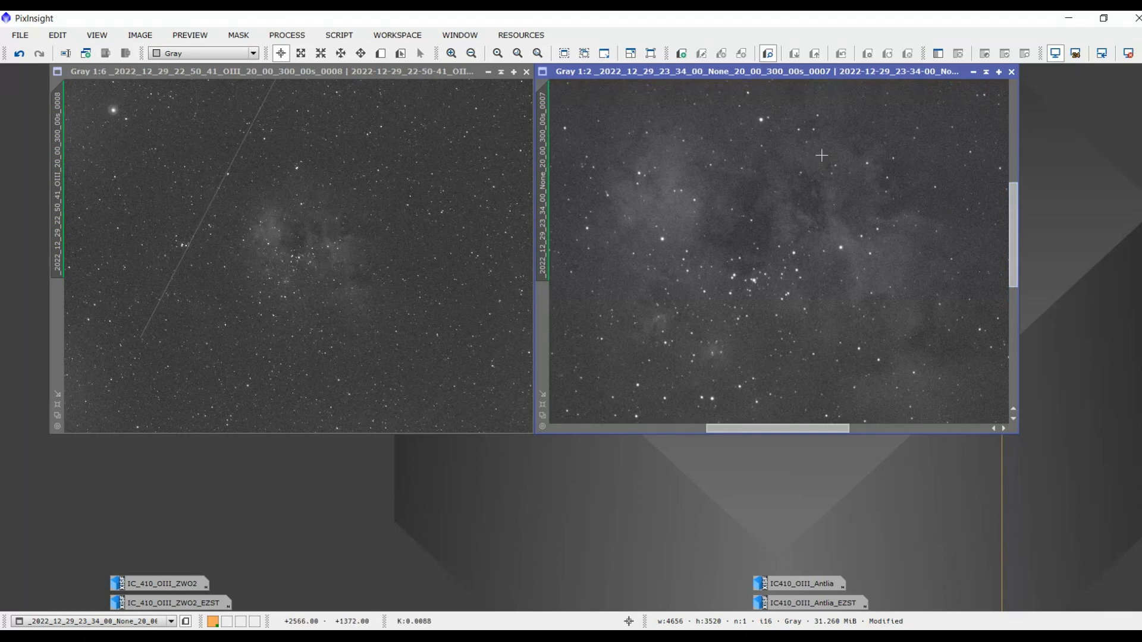
{"action": "mouse_move", "coordinate": [801, 162]}
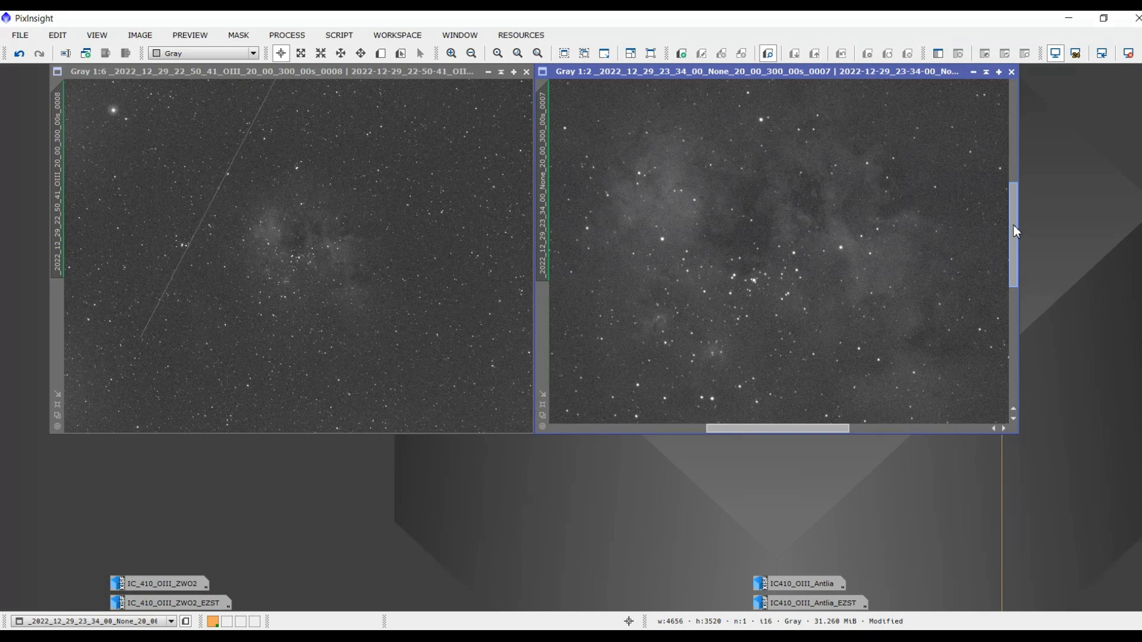
{"action": "mouse_move", "coordinate": [348, 256]}
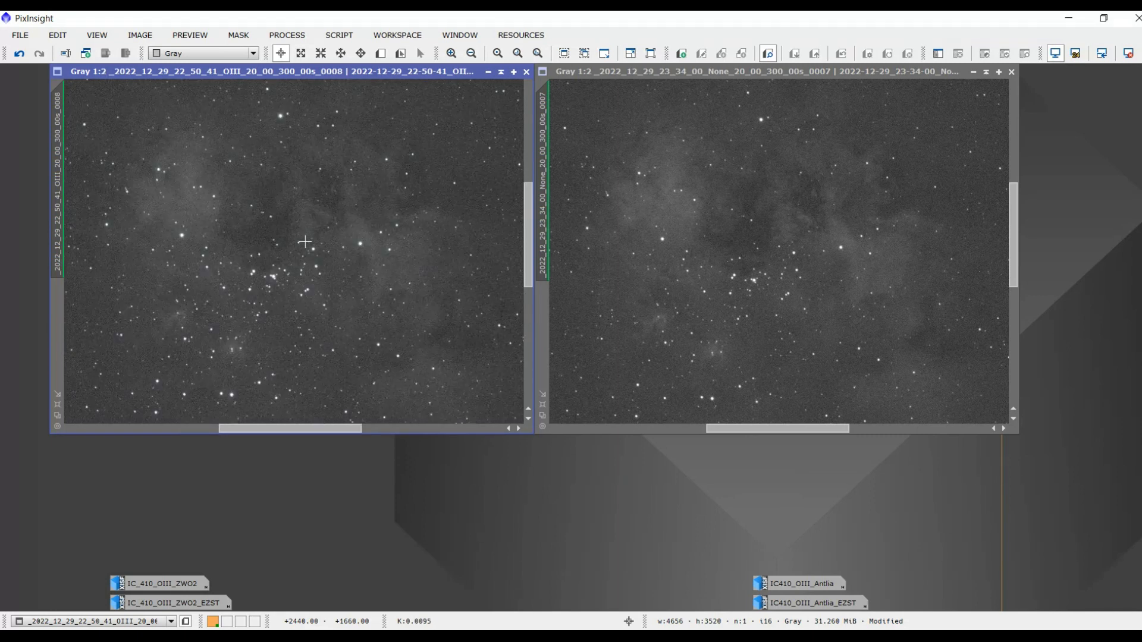
{"action": "mouse_move", "coordinate": [506, 234]}
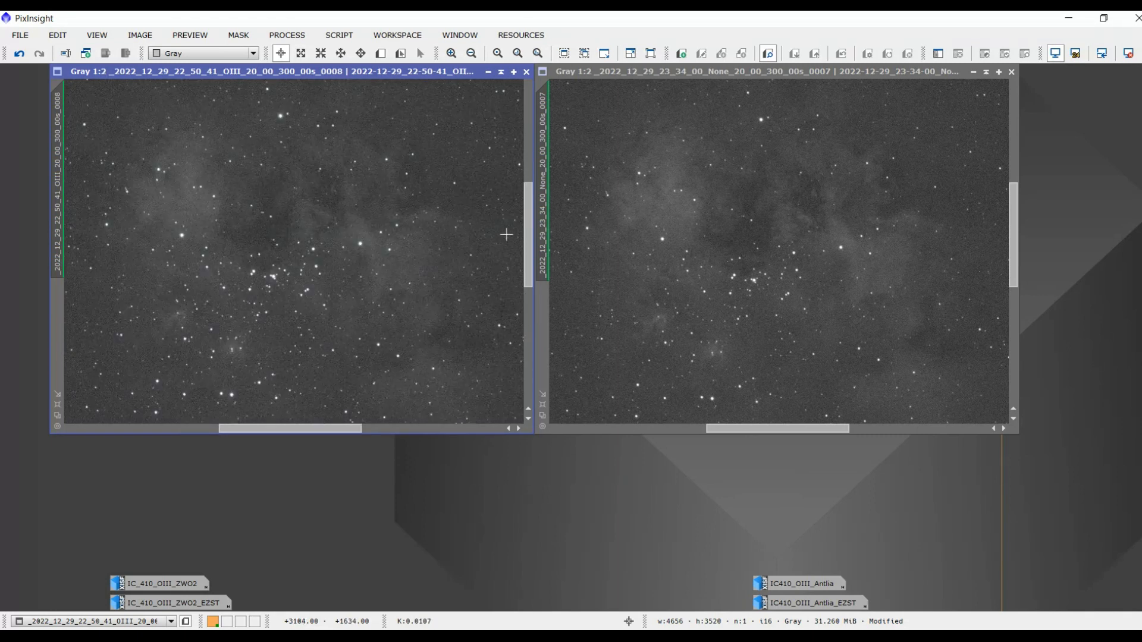
{"action": "mouse_move", "coordinate": [685, 294]}
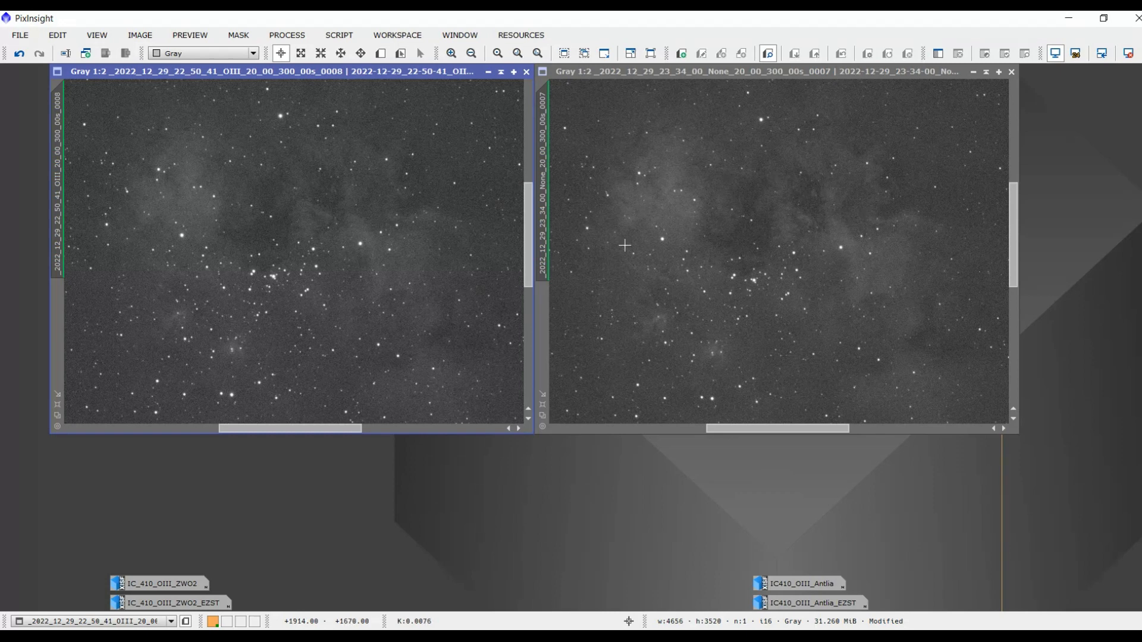
{"action": "mouse_move", "coordinate": [1025, 251]}
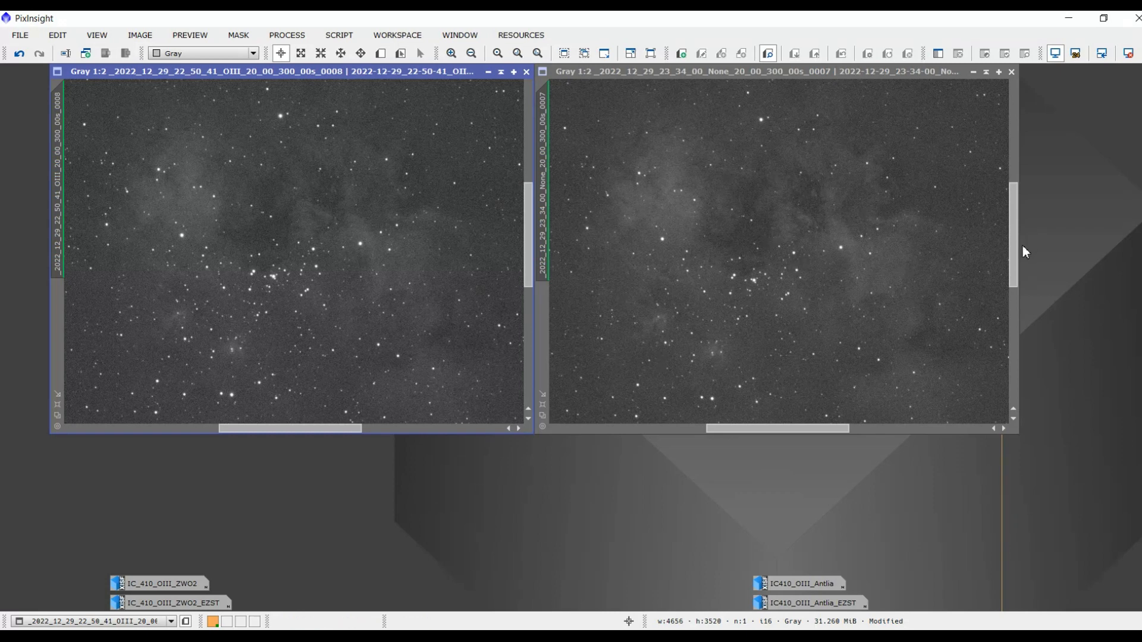
{"action": "mouse_move", "coordinate": [804, 214]}
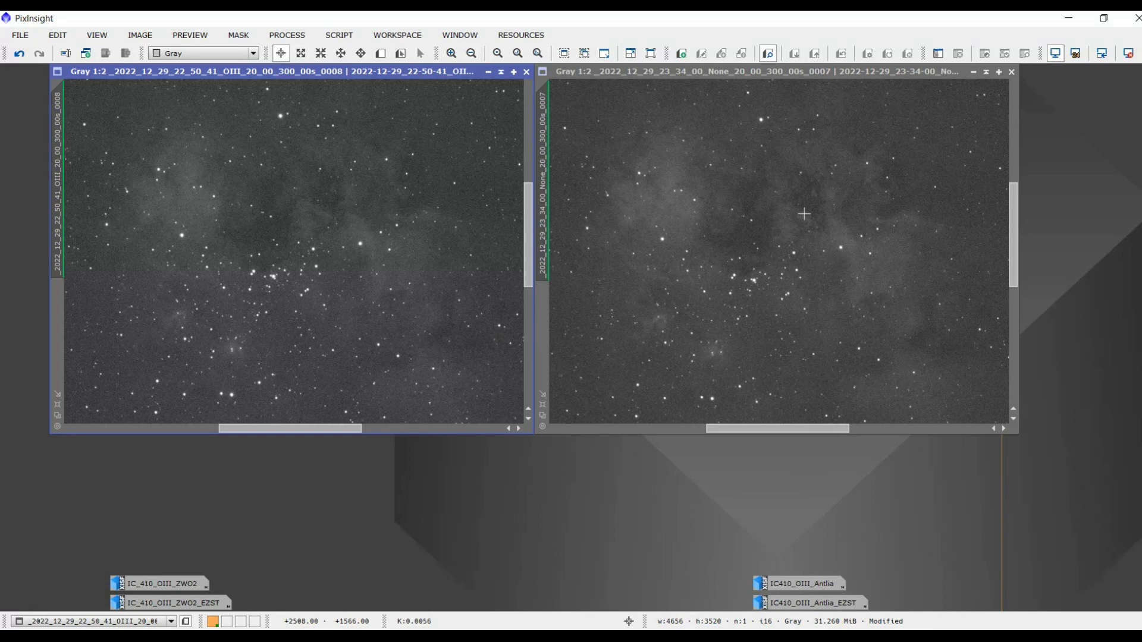
{"action": "mouse_move", "coordinate": [756, 234]}
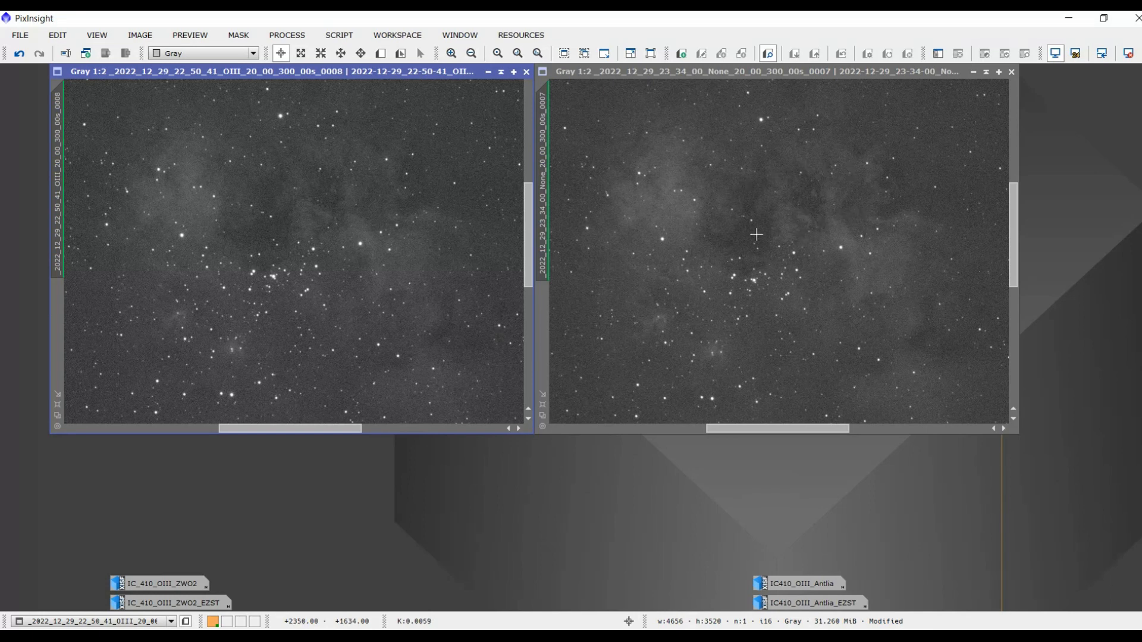
{"action": "mouse_move", "coordinate": [344, 273]}
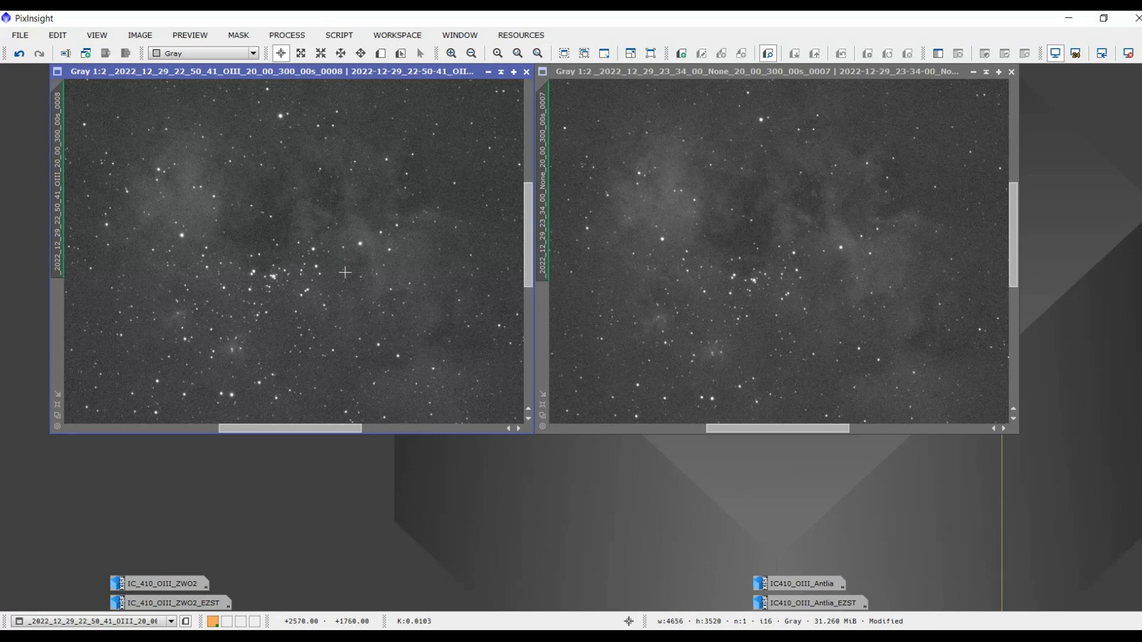
{"action": "mouse_move", "coordinate": [642, 340]}
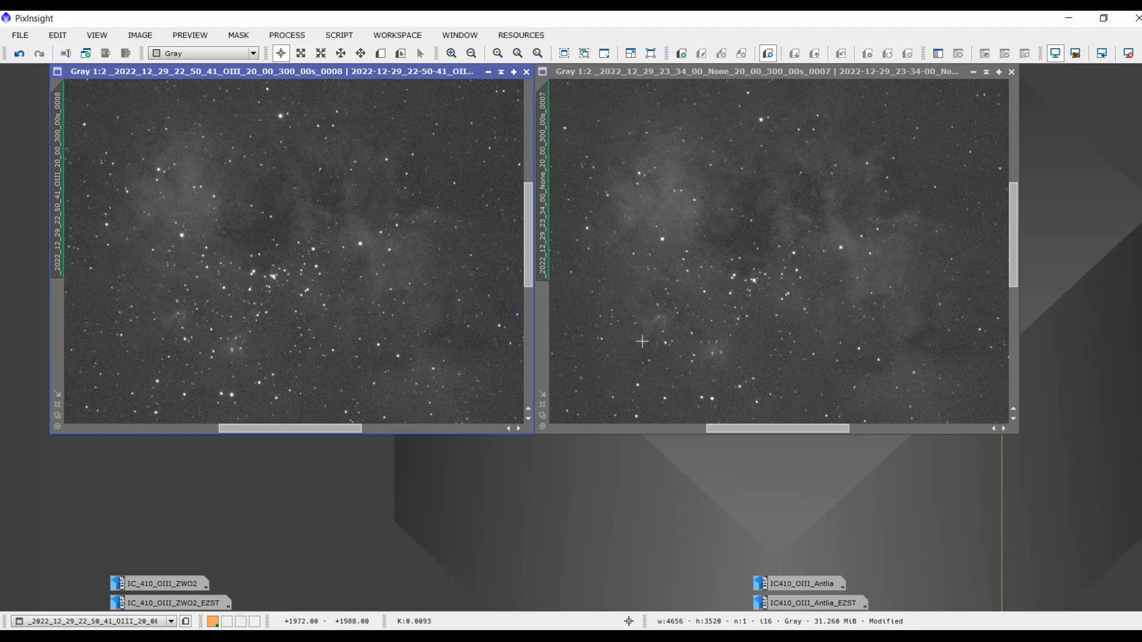
{"action": "mouse_move", "coordinate": [708, 342]}
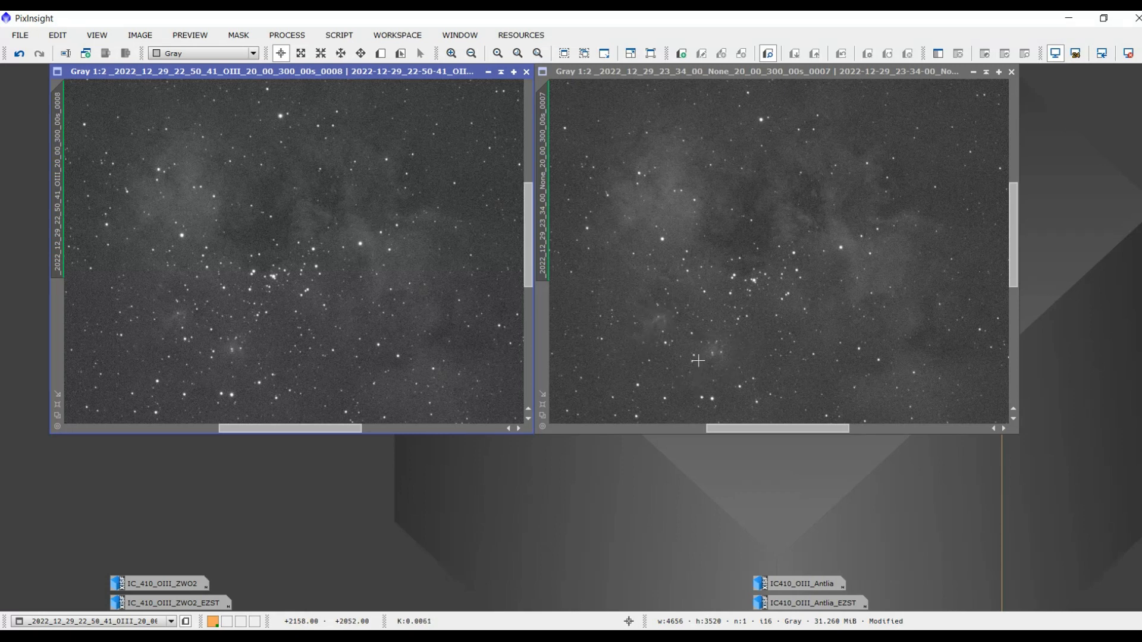
{"action": "mouse_move", "coordinate": [743, 335]}
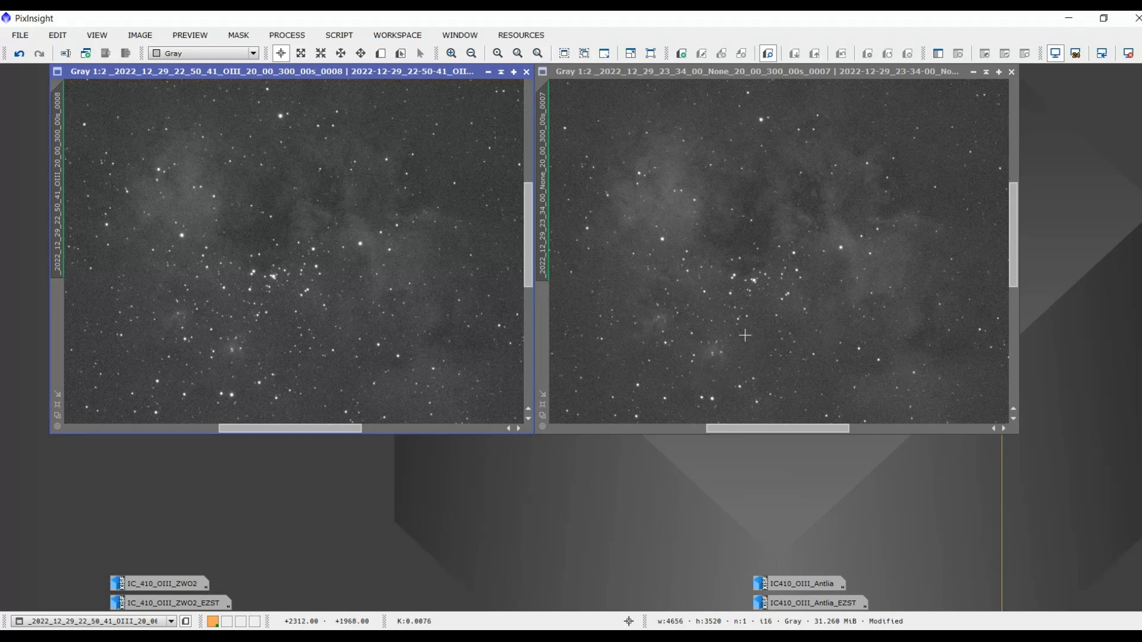
{"action": "mouse_move", "coordinate": [209, 335]}
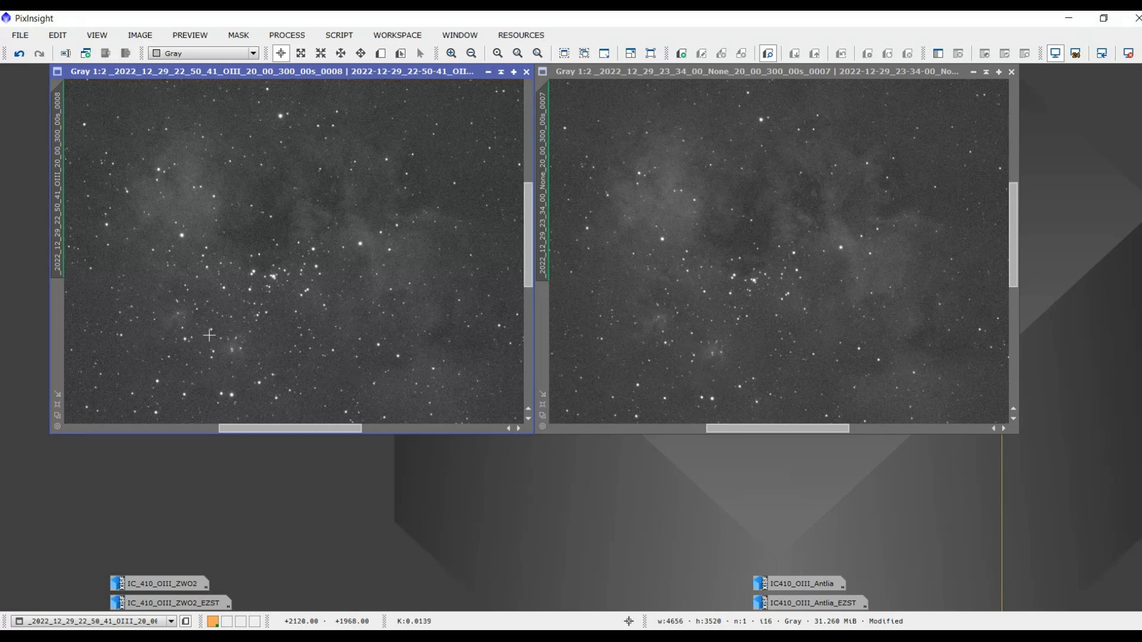
{"action": "mouse_move", "coordinate": [643, 228]}
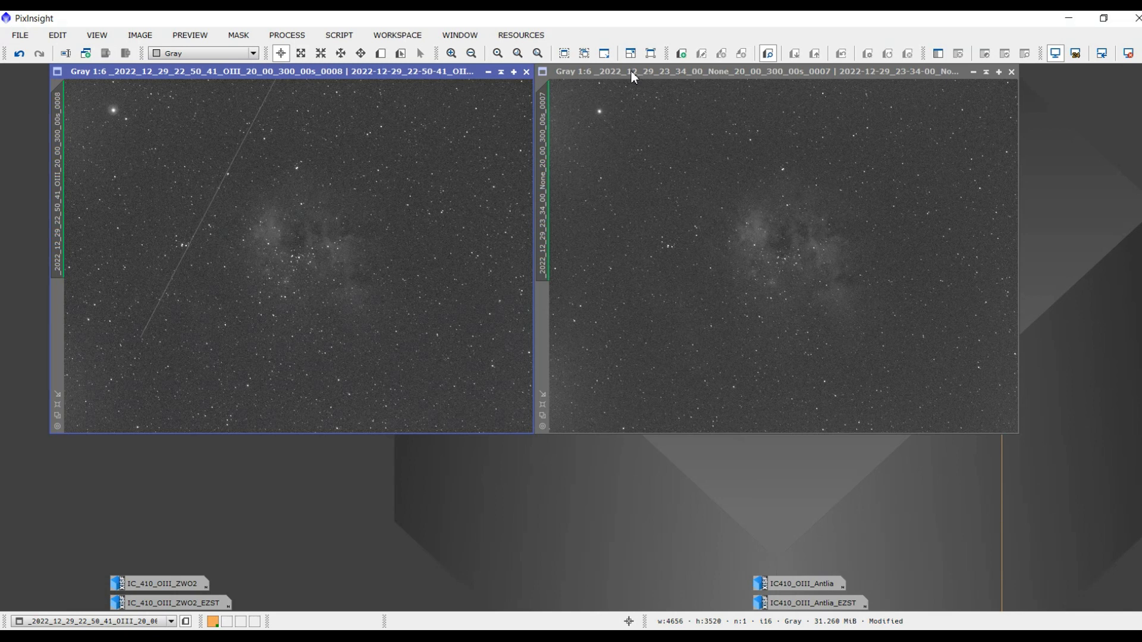
{"action": "mouse_move", "coordinate": [651, 142]}
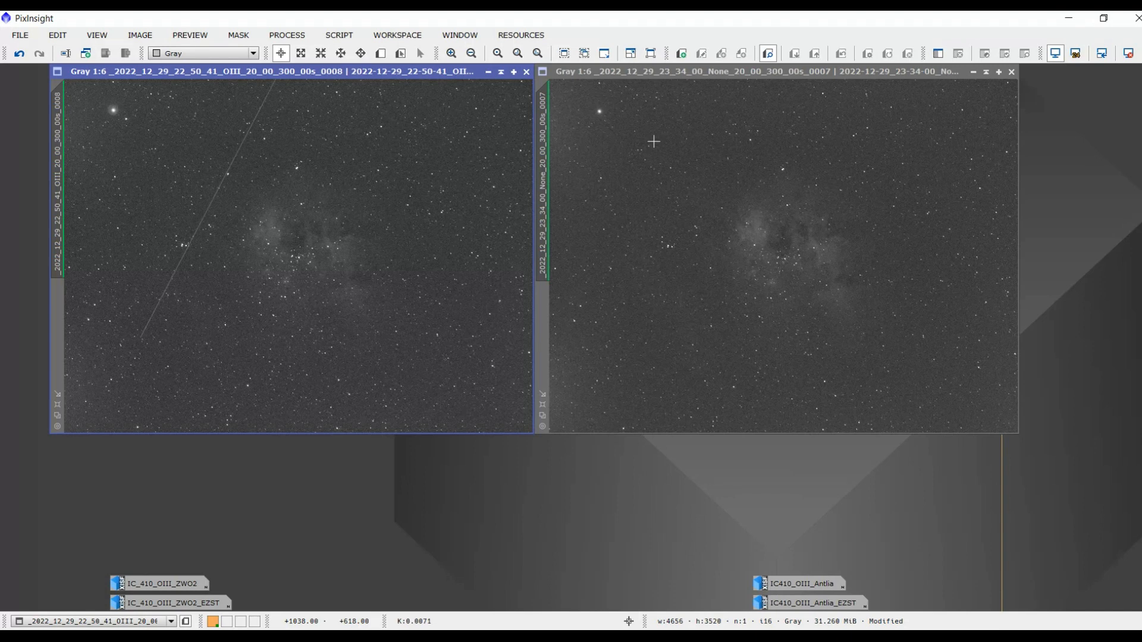
{"action": "mouse_move", "coordinate": [712, 162]}
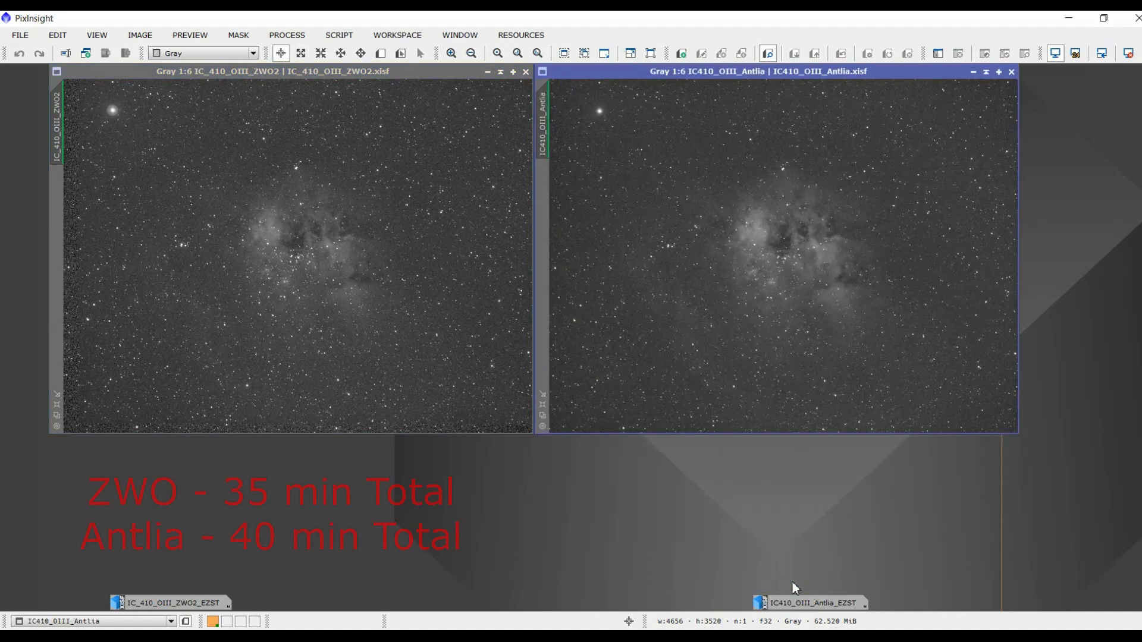
{"action": "mouse_move", "coordinate": [671, 228]}
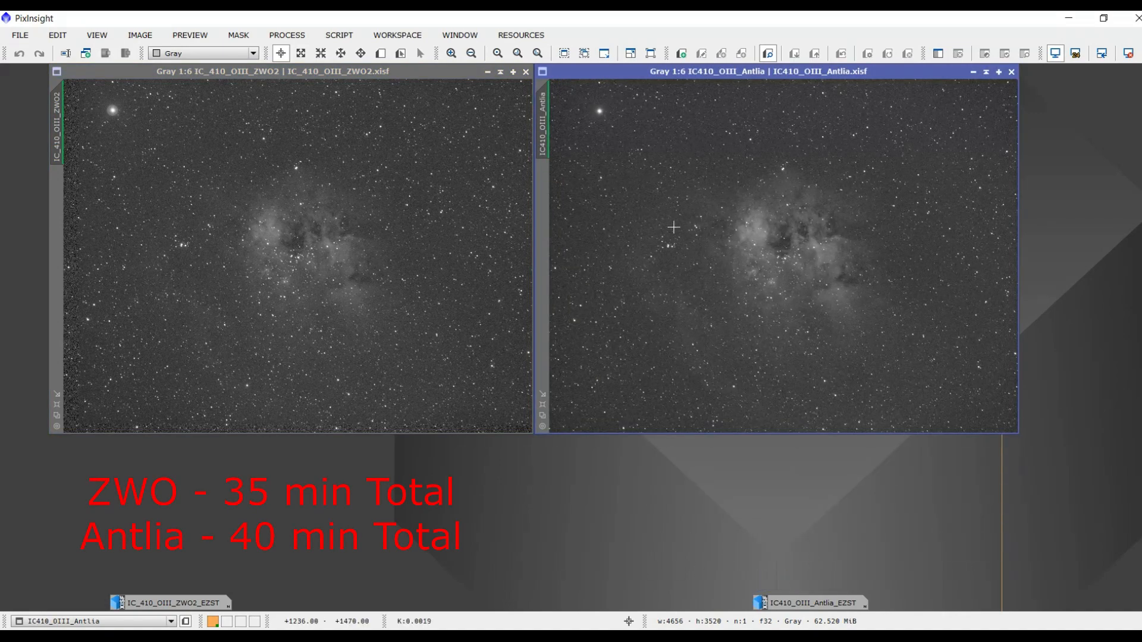
{"action": "mouse_move", "coordinate": [426, 76]}
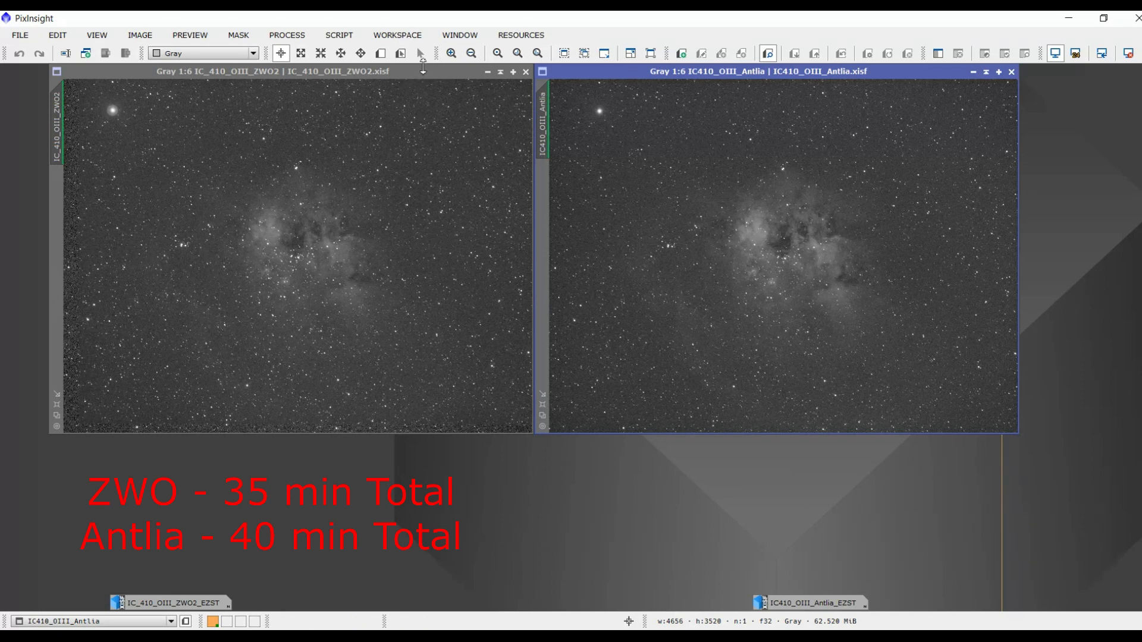
{"action": "mouse_move", "coordinate": [318, 134]}
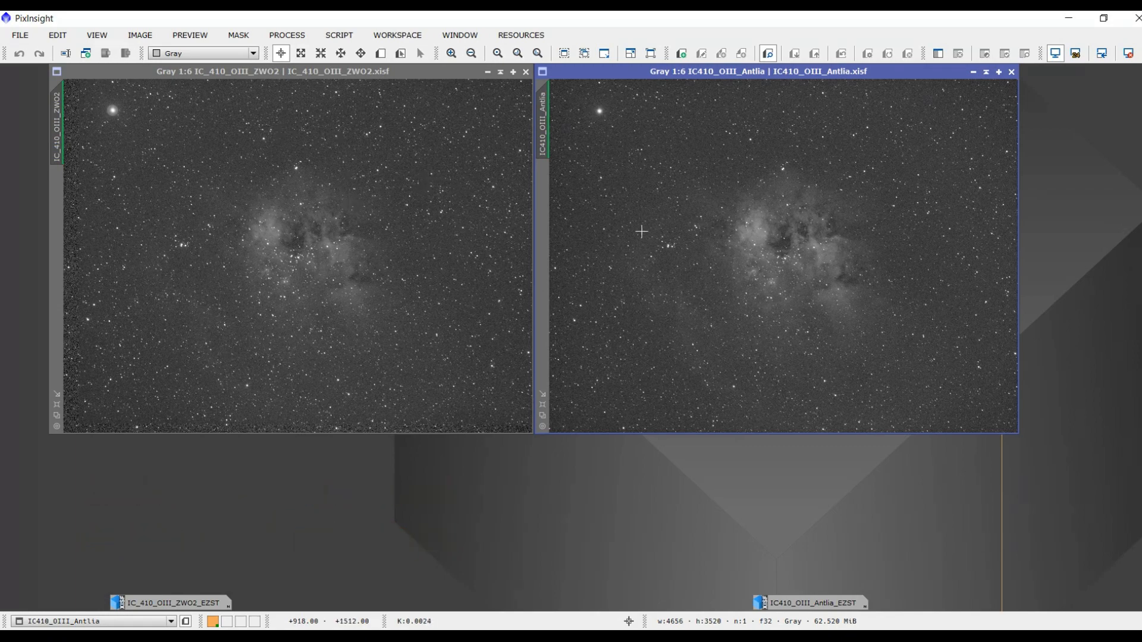
{"action": "mouse_move", "coordinate": [143, 132]}
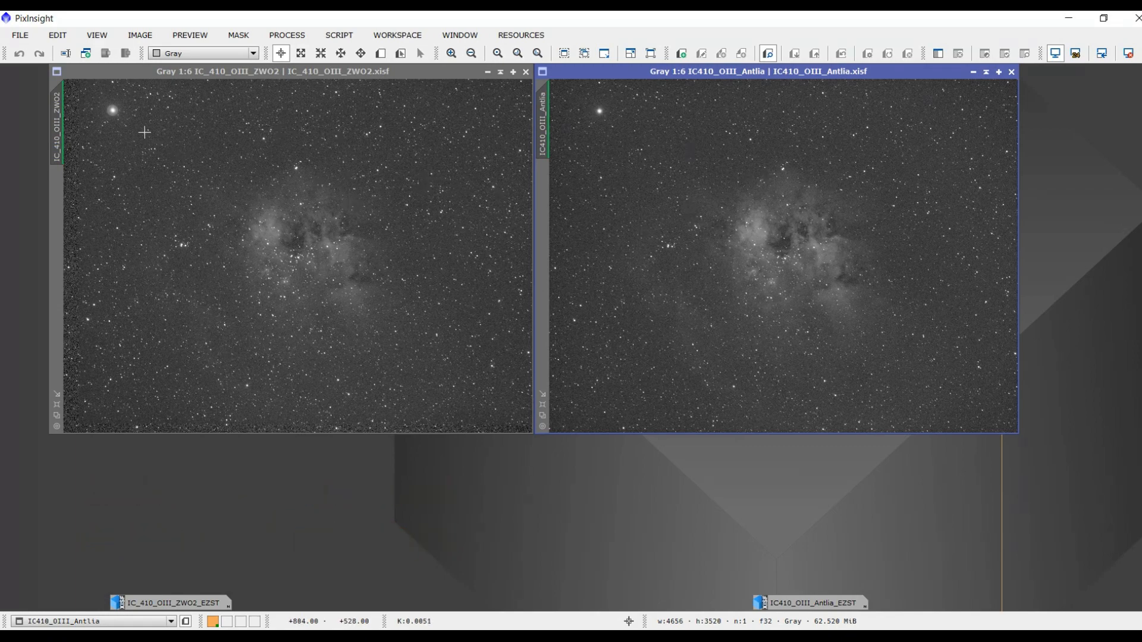
{"action": "mouse_move", "coordinate": [94, 98]}
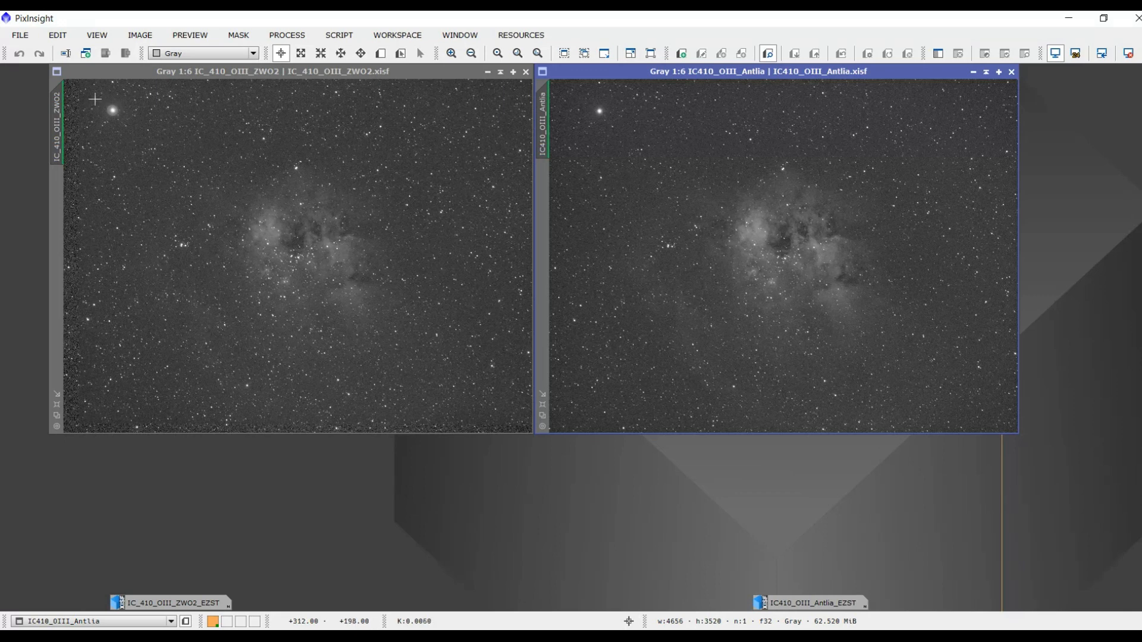
{"action": "mouse_move", "coordinate": [135, 140]}
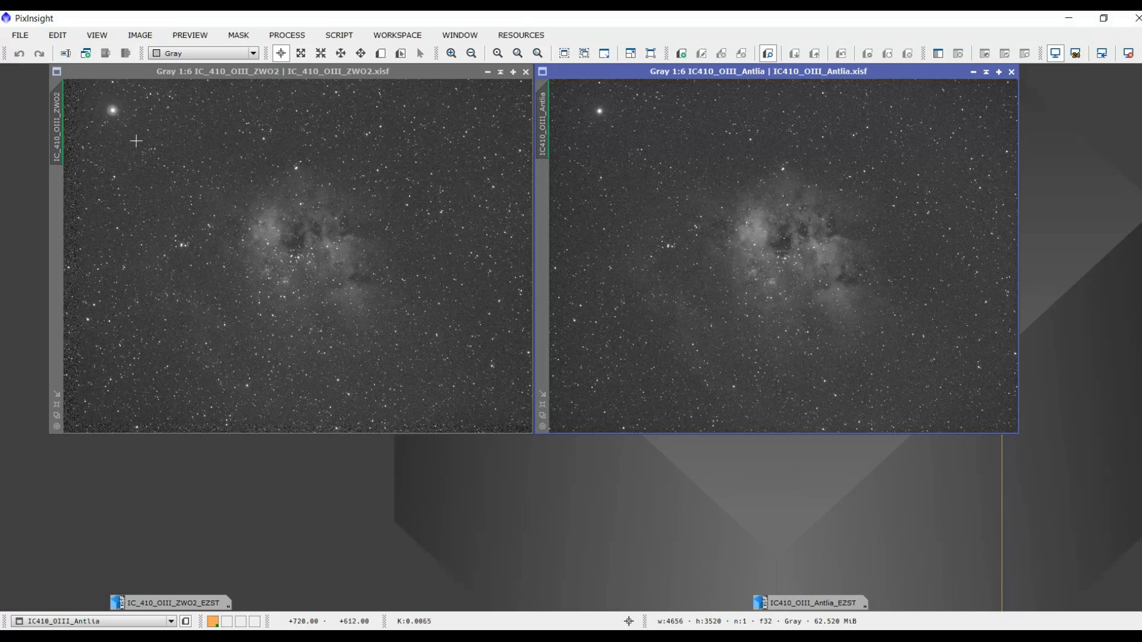
{"action": "mouse_move", "coordinate": [625, 122]}
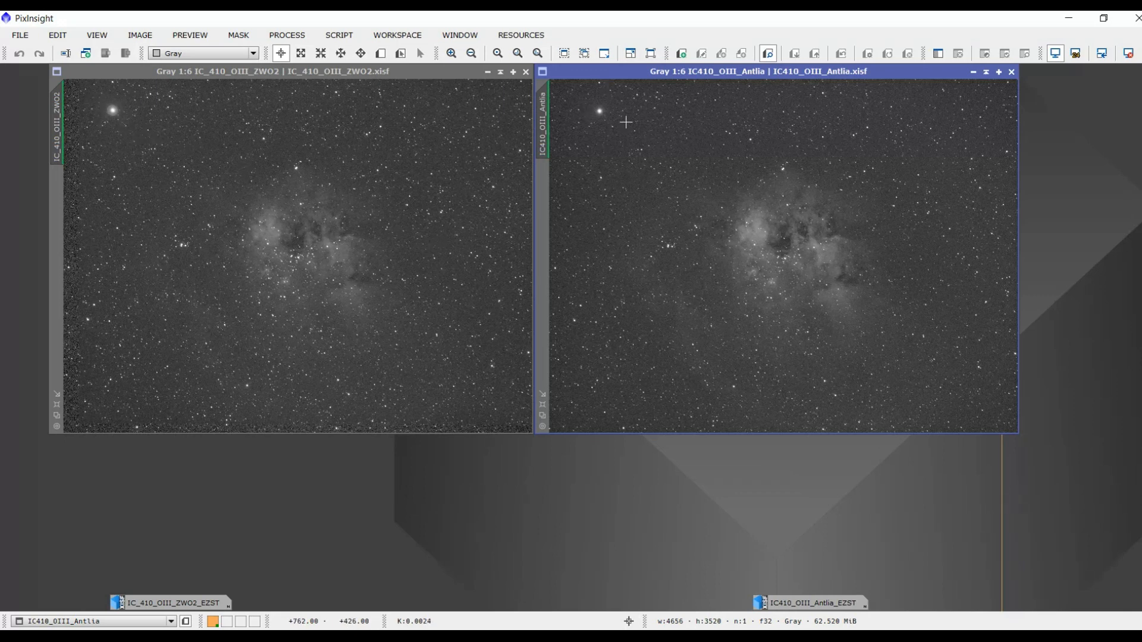
{"action": "mouse_move", "coordinate": [770, 157]}
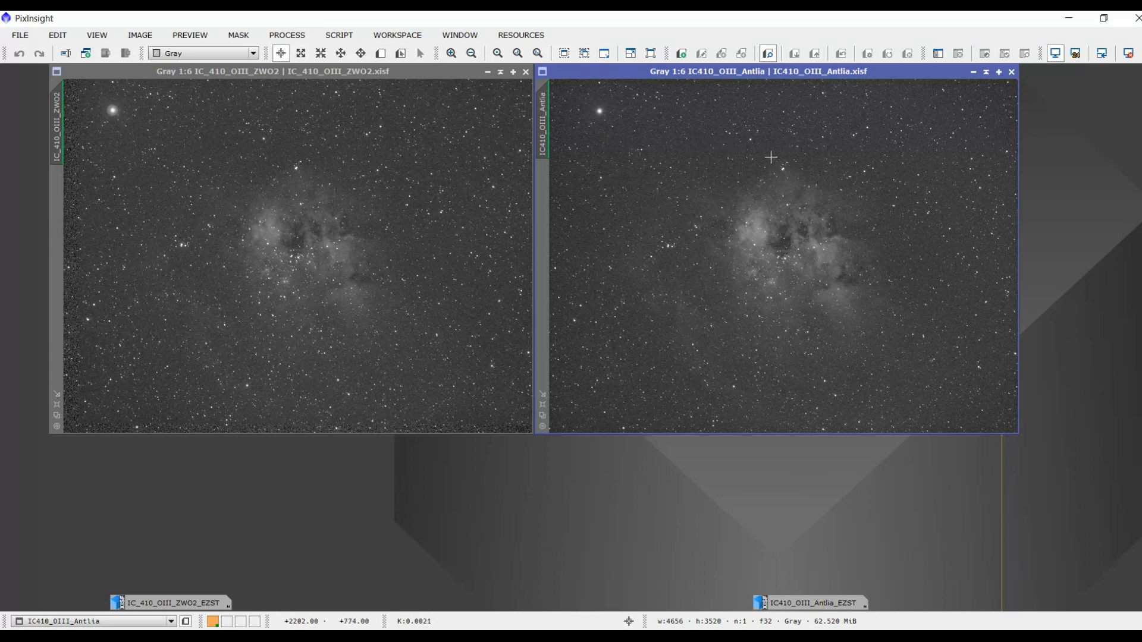
{"action": "mouse_move", "coordinate": [798, 222]}
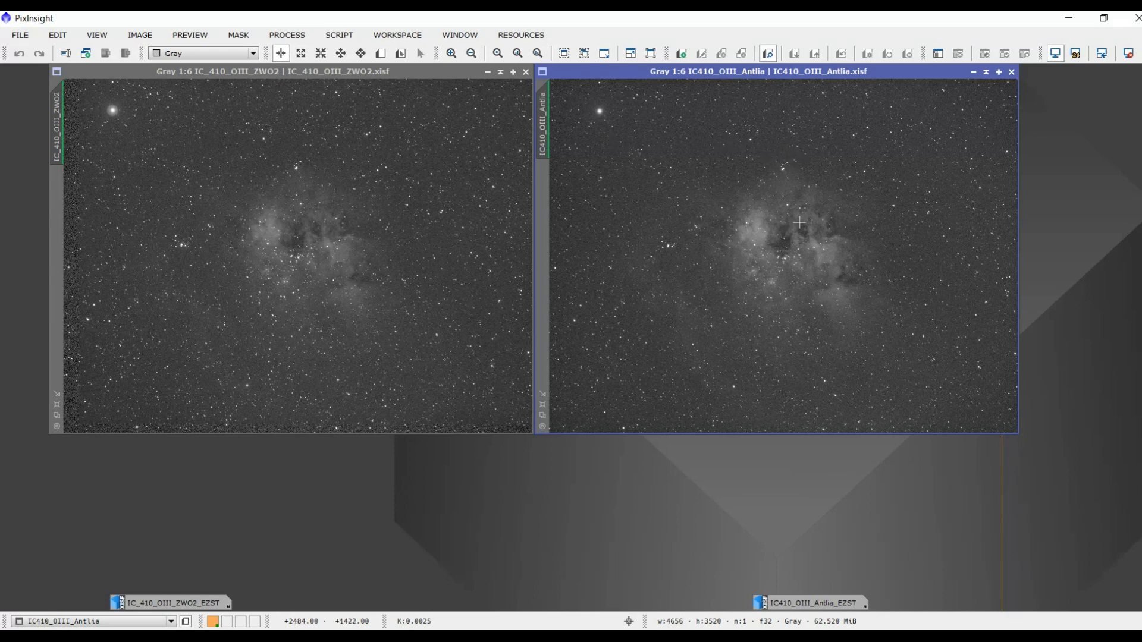
{"action": "mouse_move", "coordinate": [825, 142]}
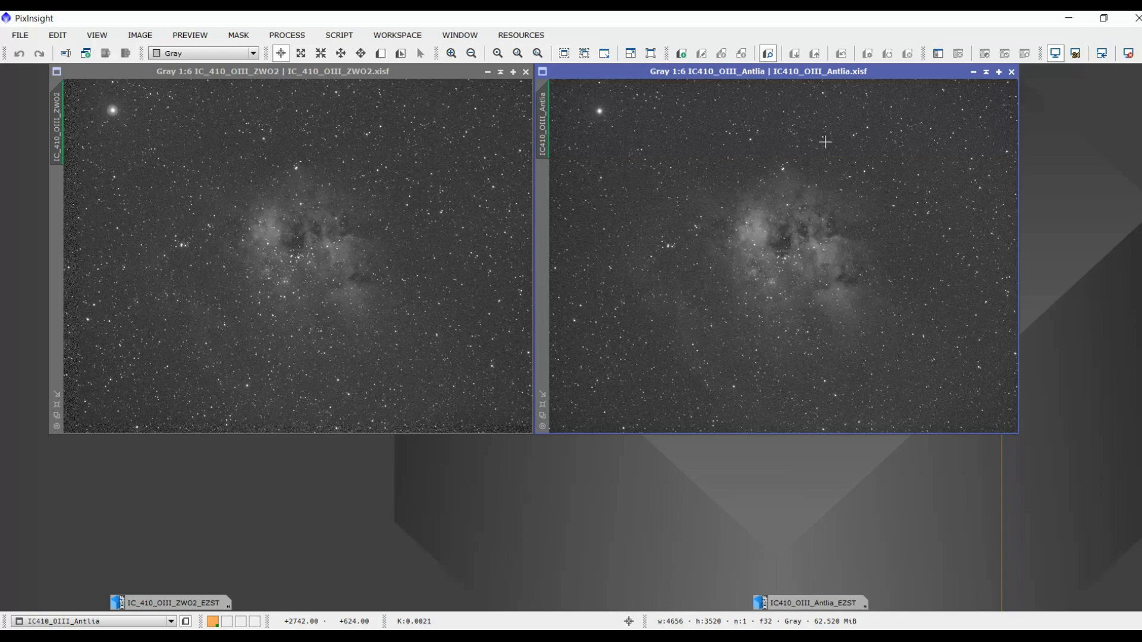
{"action": "mouse_move", "coordinate": [594, 283]}
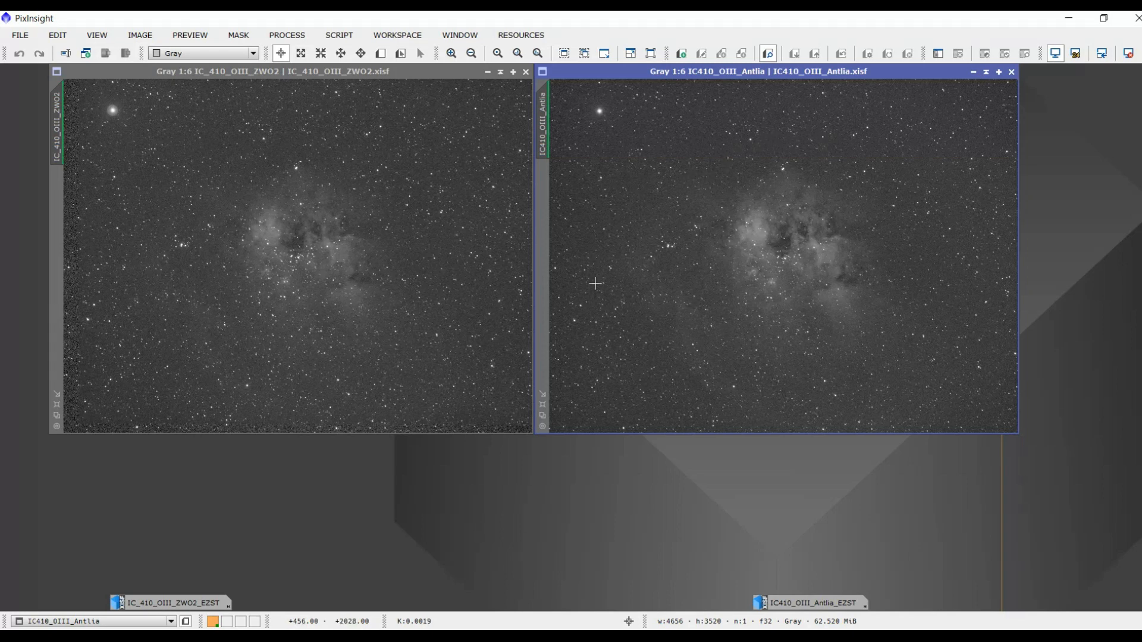
{"action": "mouse_move", "coordinate": [604, 251]}
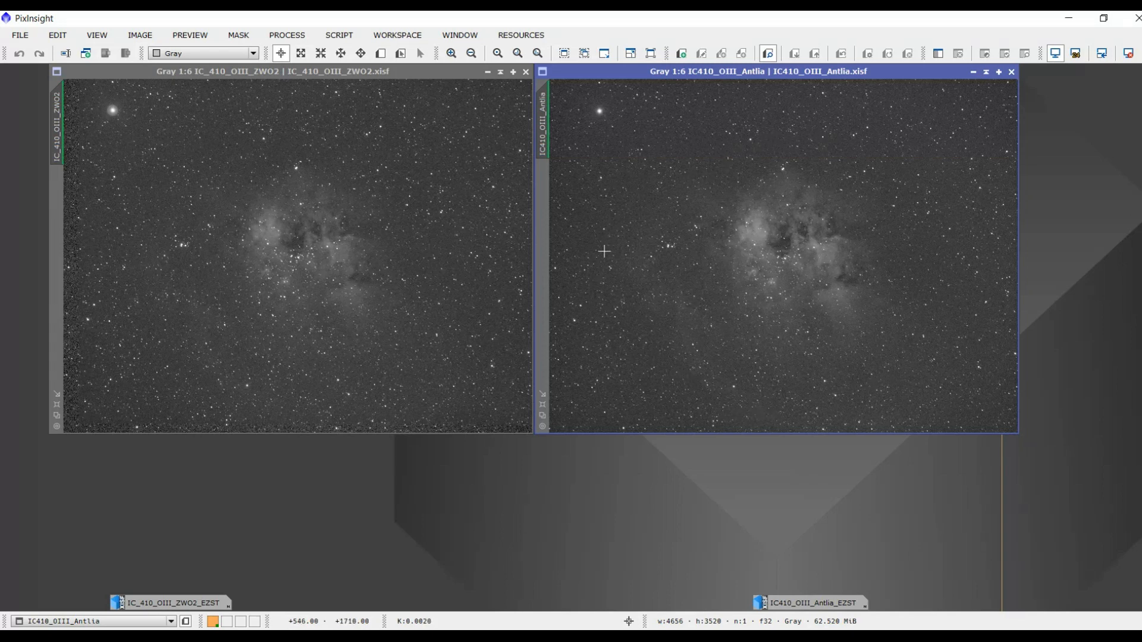
{"action": "mouse_move", "coordinate": [906, 318]}
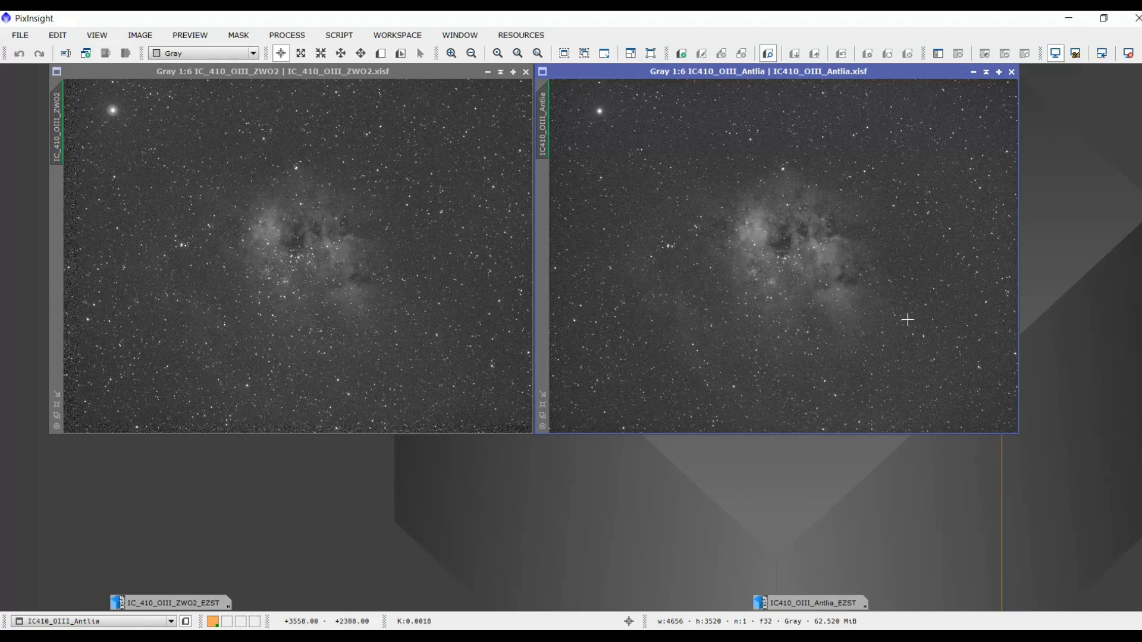
{"action": "mouse_move", "coordinate": [612, 276]}
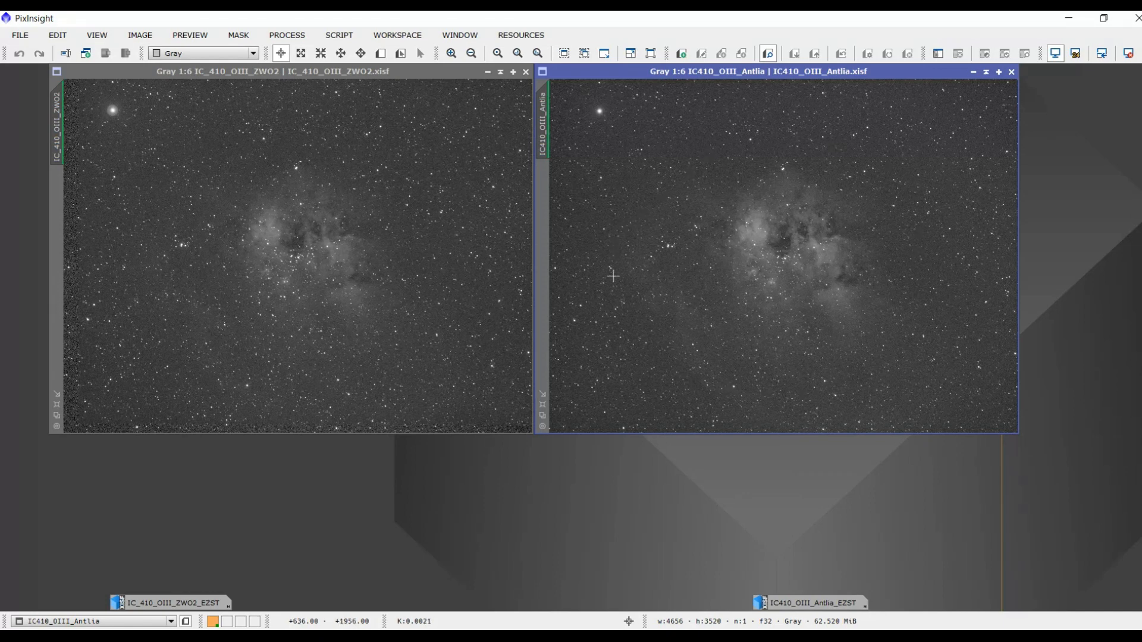
{"action": "mouse_move", "coordinate": [362, 206]}
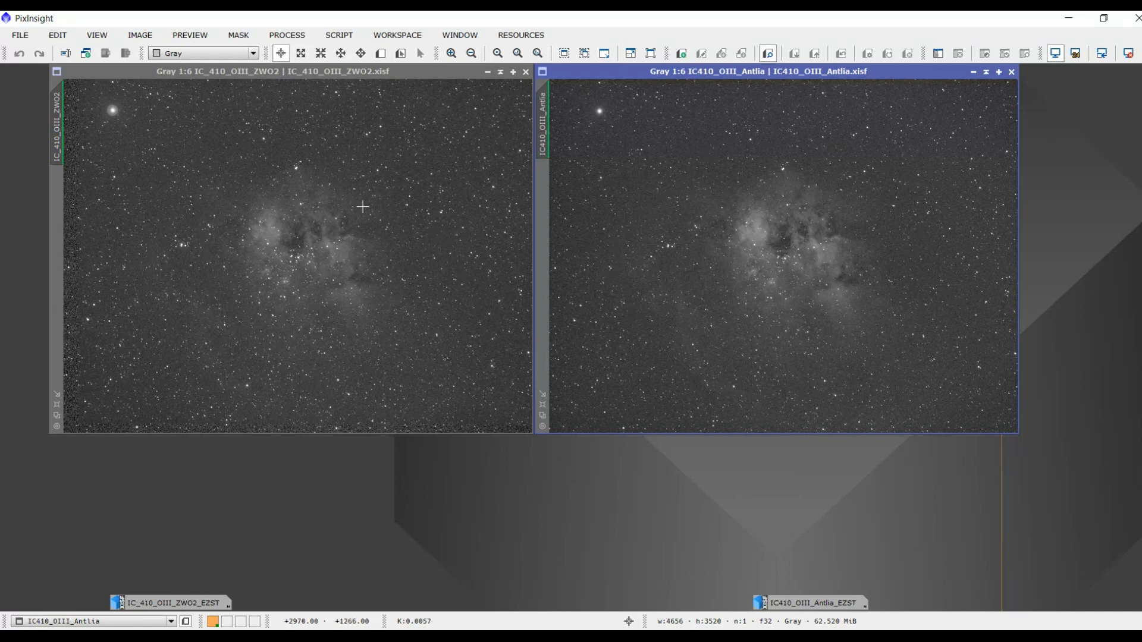
{"action": "mouse_move", "coordinate": [93, 266]}
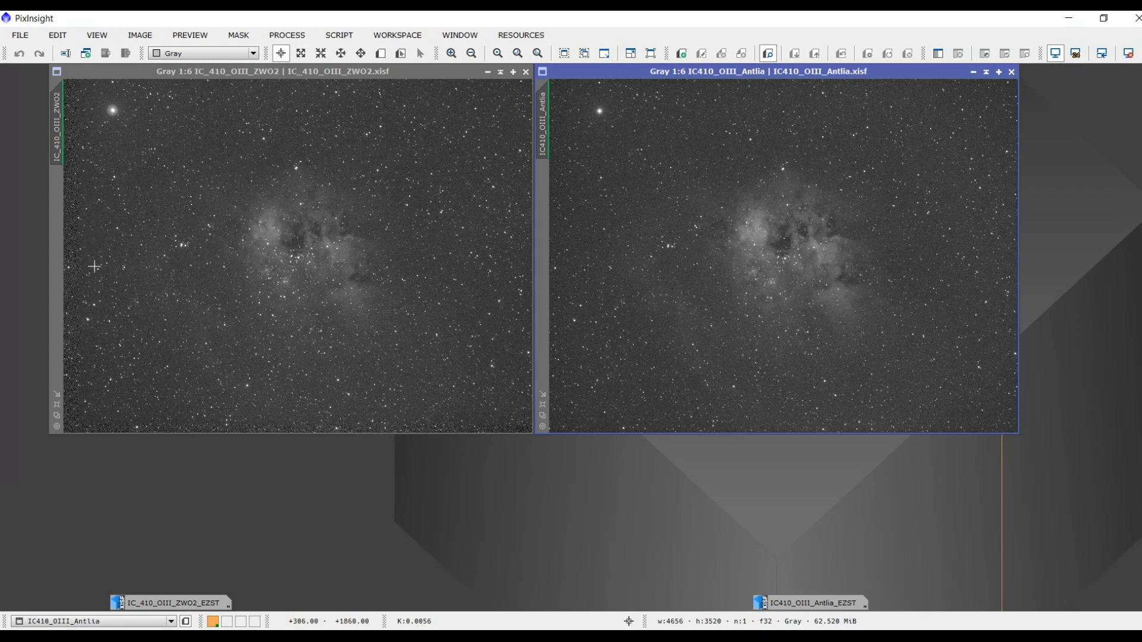
{"action": "mouse_move", "coordinate": [405, 392]}
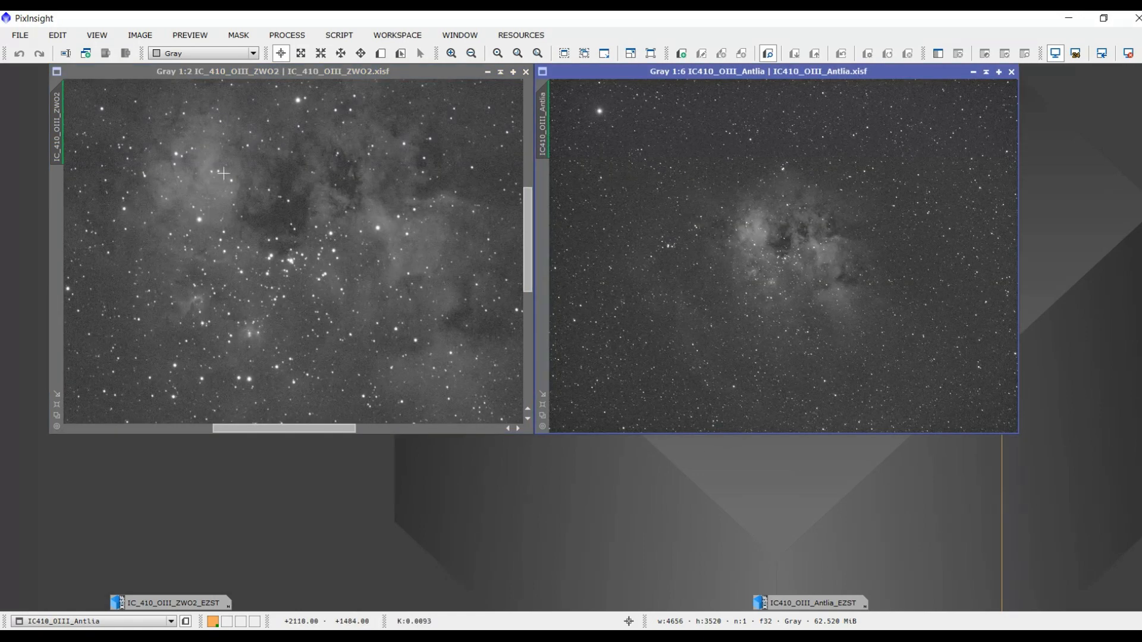
{"action": "mouse_move", "coordinate": [358, 139]}
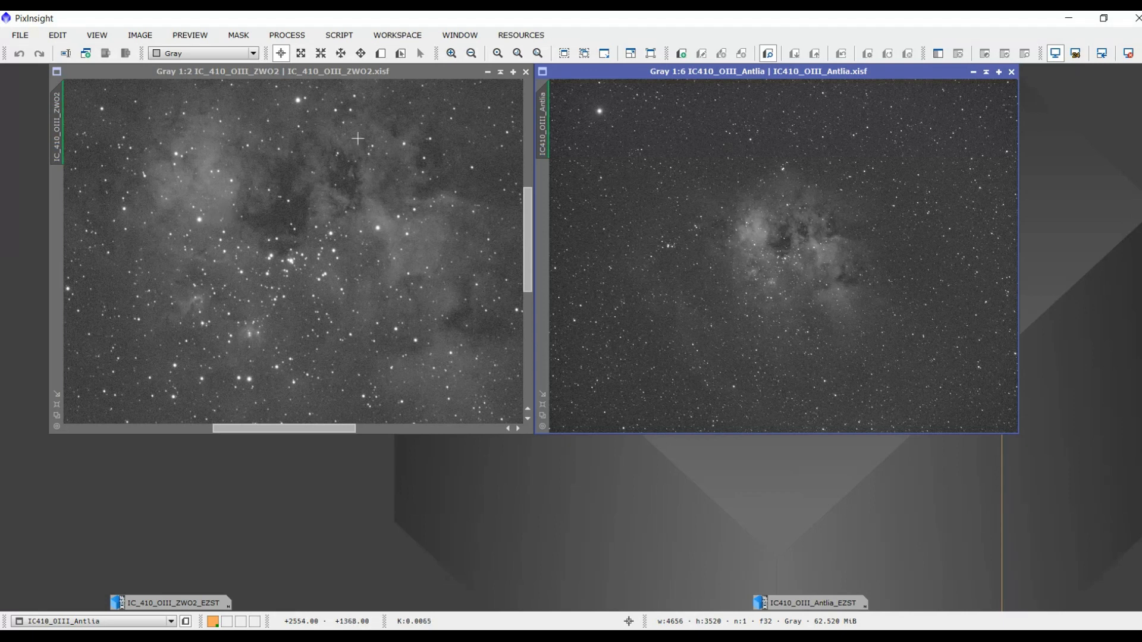
{"action": "mouse_move", "coordinate": [773, 246]}
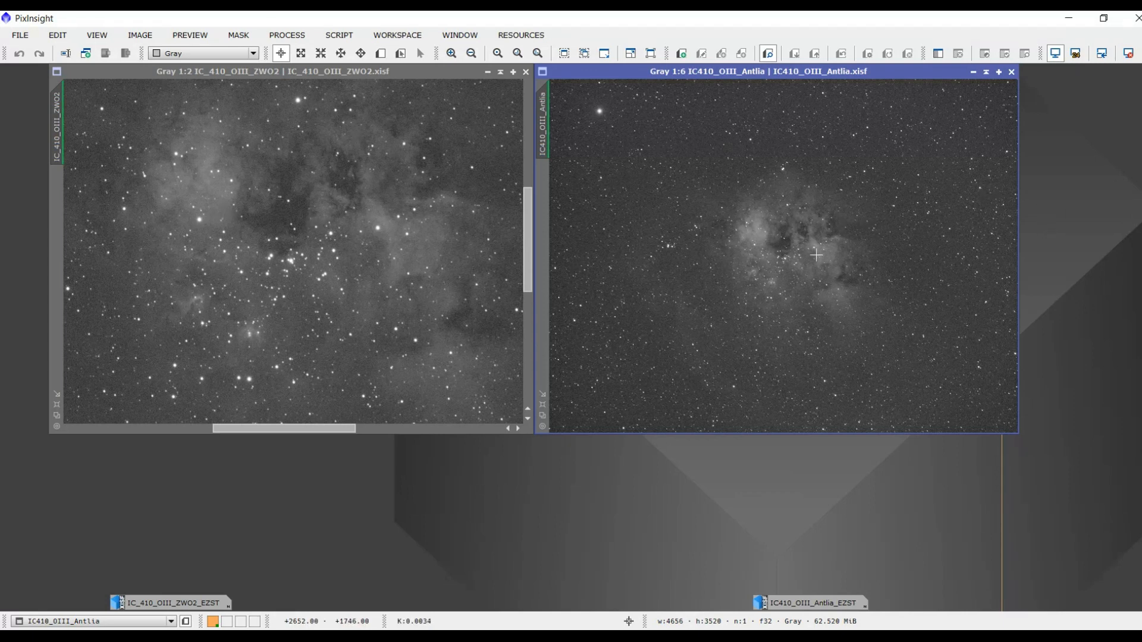
Zoom the Antlia image to 1:2 on the nebula core, matching the ZWO view.
{"action": "left_click", "coordinate": [450, 52]}
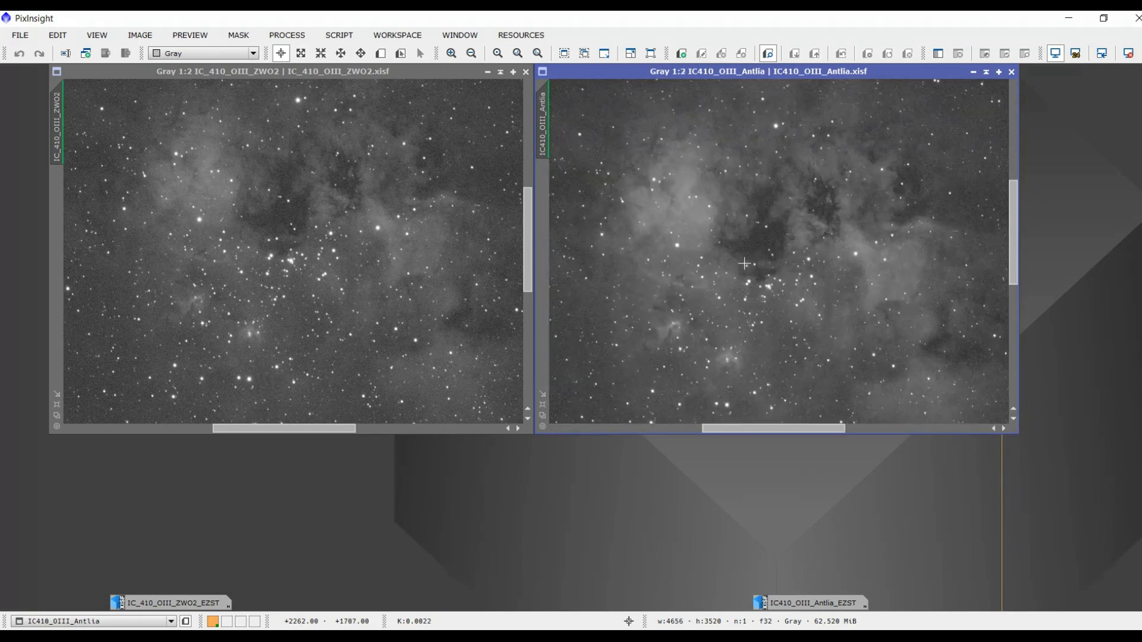
{"action": "mouse_move", "coordinate": [951, 235]}
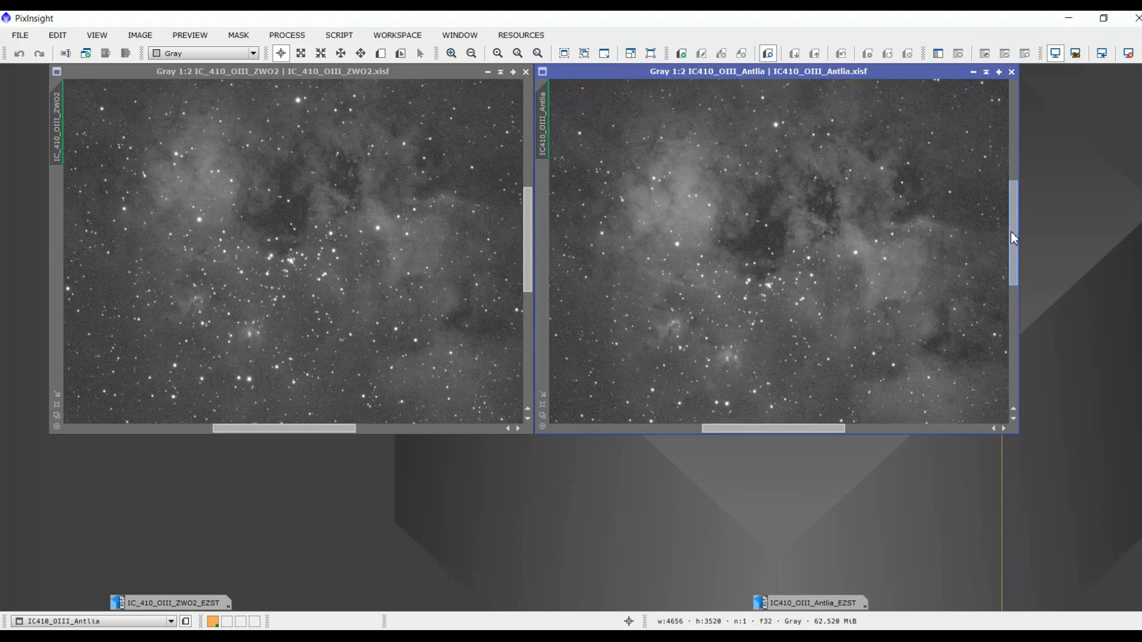
{"action": "mouse_move", "coordinate": [971, 267]}
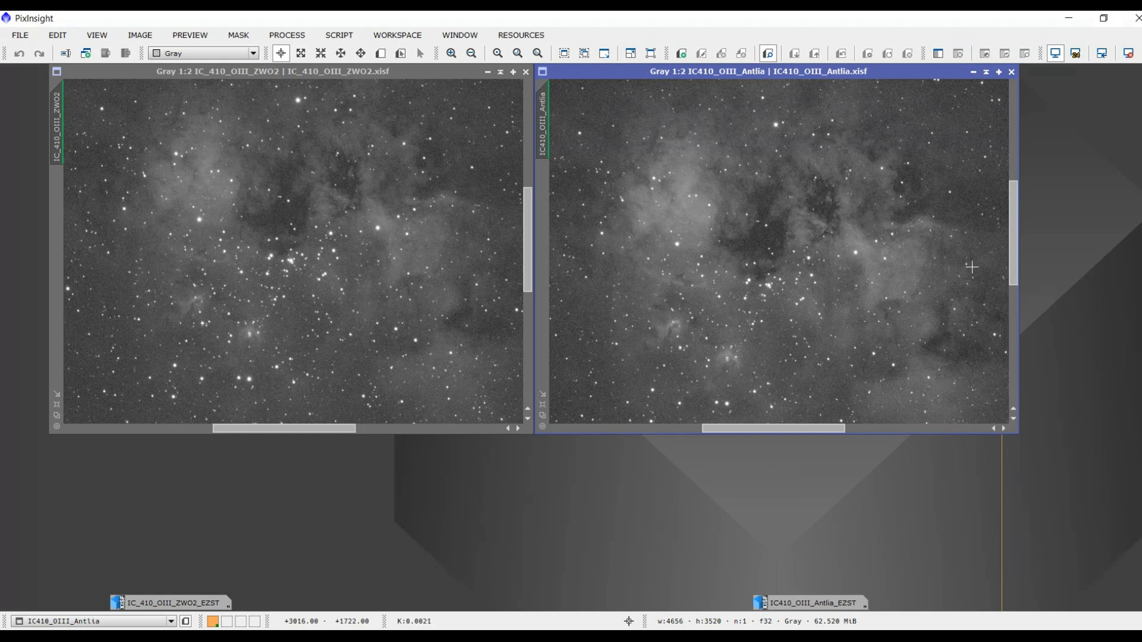
{"action": "mouse_move", "coordinate": [757, 188]}
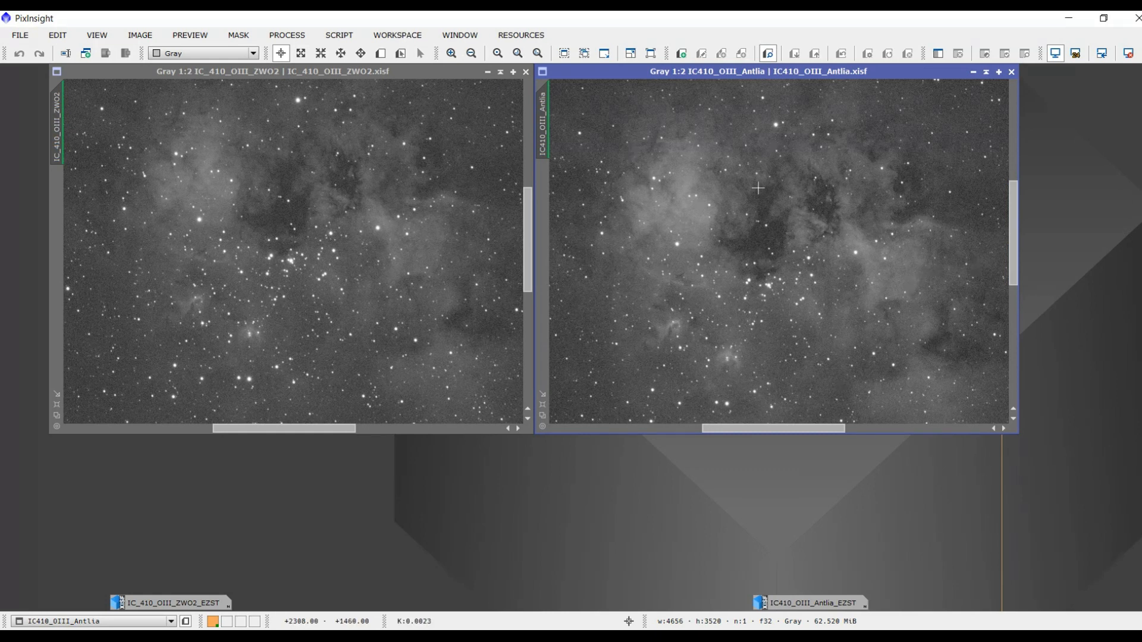
{"action": "mouse_move", "coordinate": [853, 436]}
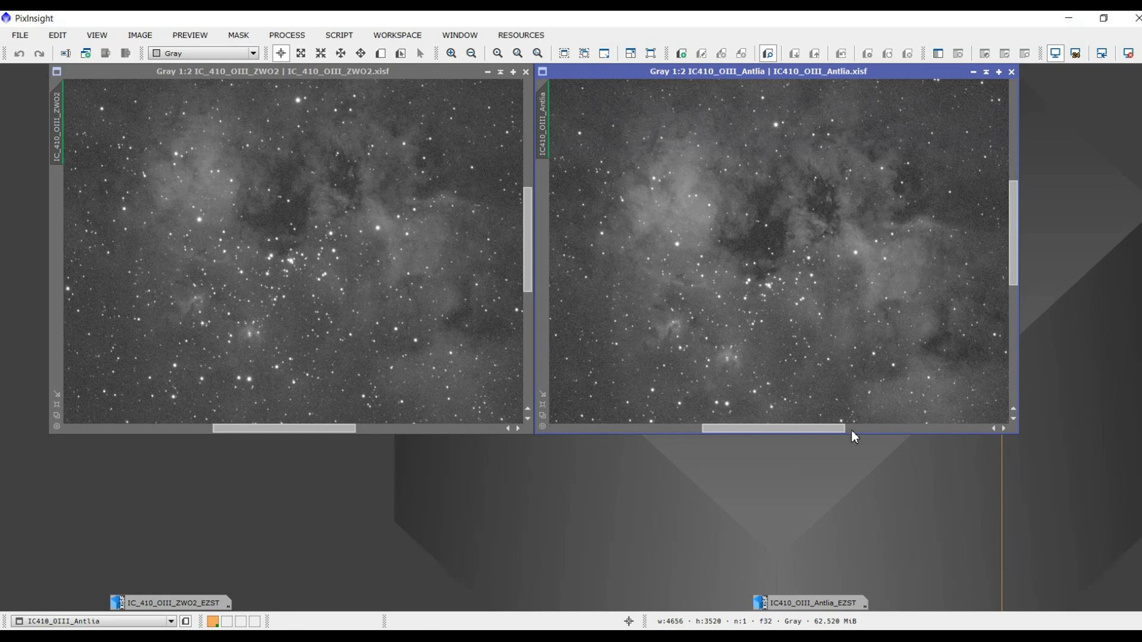
{"action": "mouse_move", "coordinate": [759, 379]}
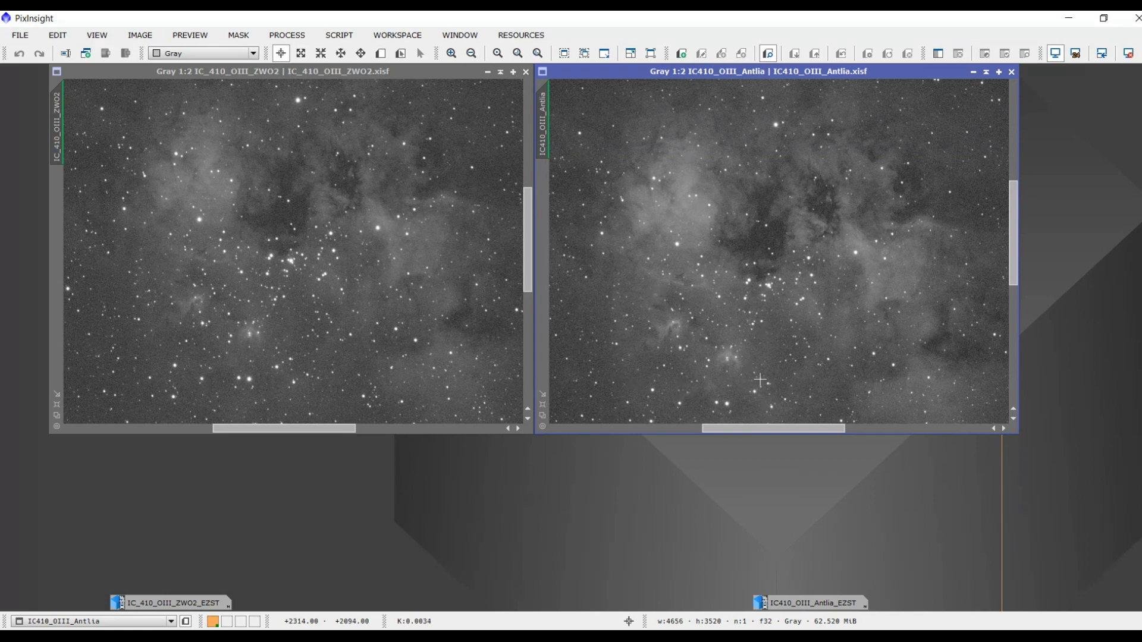
{"action": "mouse_move", "coordinate": [643, 383]}
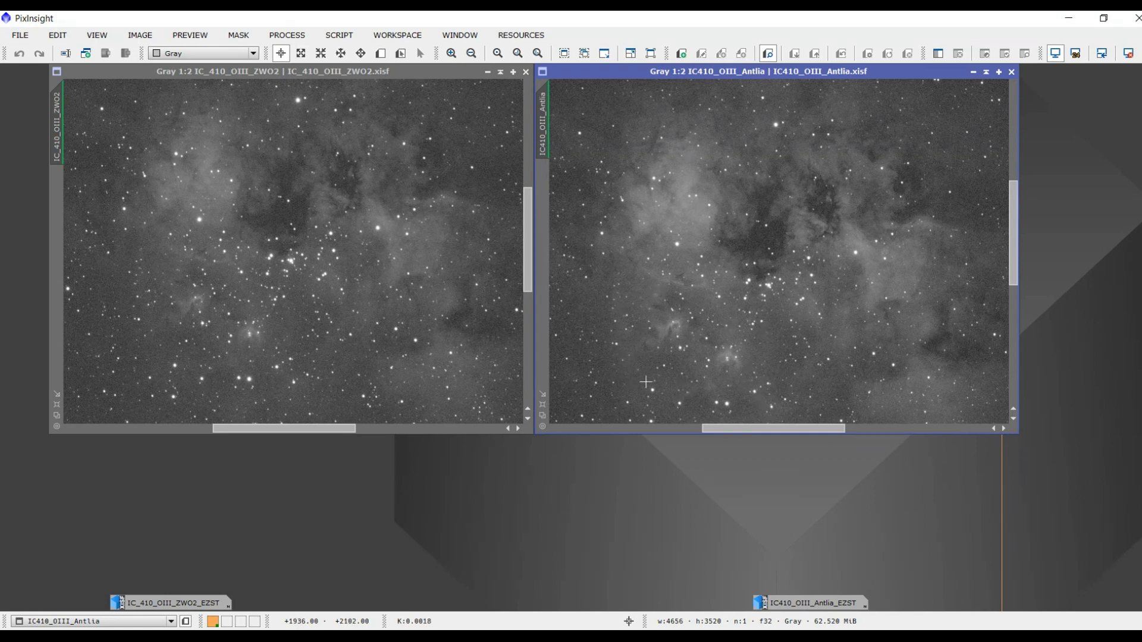
{"action": "mouse_move", "coordinate": [888, 376]}
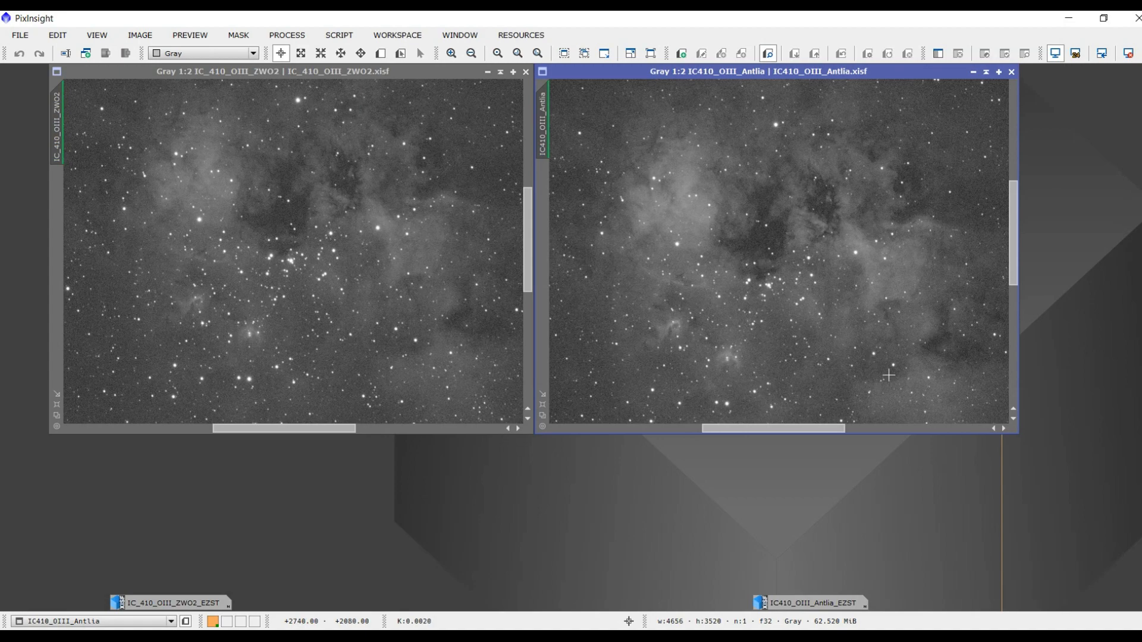
{"action": "mouse_move", "coordinate": [976, 468]}
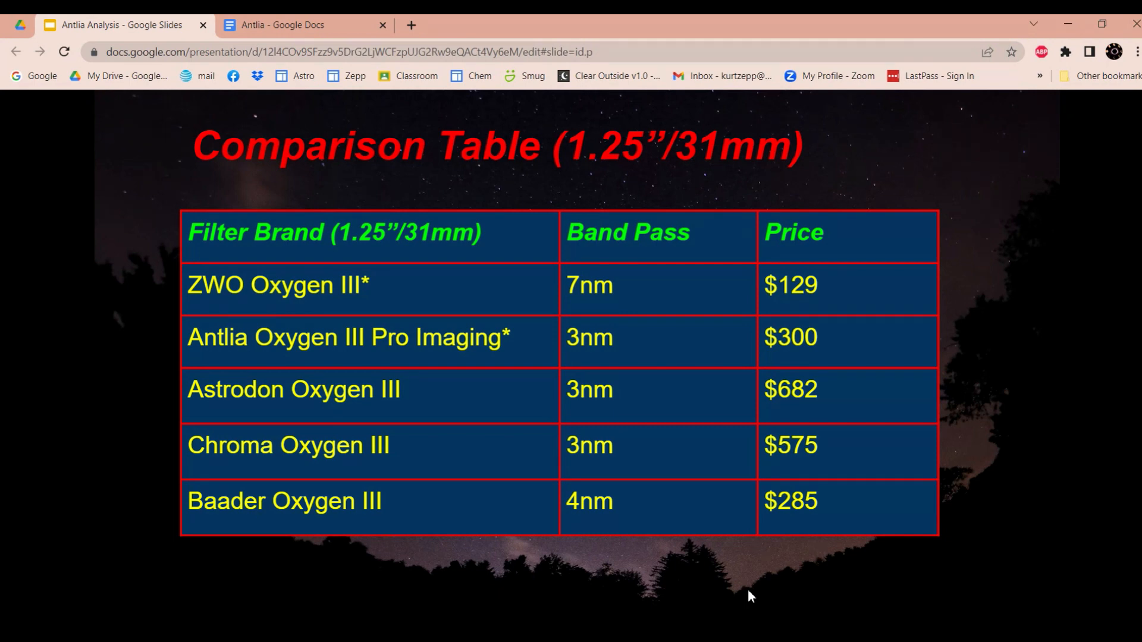
{"action": "mouse_move", "coordinate": [456, 97]}
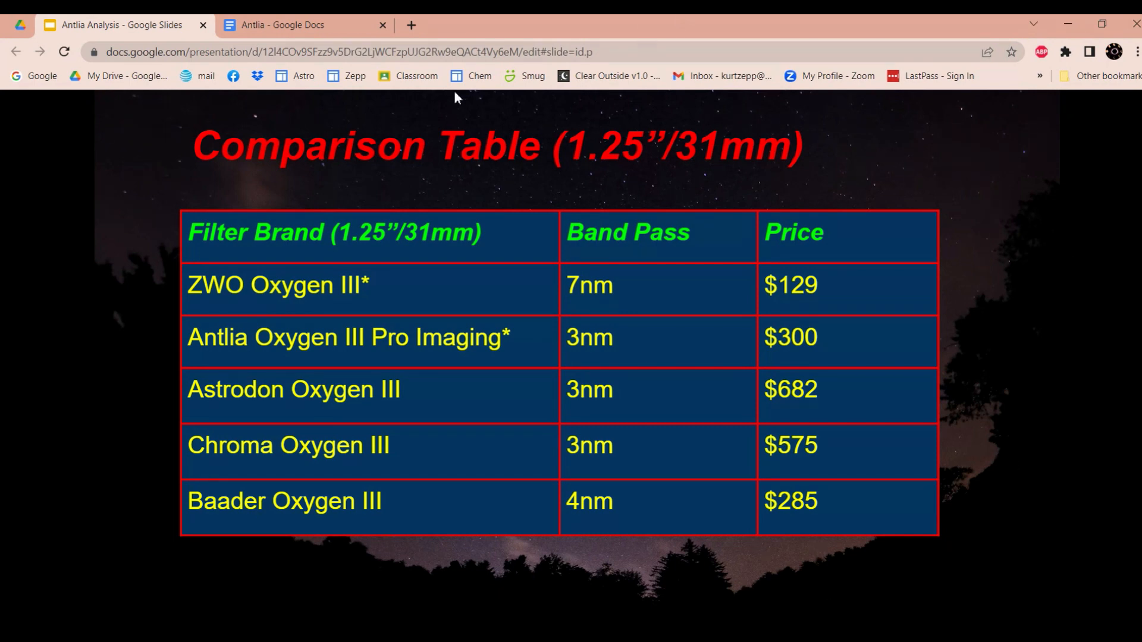
{"action": "mouse_move", "coordinate": [670, 153]}
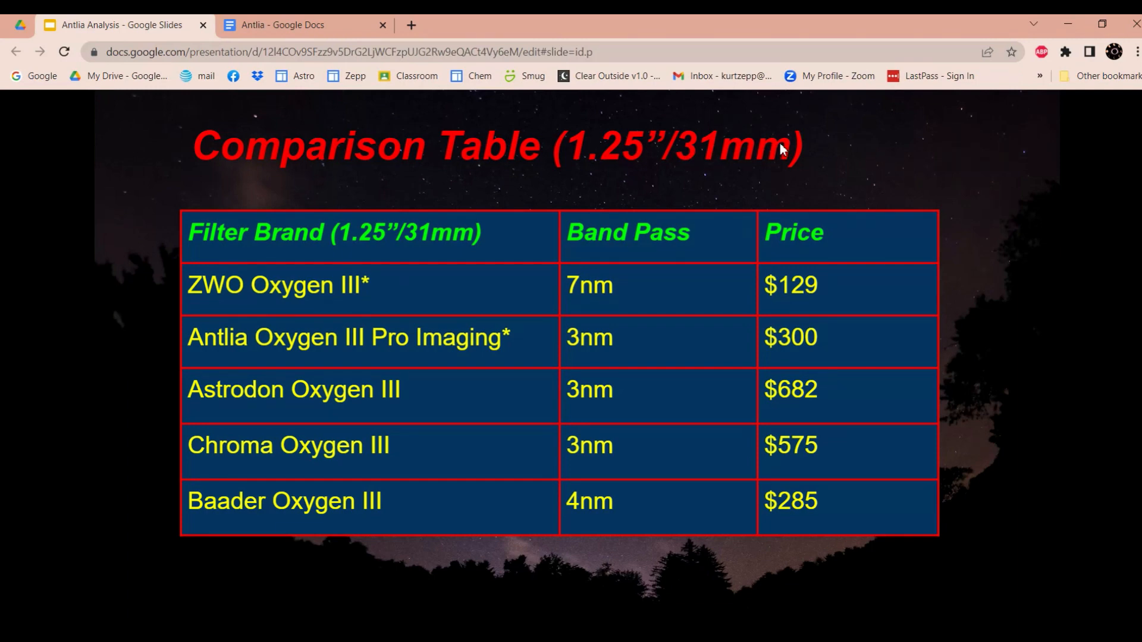
{"action": "mouse_move", "coordinate": [902, 156]}
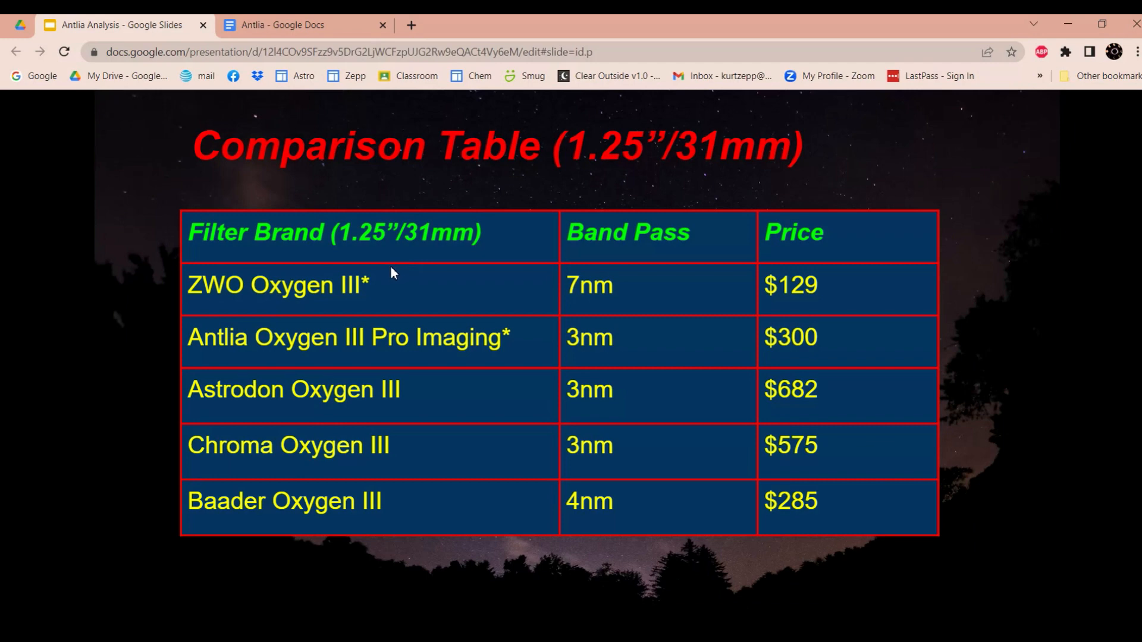
{"action": "mouse_move", "coordinate": [591, 285]}
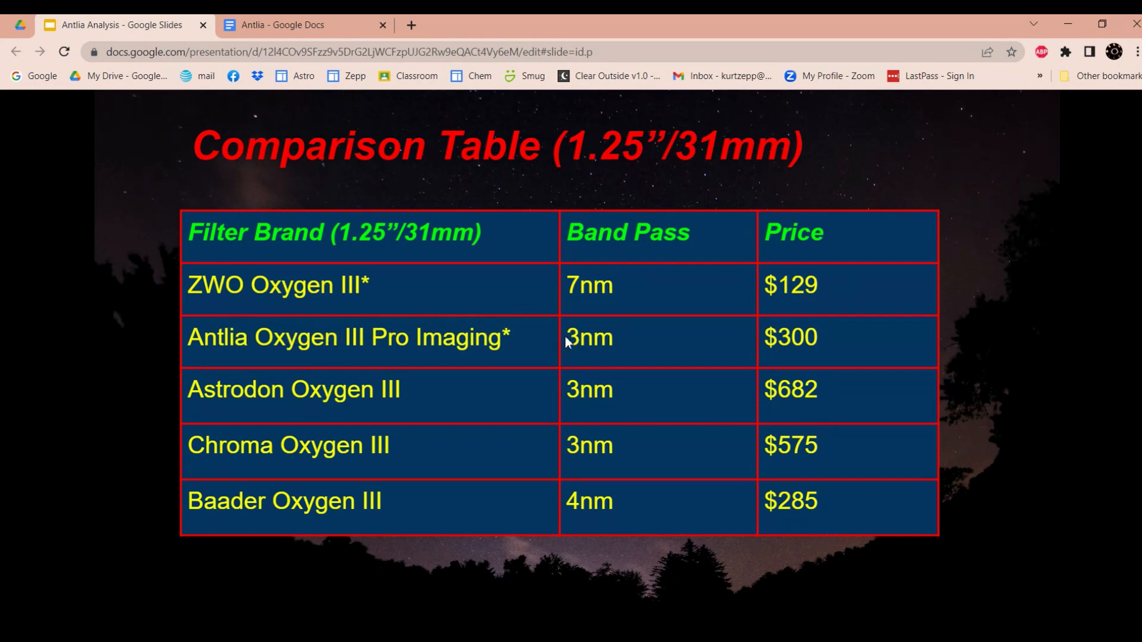
{"action": "mouse_move", "coordinate": [615, 338]}
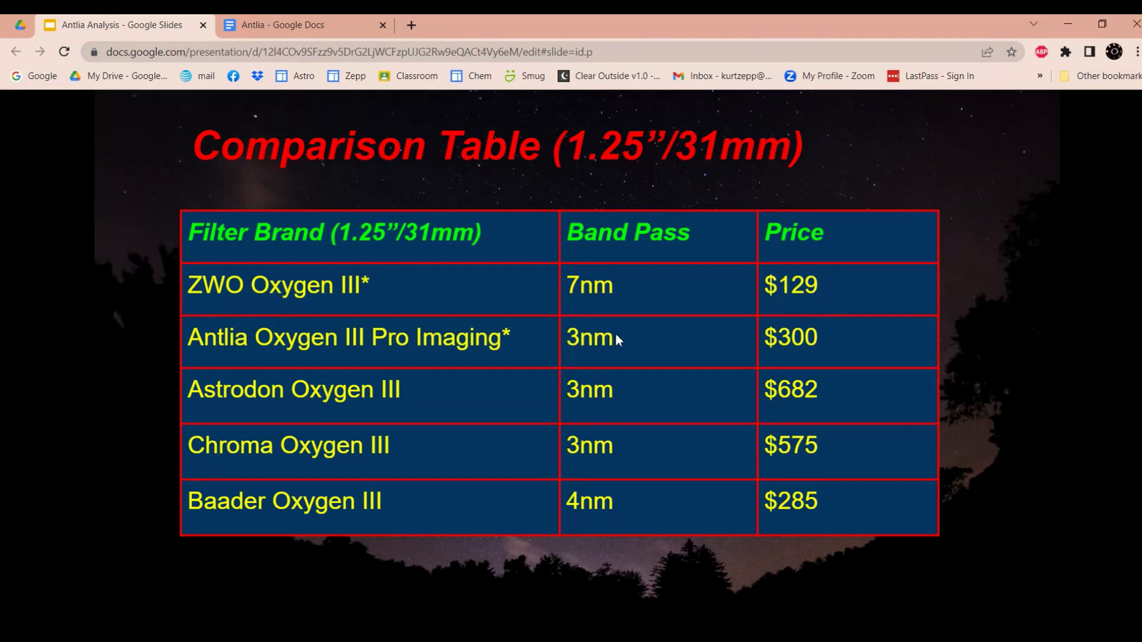
{"action": "mouse_move", "coordinate": [837, 337]}
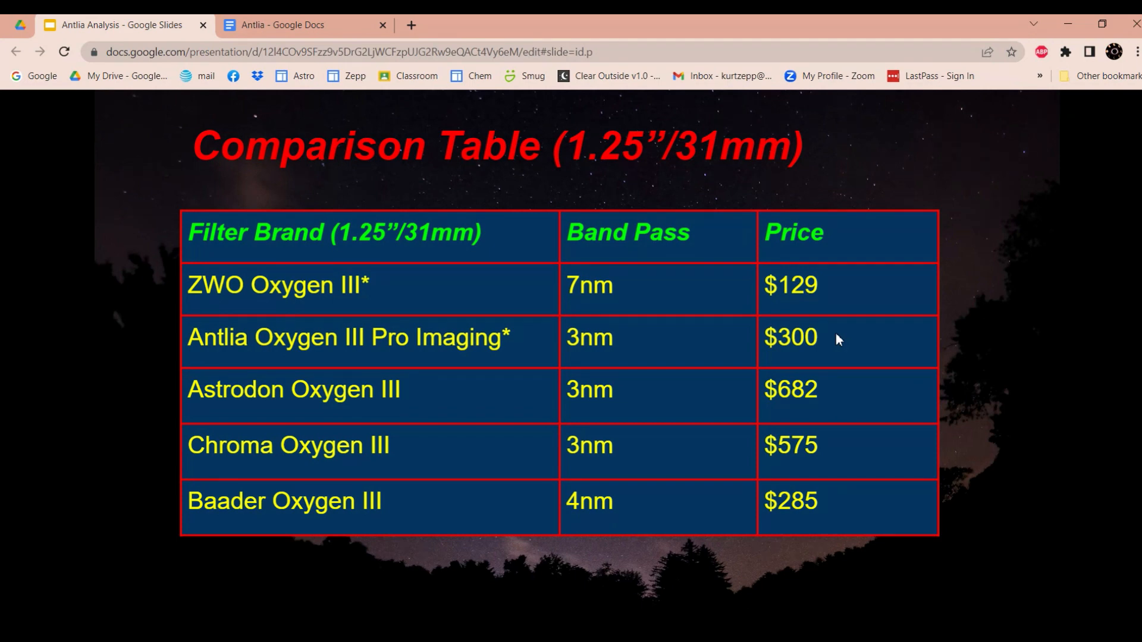
{"action": "mouse_move", "coordinate": [535, 343]}
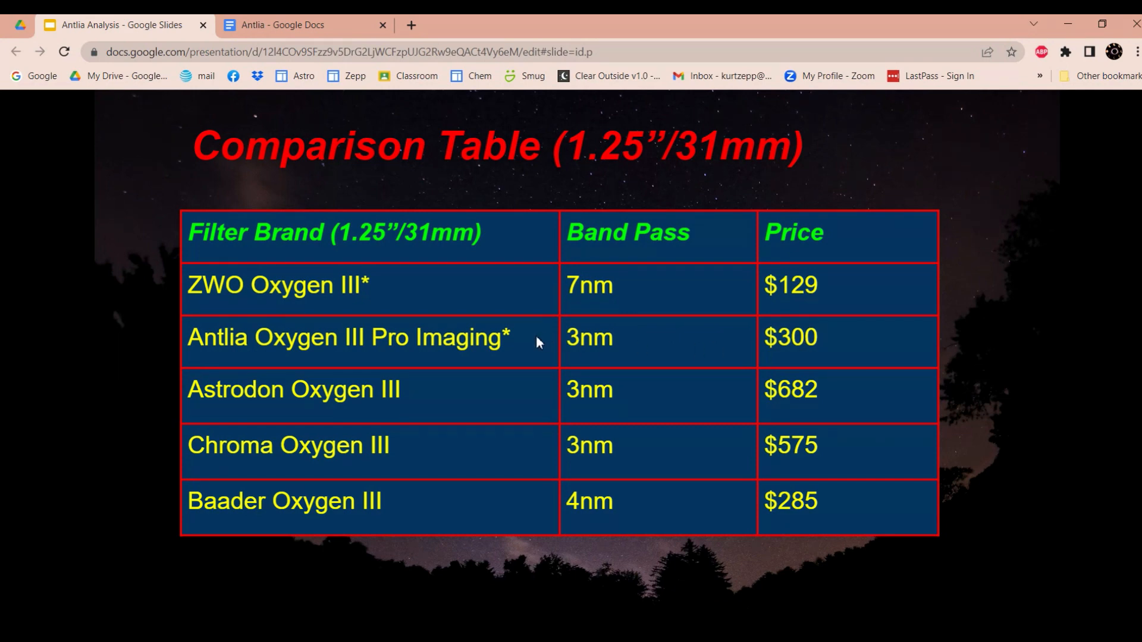
{"action": "mouse_move", "coordinate": [409, 399]}
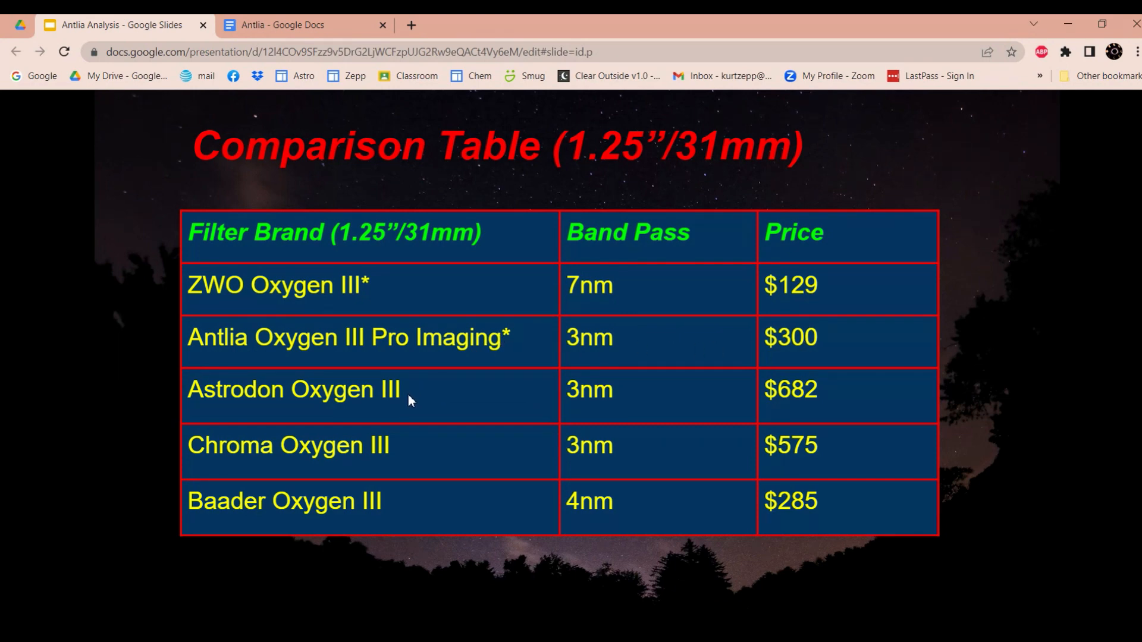
{"action": "mouse_move", "coordinate": [398, 453]}
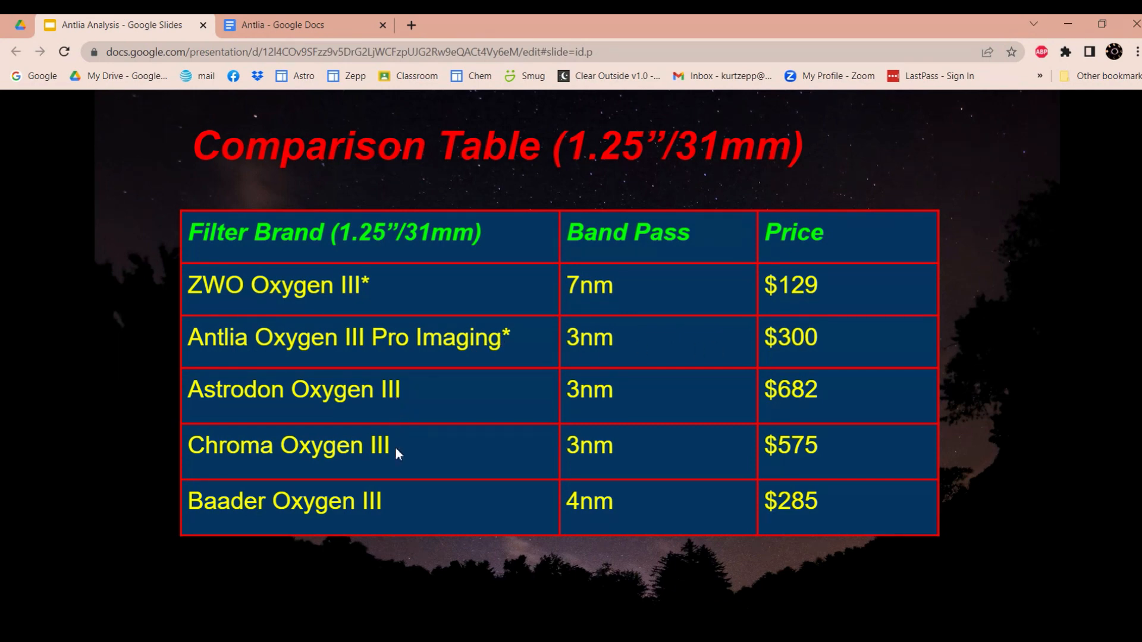
{"action": "mouse_move", "coordinate": [442, 435]}
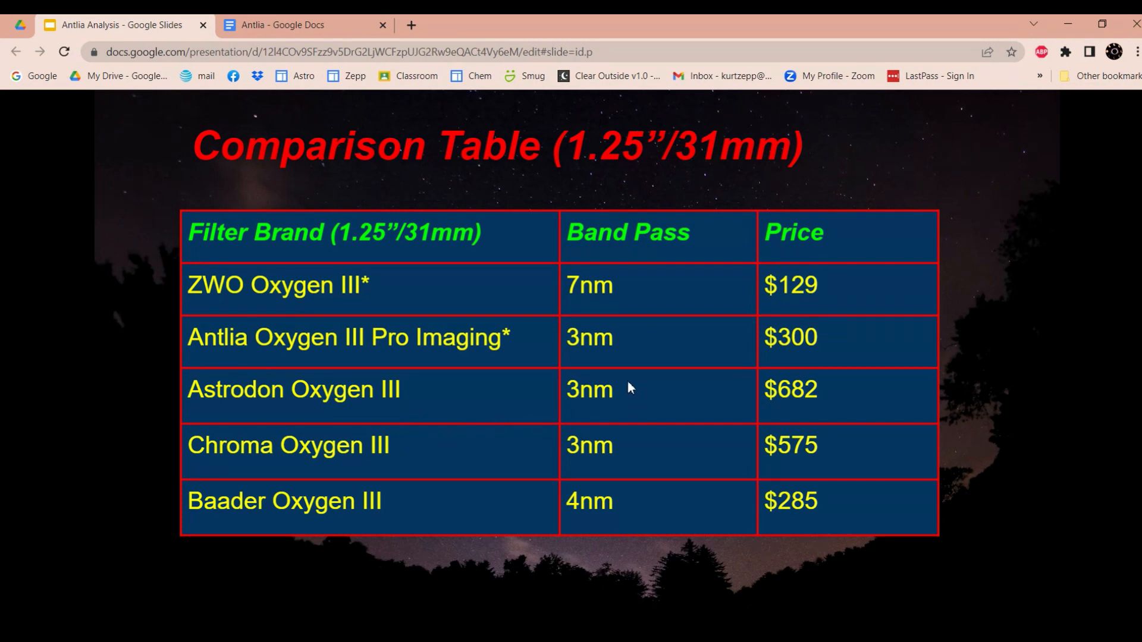
{"action": "mouse_move", "coordinate": [696, 338]}
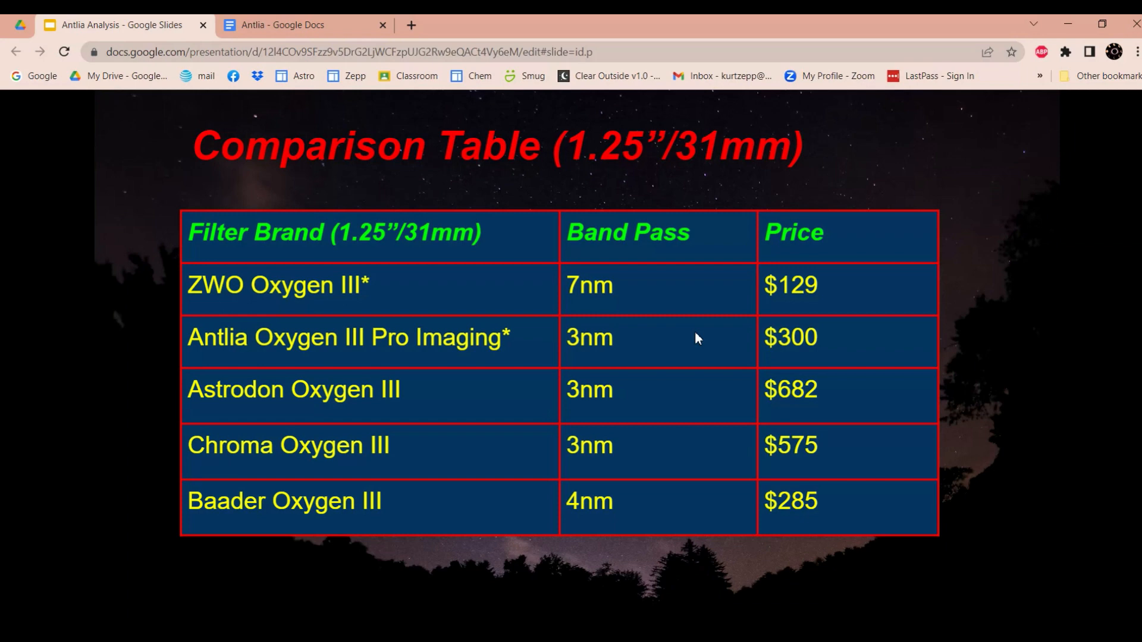
{"action": "mouse_move", "coordinate": [712, 405]}
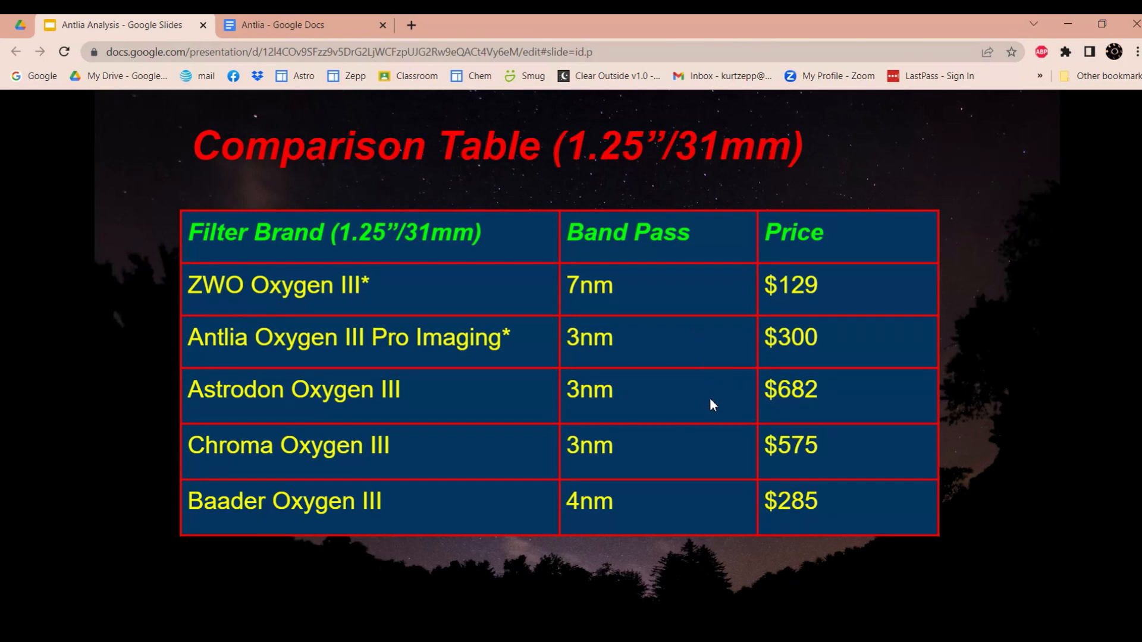
{"action": "mouse_move", "coordinate": [822, 399]}
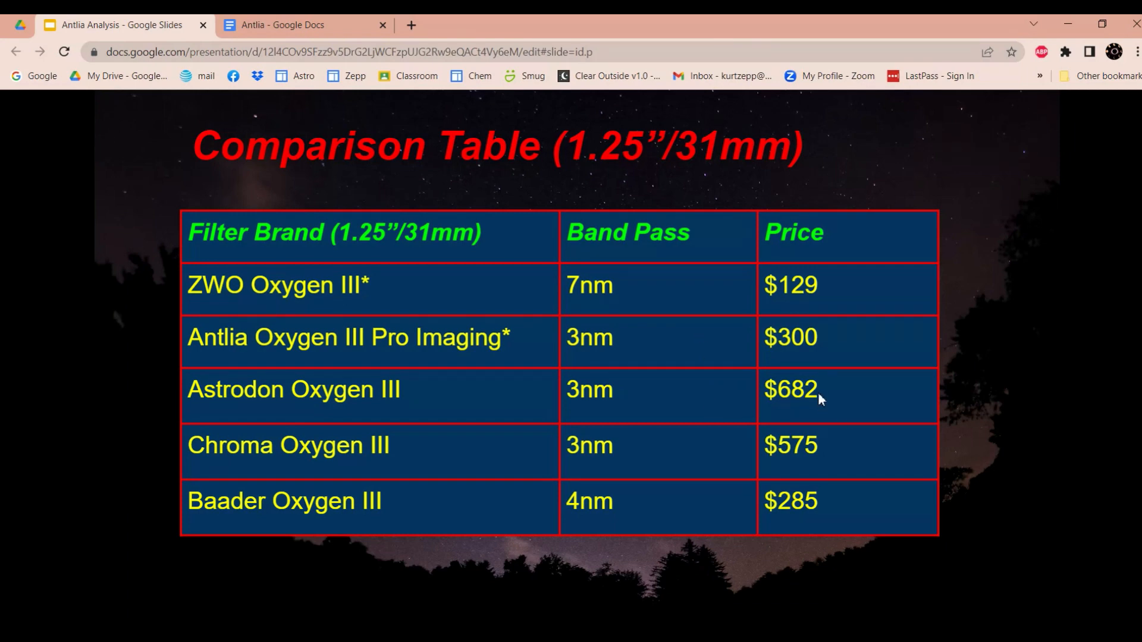
{"action": "mouse_move", "coordinate": [807, 408]}
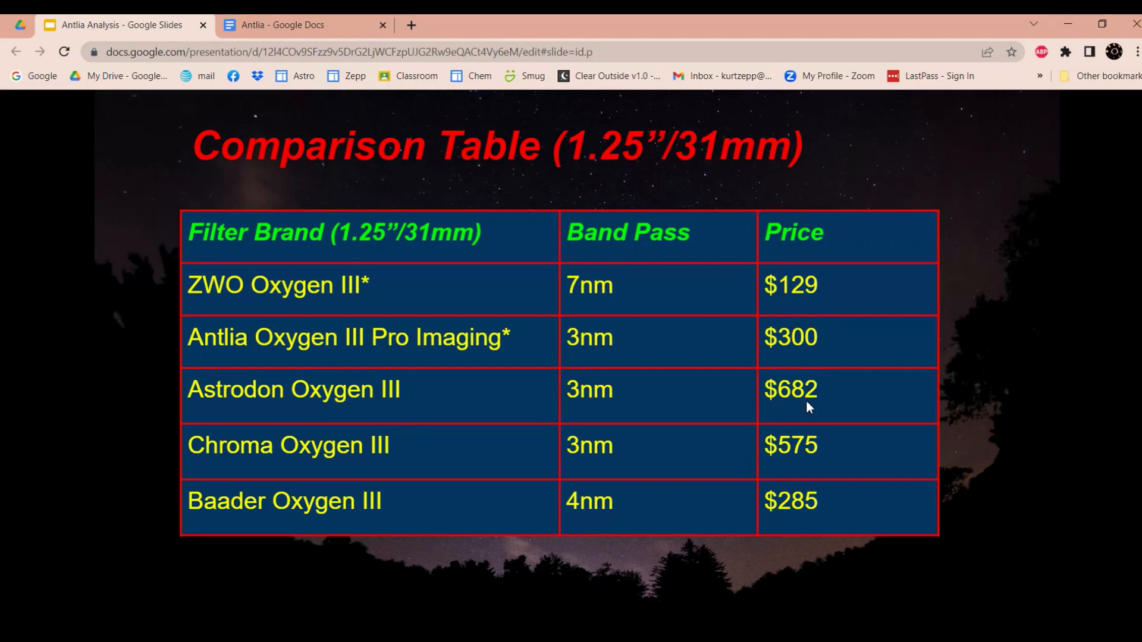
{"action": "mouse_move", "coordinate": [807, 458]}
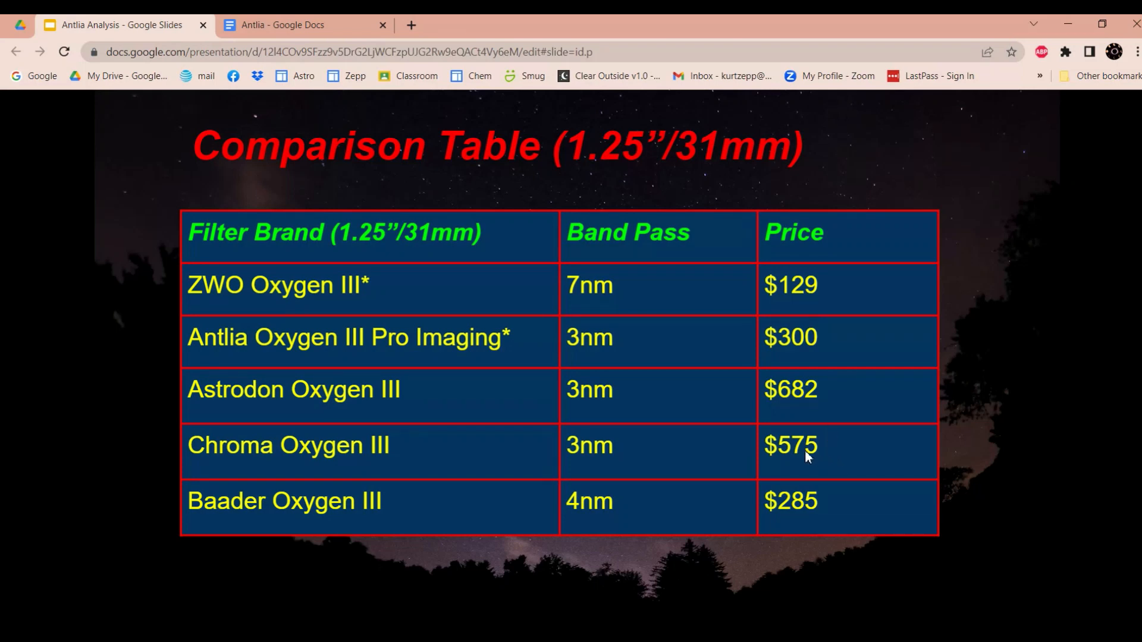
{"action": "mouse_move", "coordinate": [838, 380]}
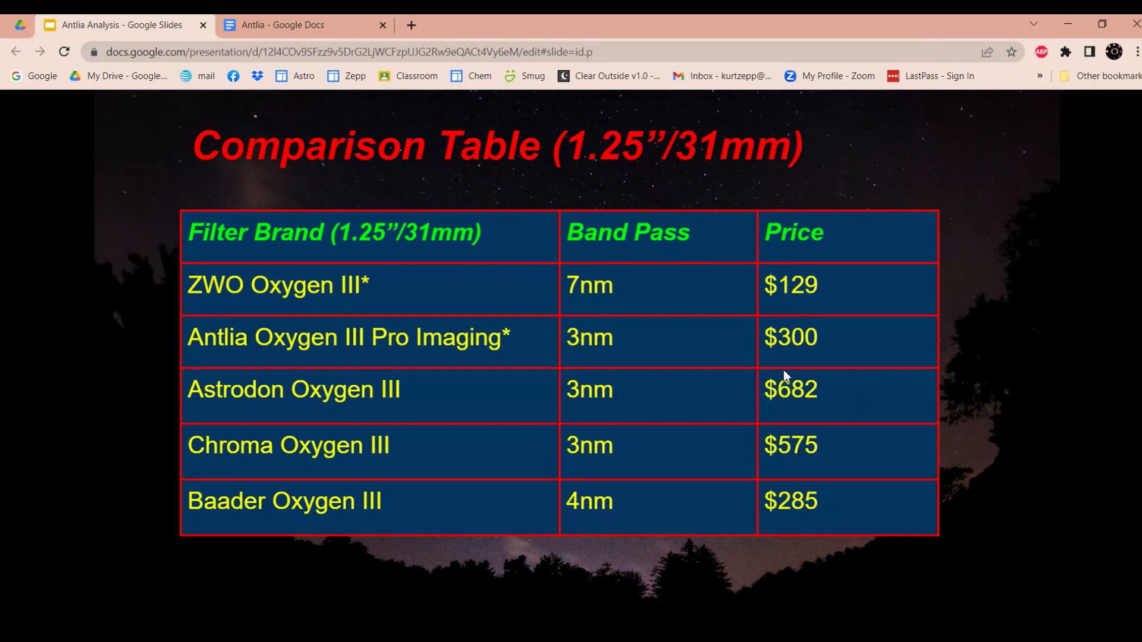
{"action": "mouse_move", "coordinate": [763, 445]}
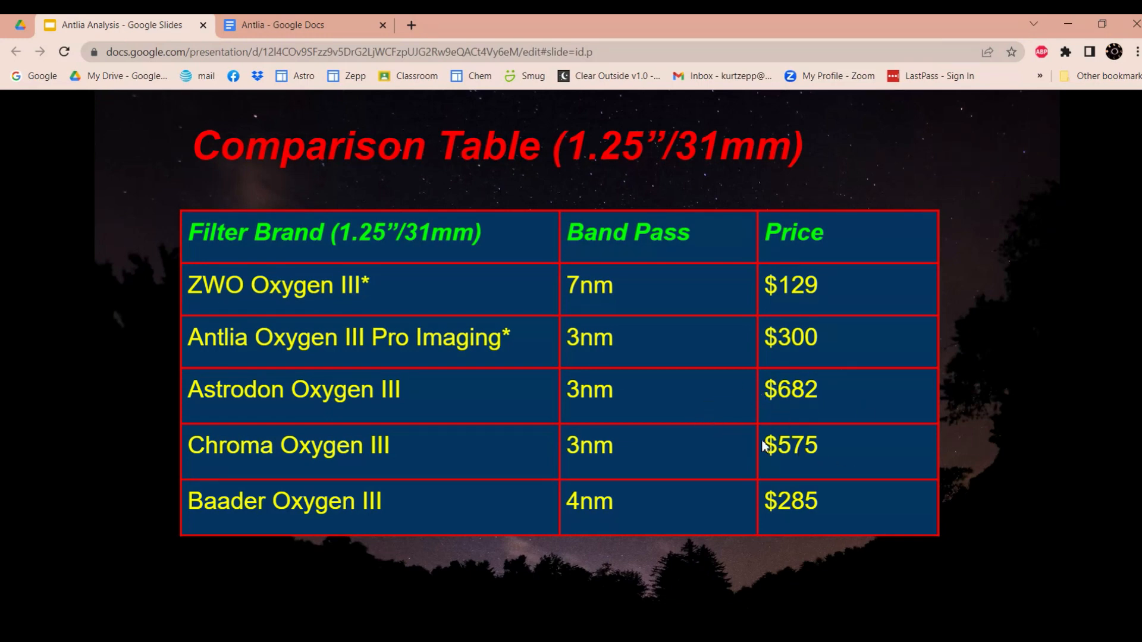
{"action": "mouse_move", "coordinate": [683, 412]}
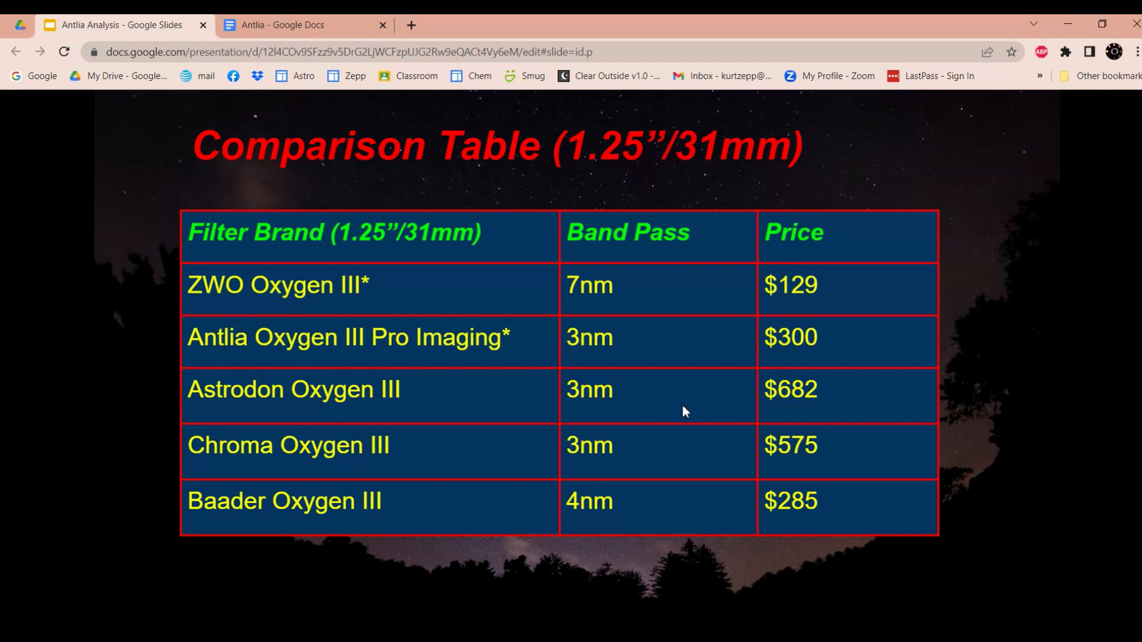
{"action": "mouse_move", "coordinate": [825, 386]}
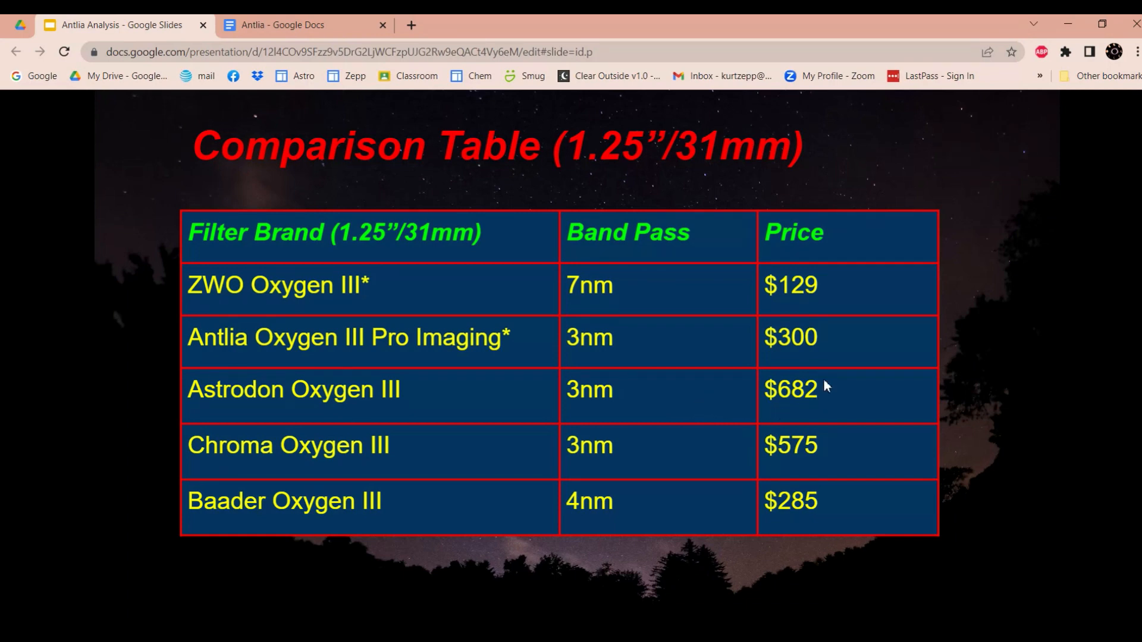
{"action": "mouse_move", "coordinate": [790, 390]}
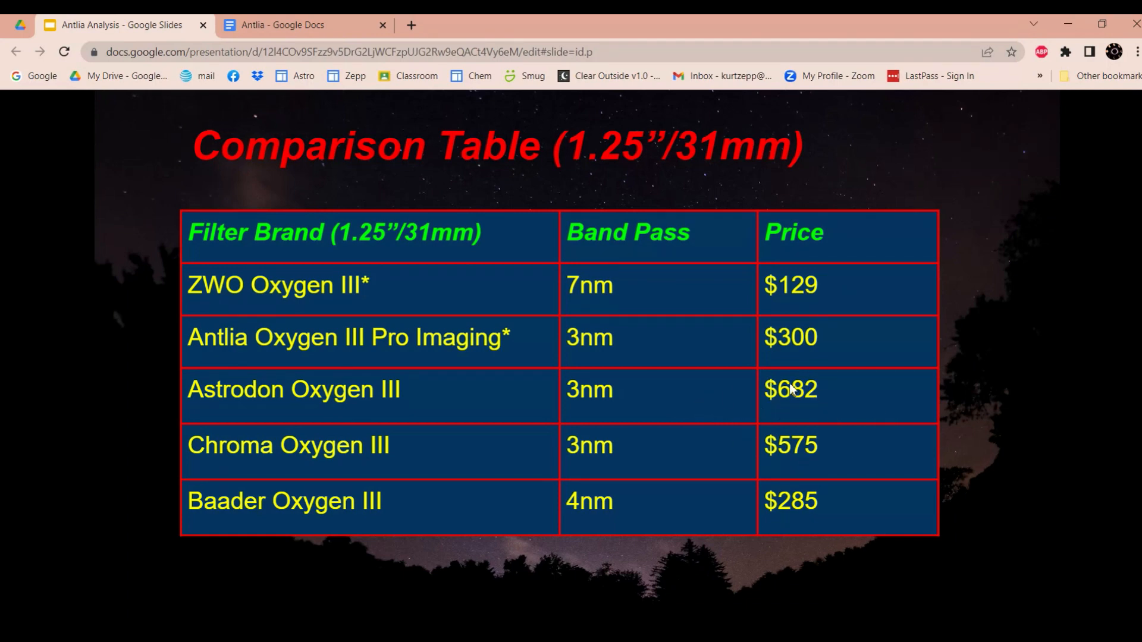
{"action": "mouse_move", "coordinate": [817, 377]}
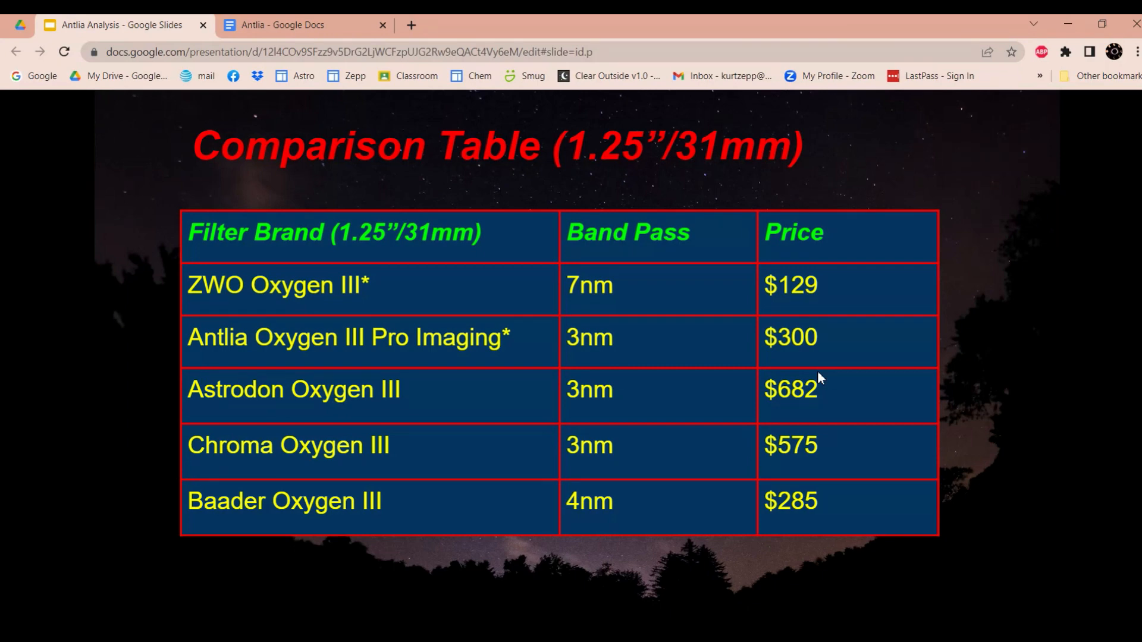
{"action": "mouse_move", "coordinate": [394, 364]}
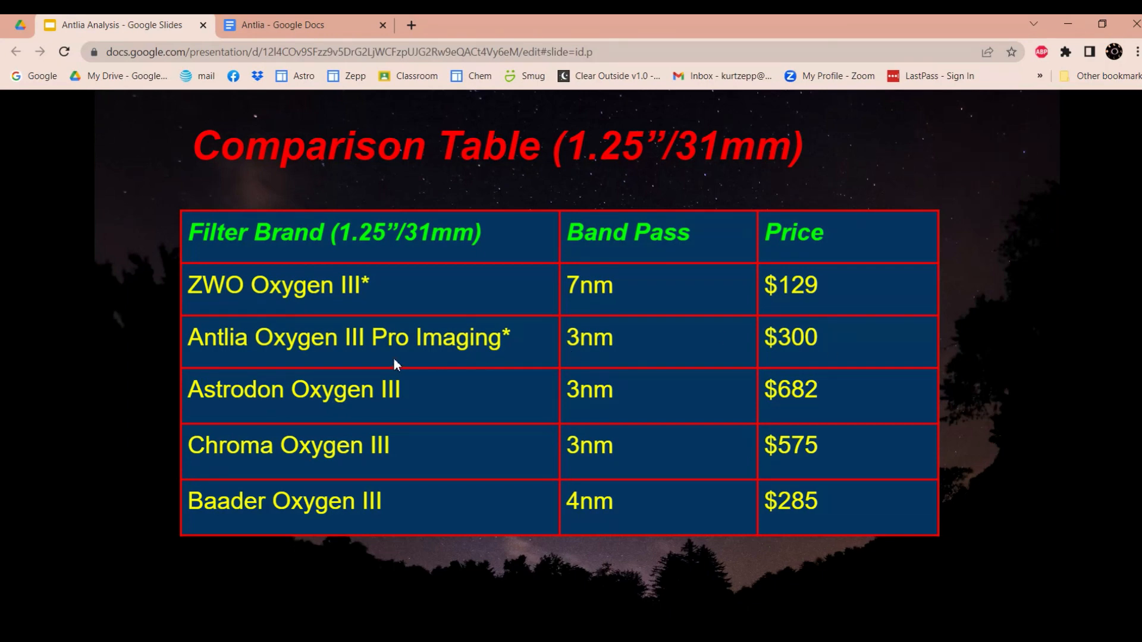
{"action": "mouse_move", "coordinate": [853, 340]}
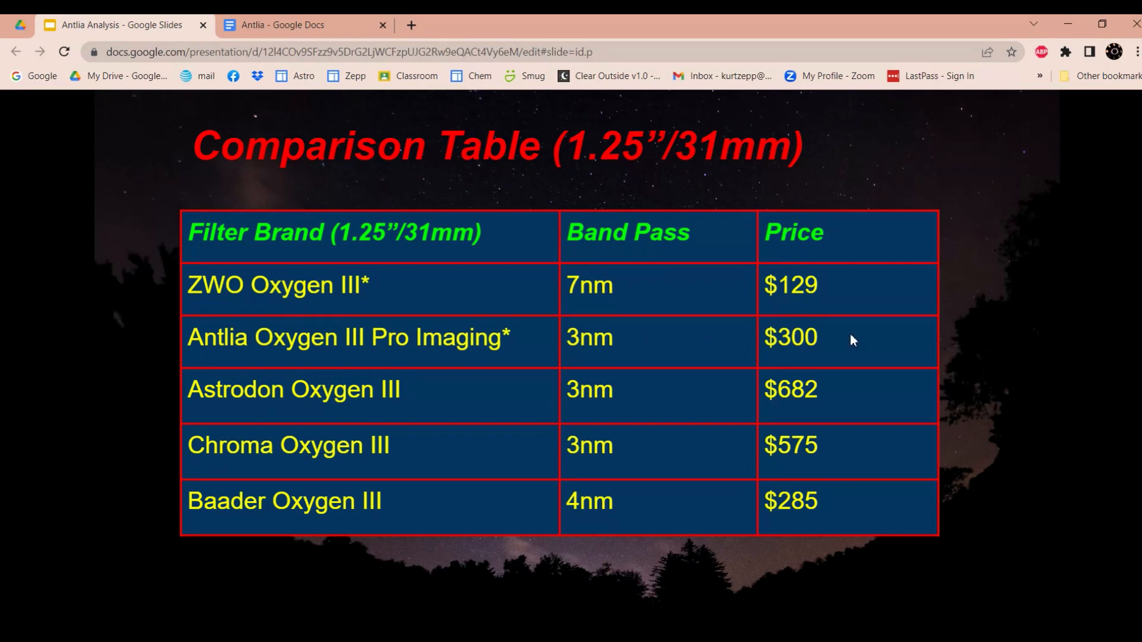
{"action": "mouse_move", "coordinate": [792, 379]}
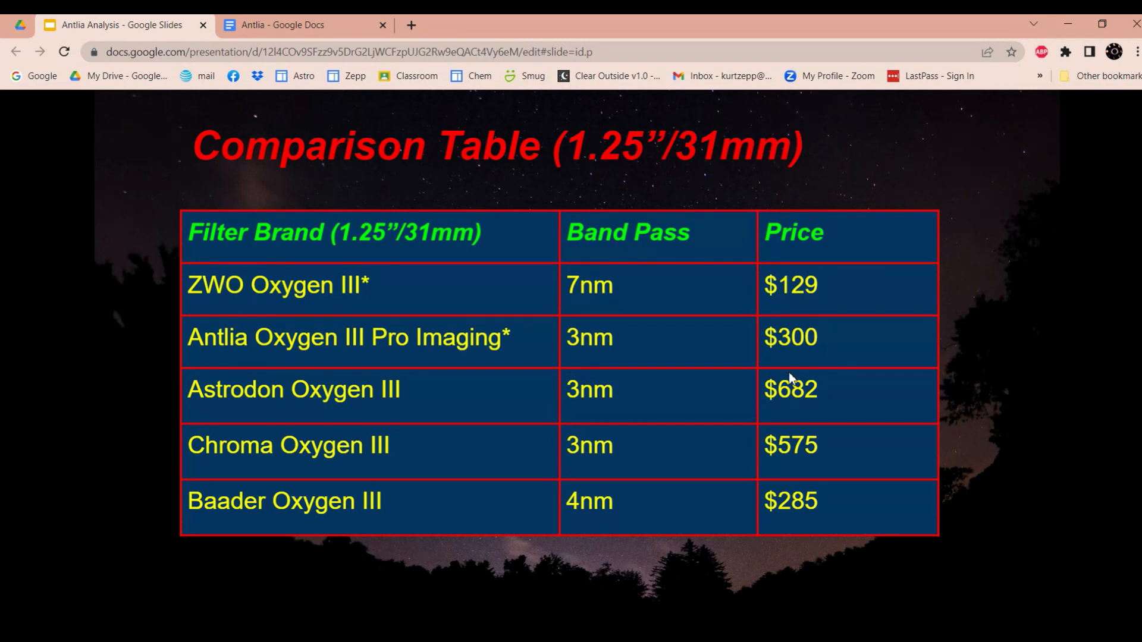
{"action": "mouse_move", "coordinate": [837, 425]}
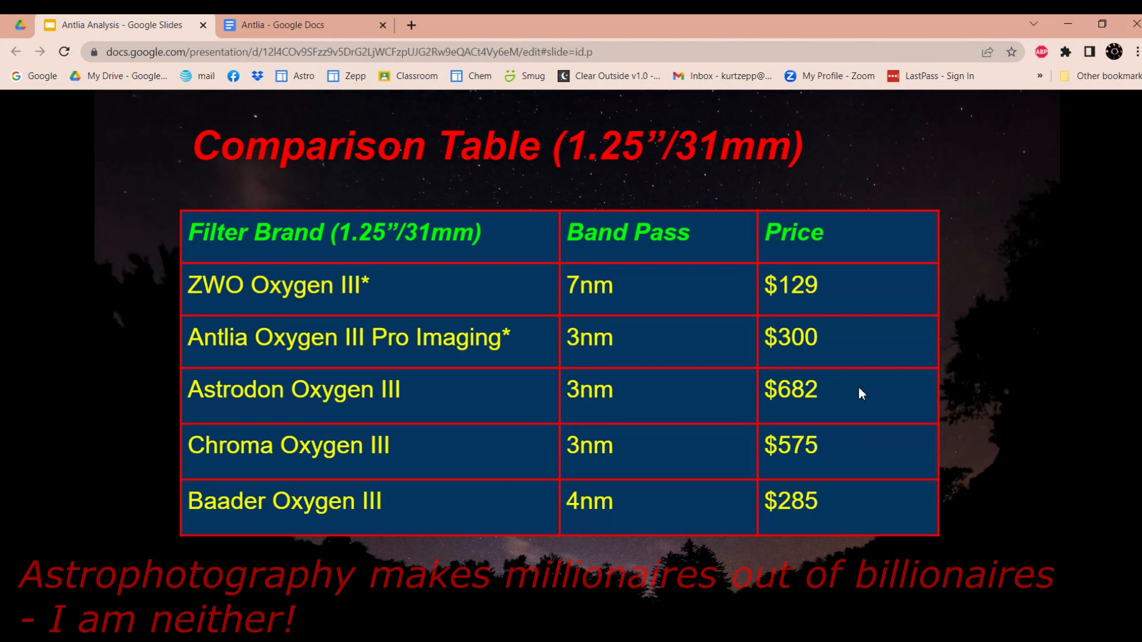
{"action": "mouse_move", "coordinate": [512, 411]}
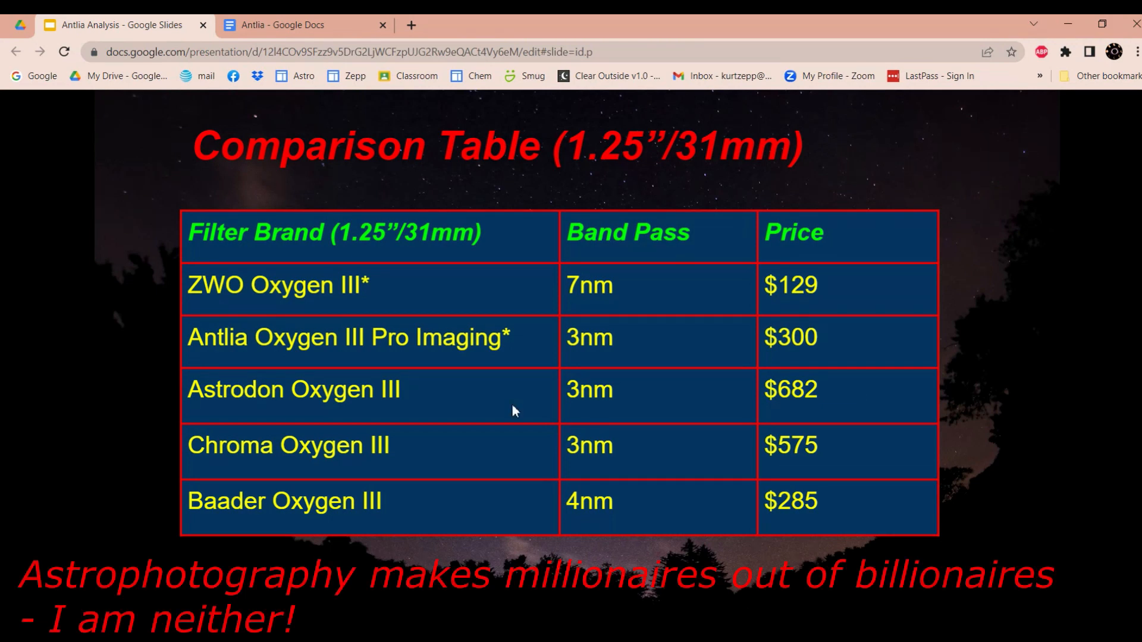
{"action": "mouse_move", "coordinate": [486, 399]}
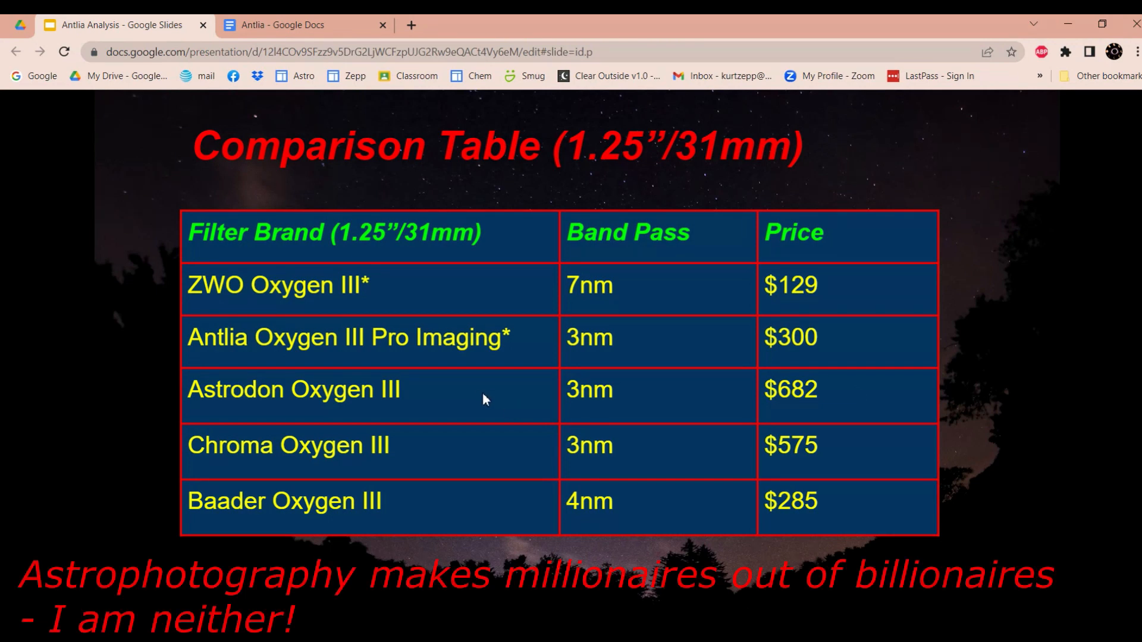
{"action": "mouse_move", "coordinate": [904, 406]}
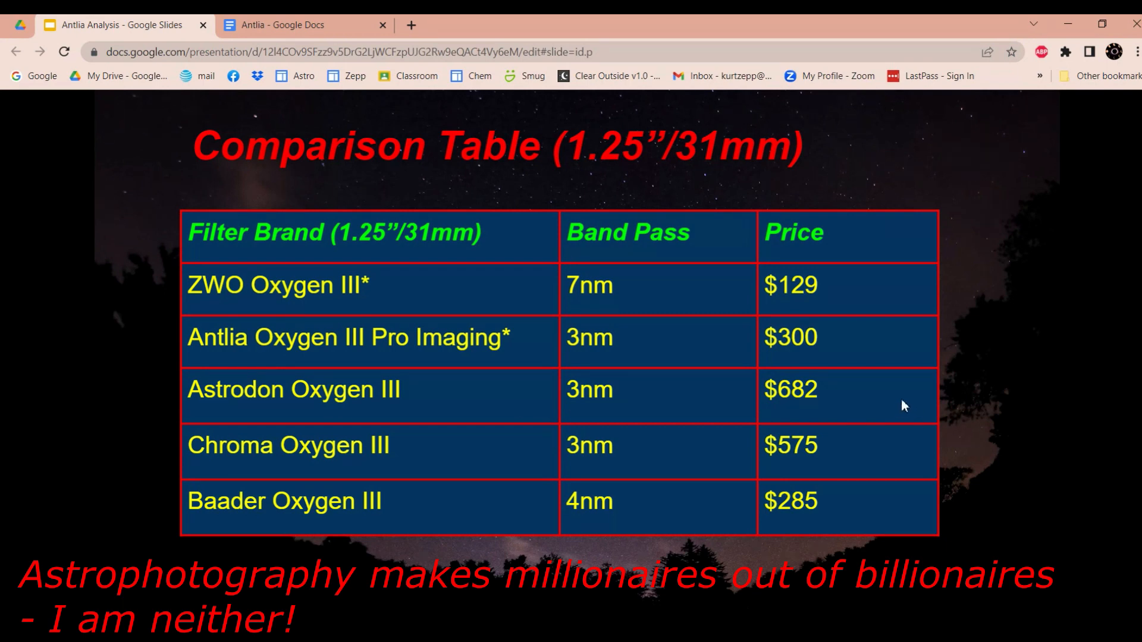
{"action": "mouse_move", "coordinate": [887, 402]}
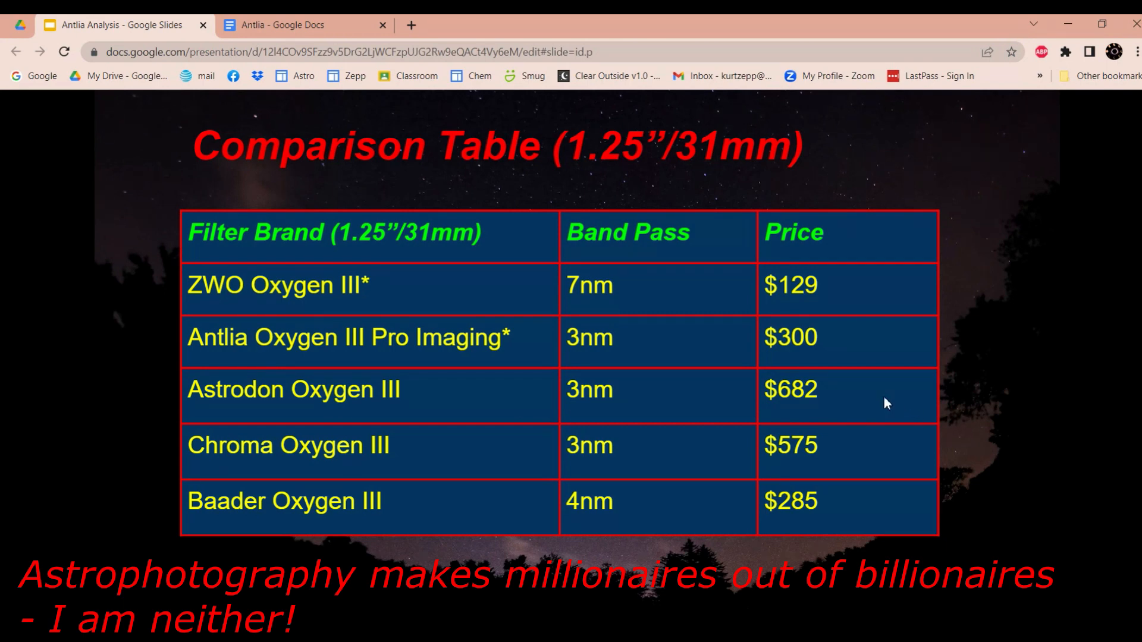
{"action": "mouse_move", "coordinate": [883, 398]}
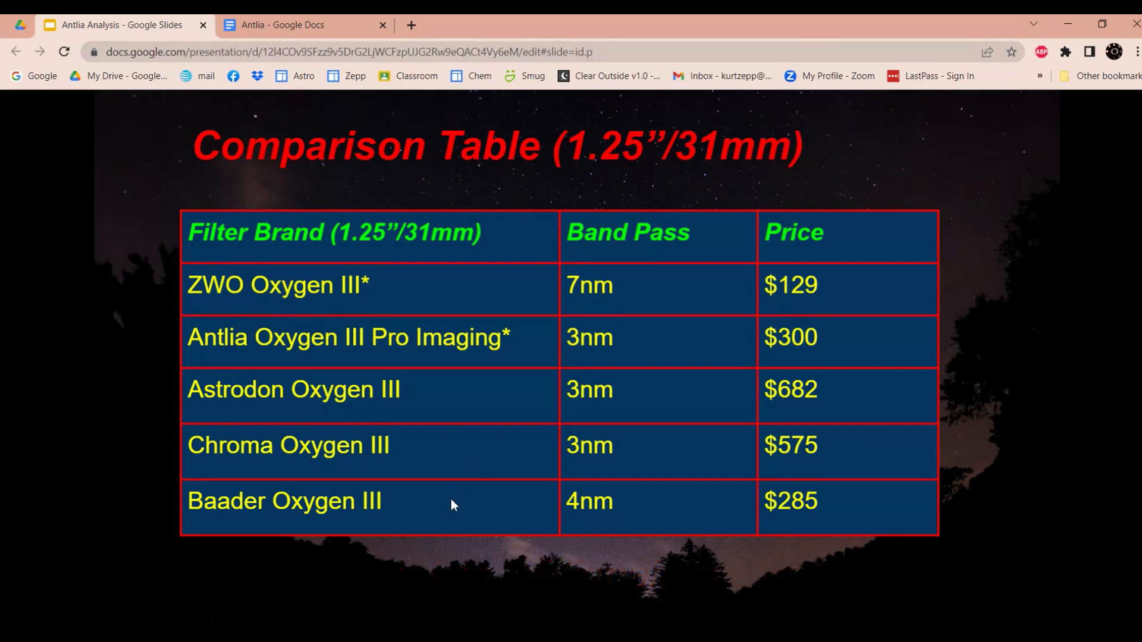
{"action": "mouse_move", "coordinate": [630, 508]}
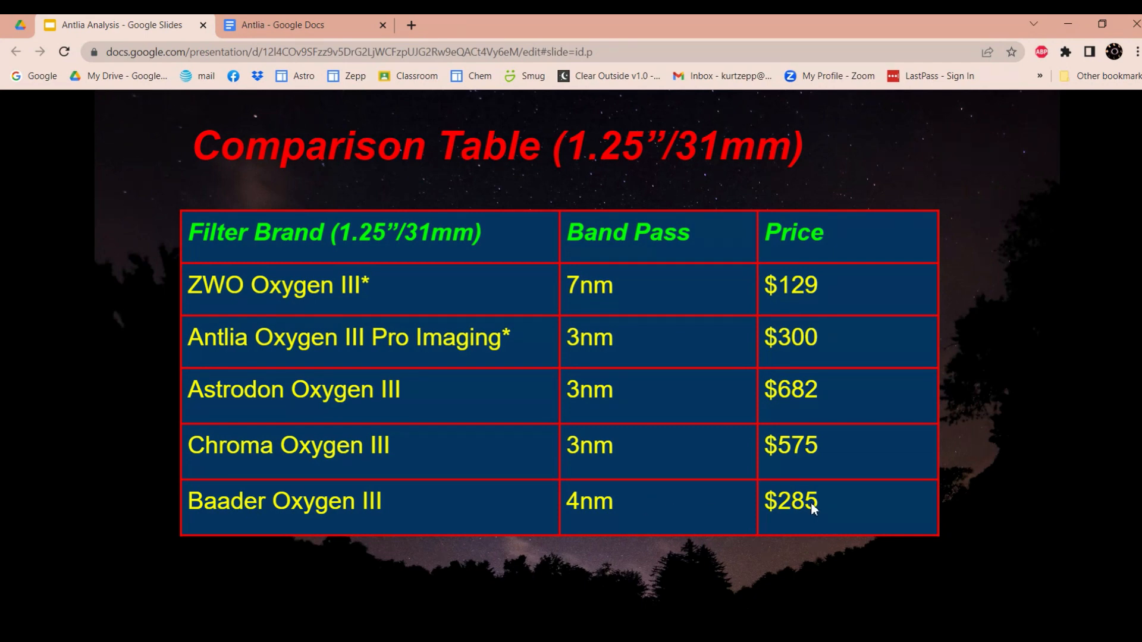
{"action": "mouse_move", "coordinate": [906, 410]}
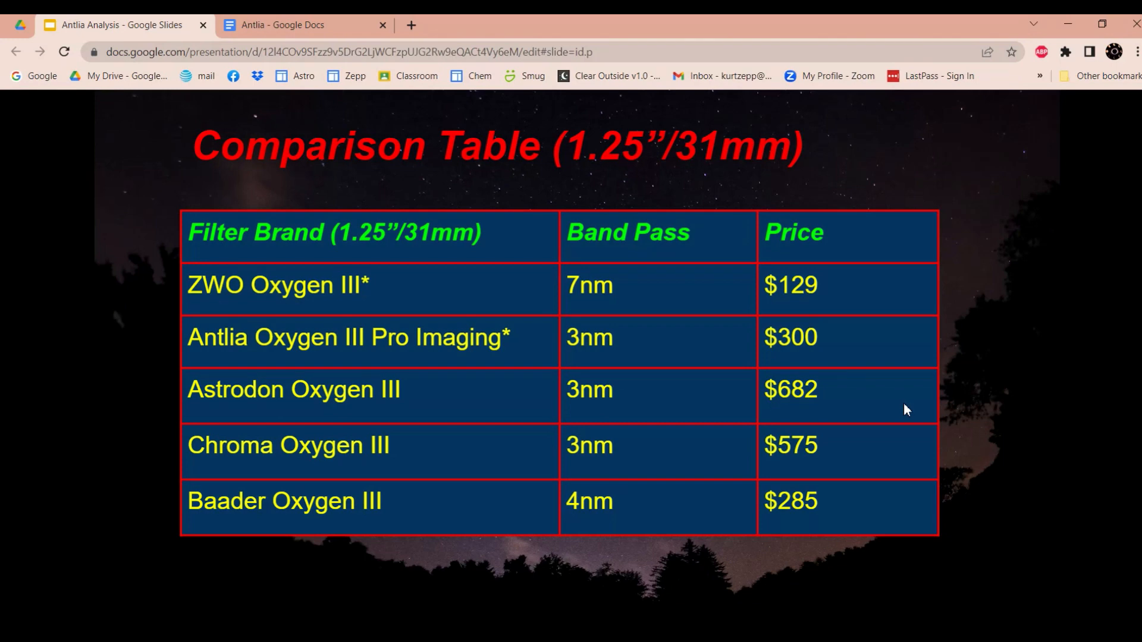
{"action": "mouse_move", "coordinate": [834, 487]}
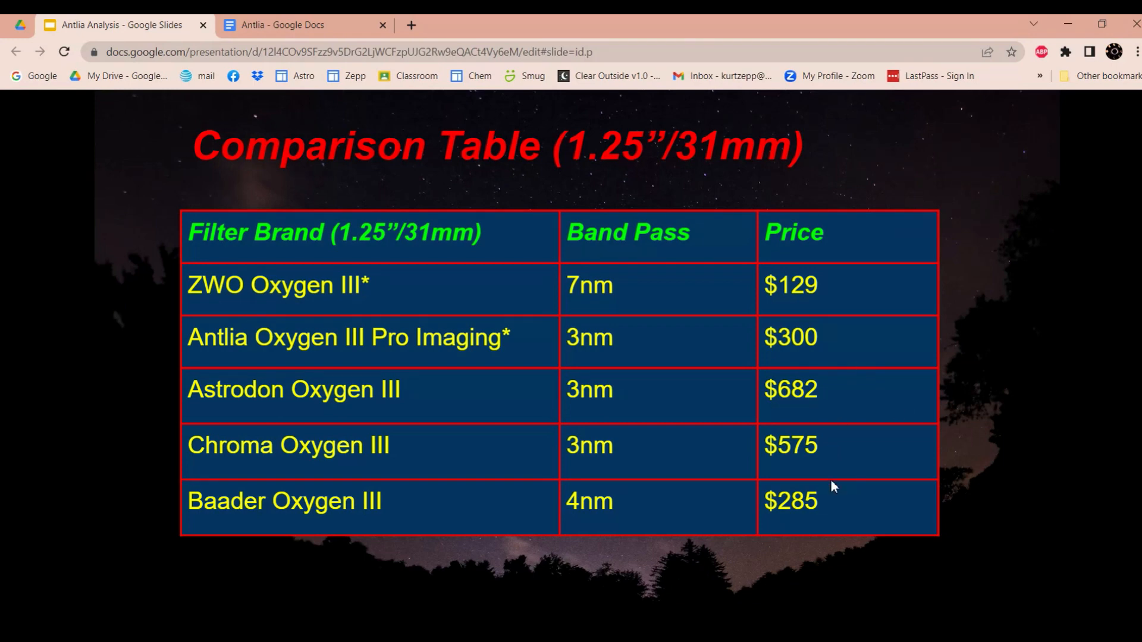
{"action": "mouse_move", "coordinate": [811, 501]}
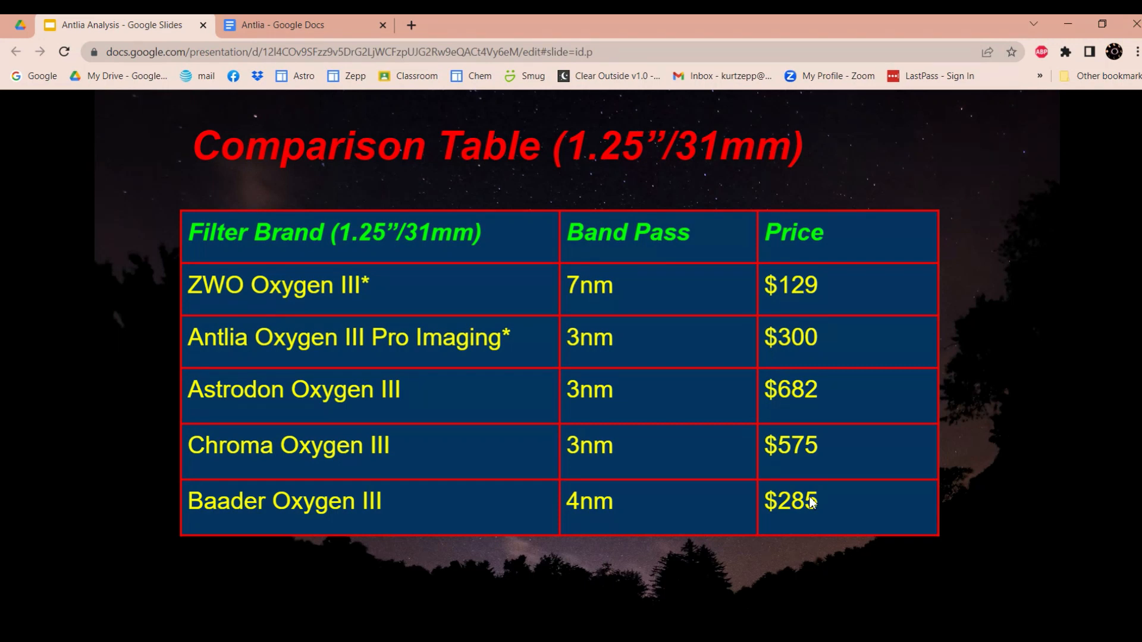
{"action": "mouse_move", "coordinate": [835, 326]}
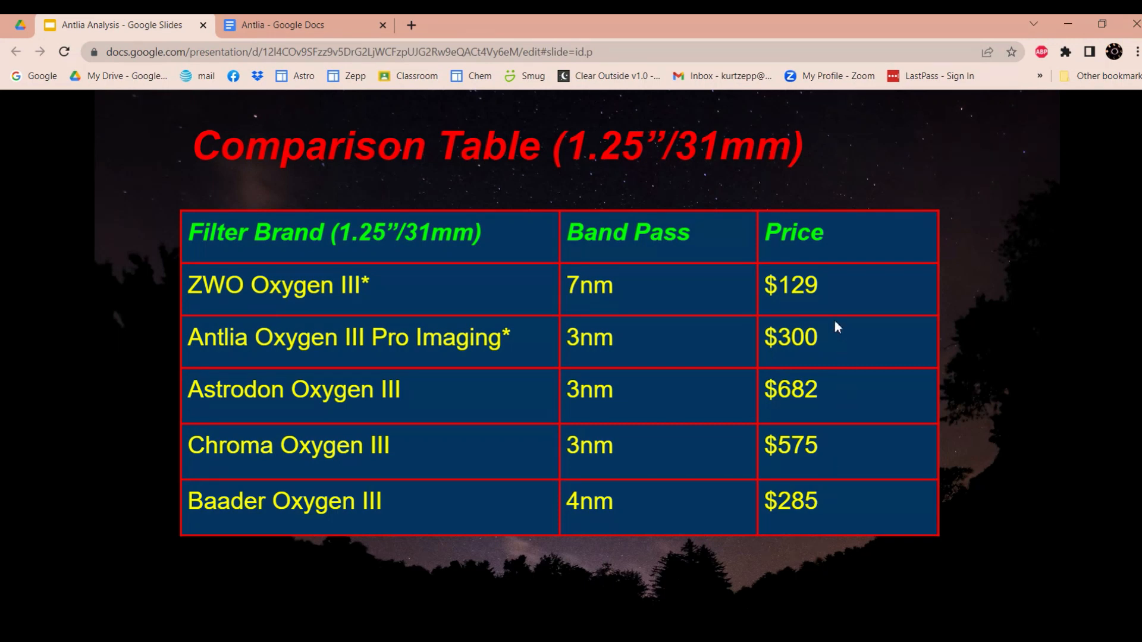
{"action": "mouse_move", "coordinate": [866, 356]}
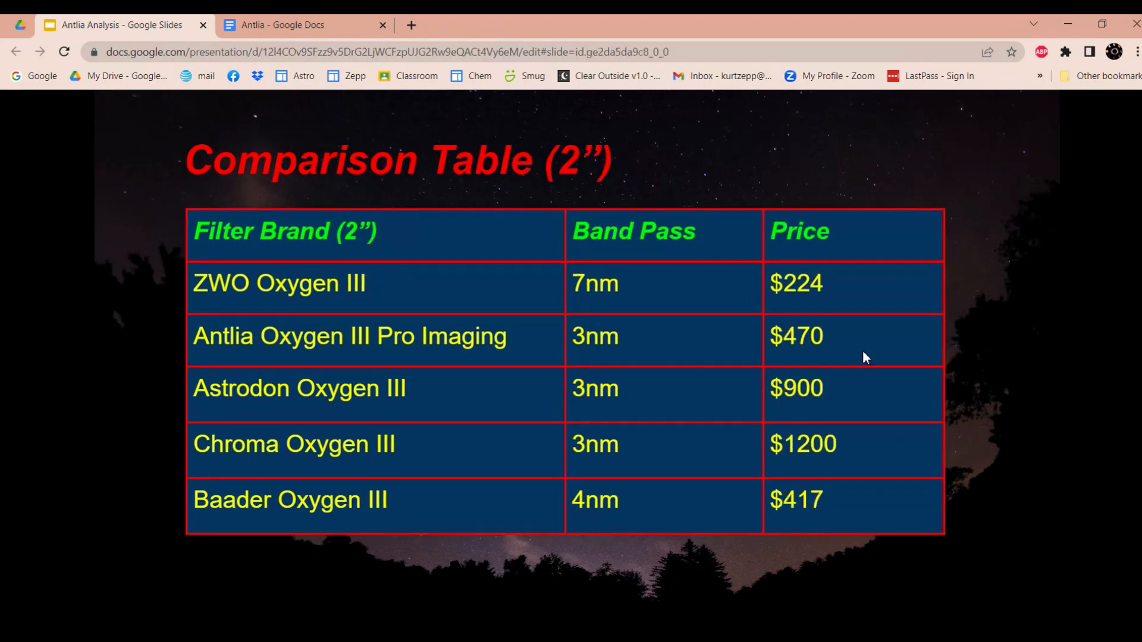
{"action": "mouse_move", "coordinate": [640, 289]}
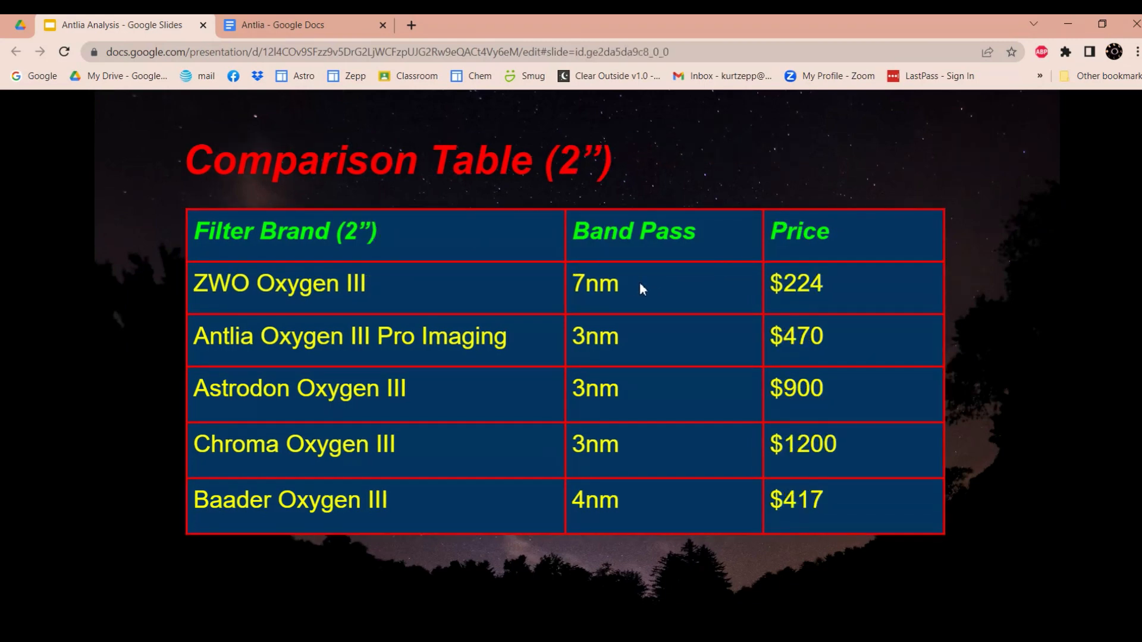
{"action": "mouse_move", "coordinate": [831, 287]}
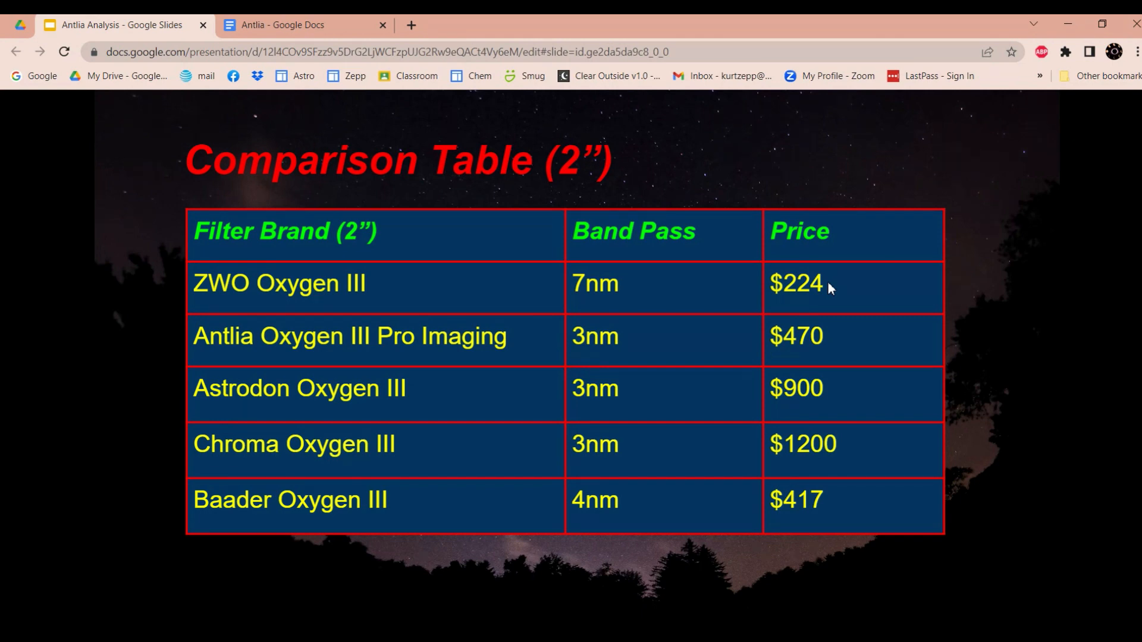
{"action": "mouse_move", "coordinate": [568, 337]}
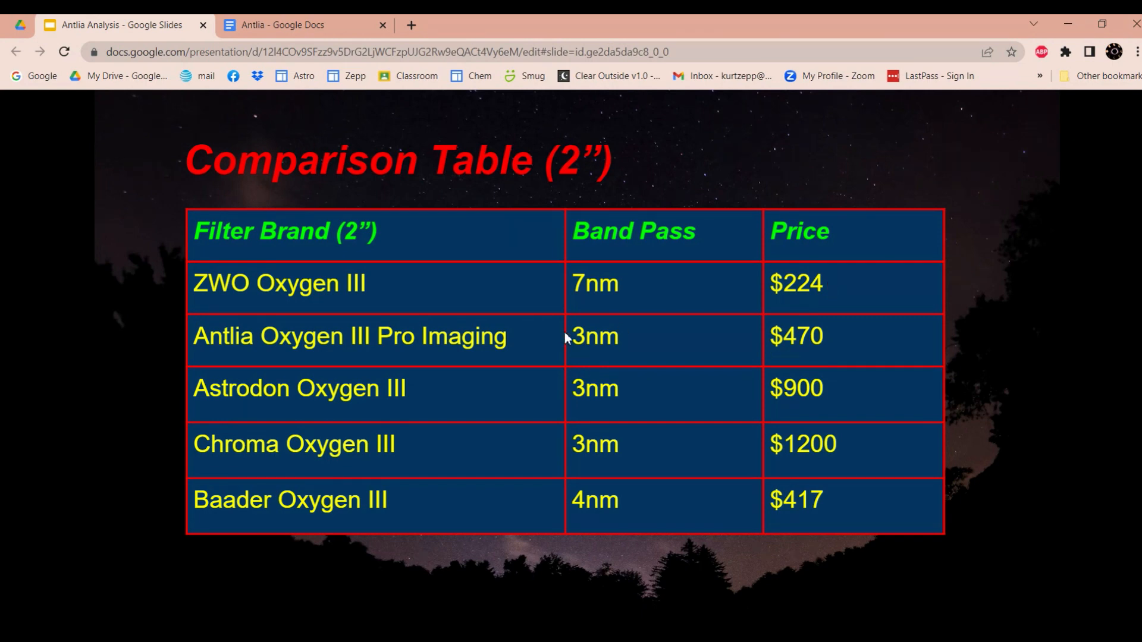
{"action": "mouse_move", "coordinate": [830, 348]}
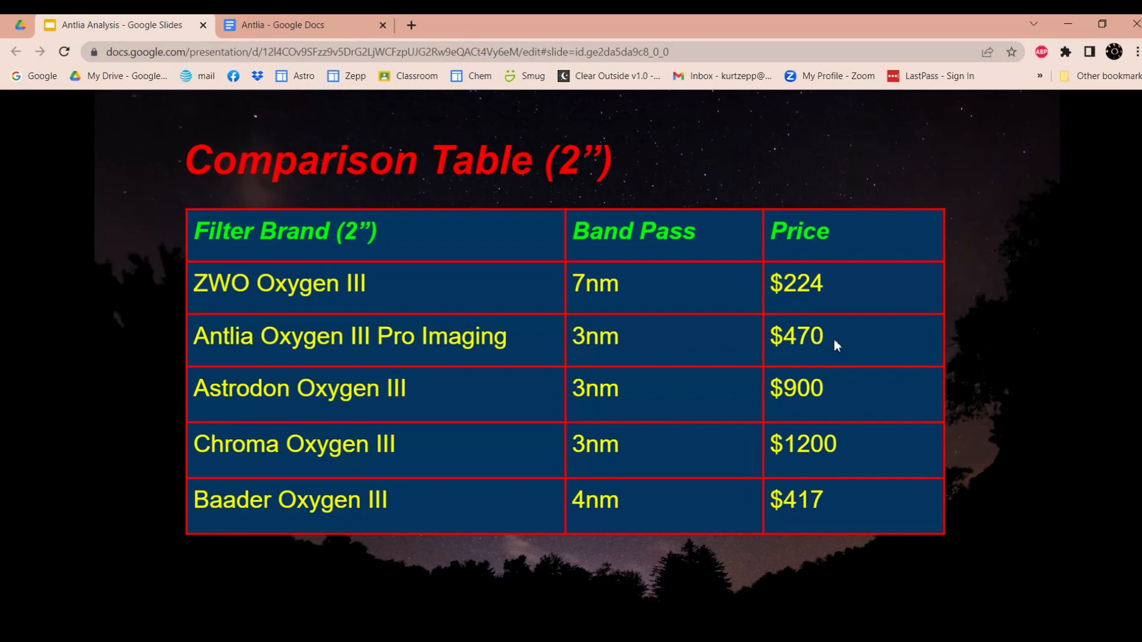
{"action": "mouse_move", "coordinate": [835, 386]}
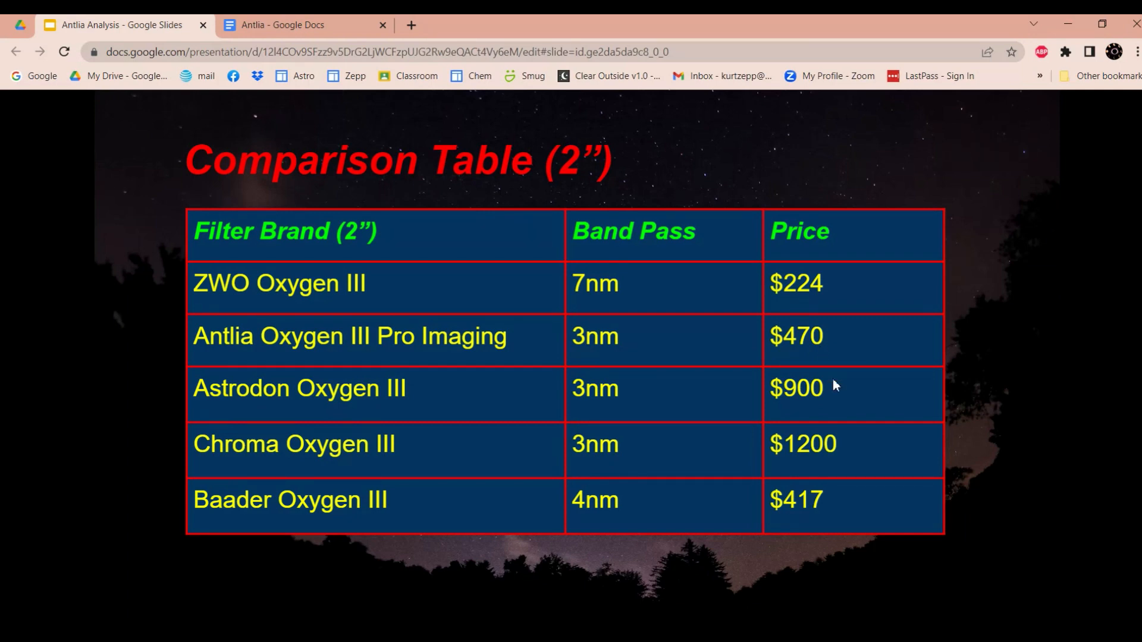
{"action": "mouse_move", "coordinate": [841, 395]}
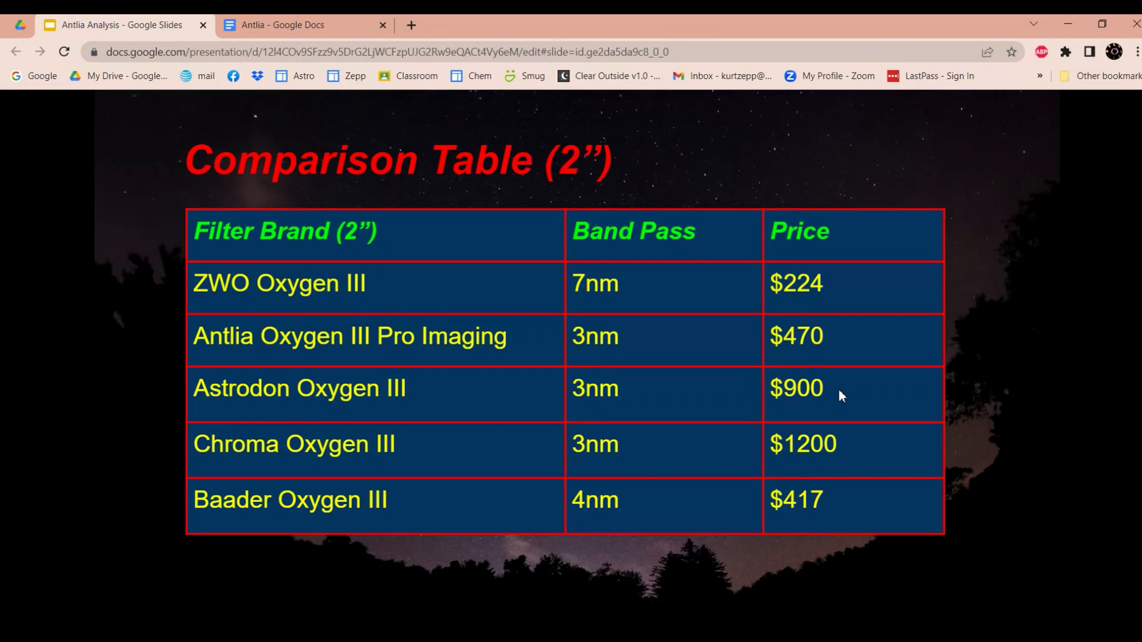
{"action": "mouse_move", "coordinate": [830, 395]}
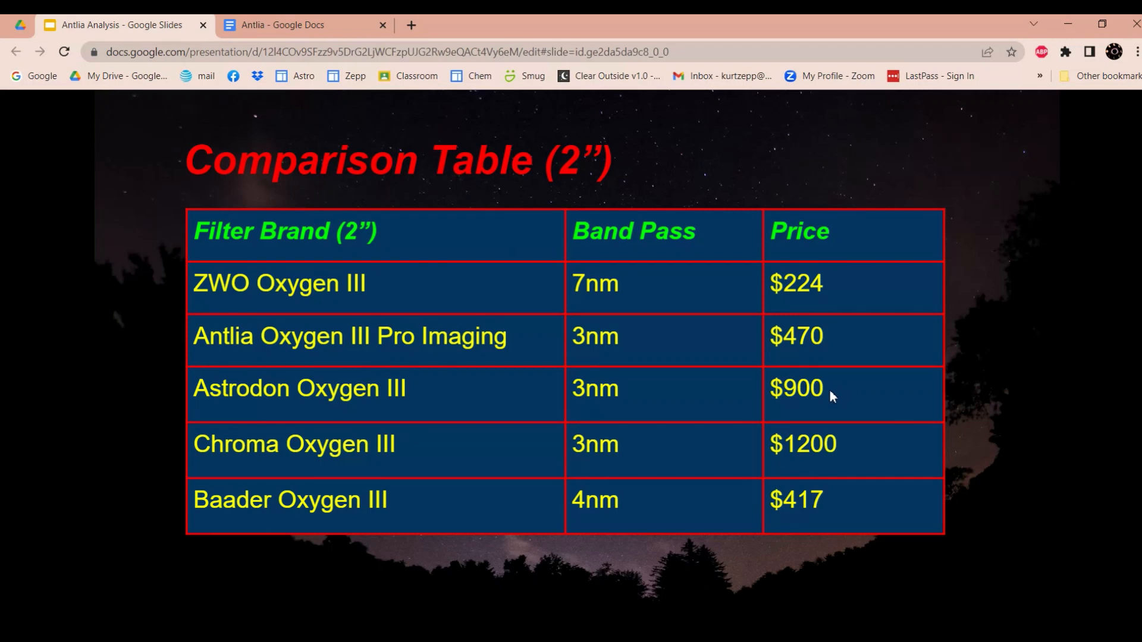
{"action": "mouse_move", "coordinate": [873, 446]}
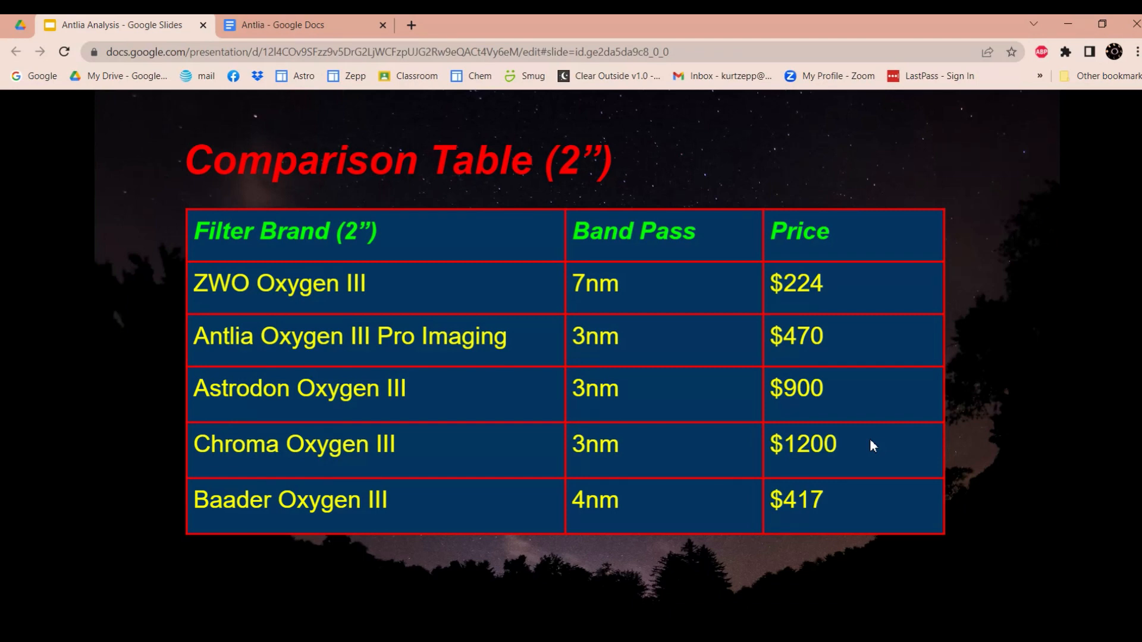
{"action": "mouse_move", "coordinate": [847, 451]}
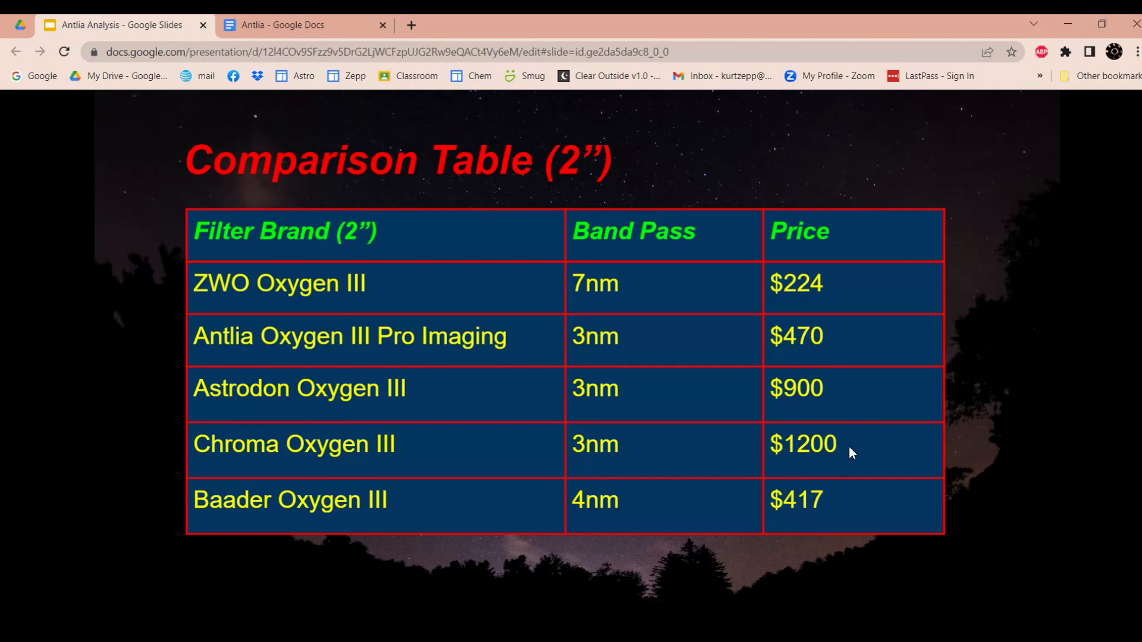
{"action": "mouse_move", "coordinate": [798, 499]}
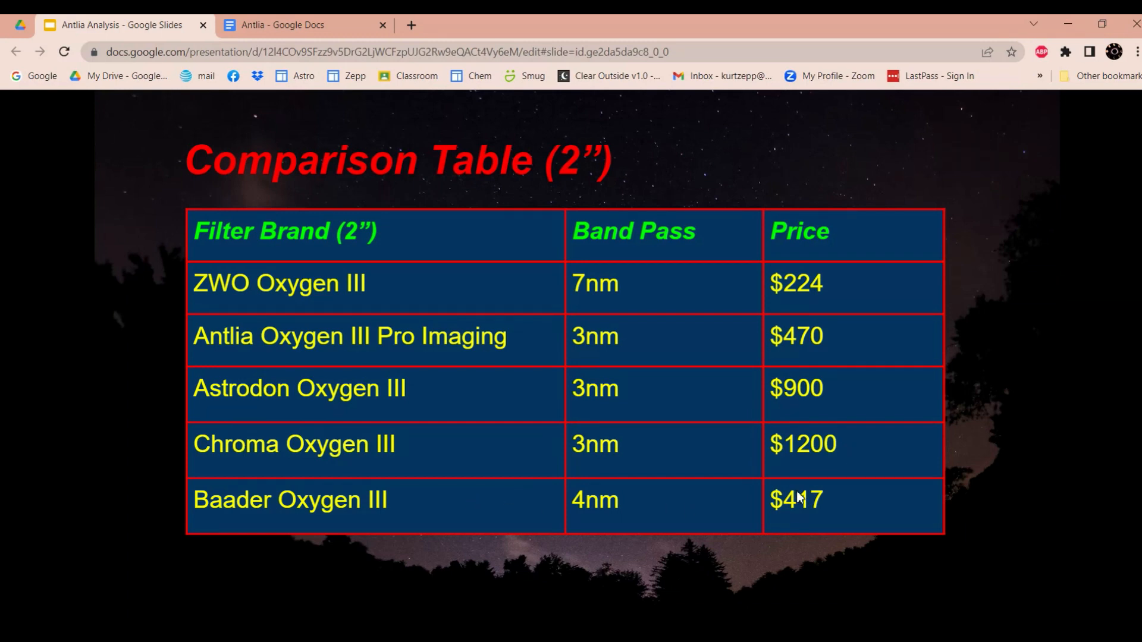
{"action": "mouse_move", "coordinate": [835, 504]}
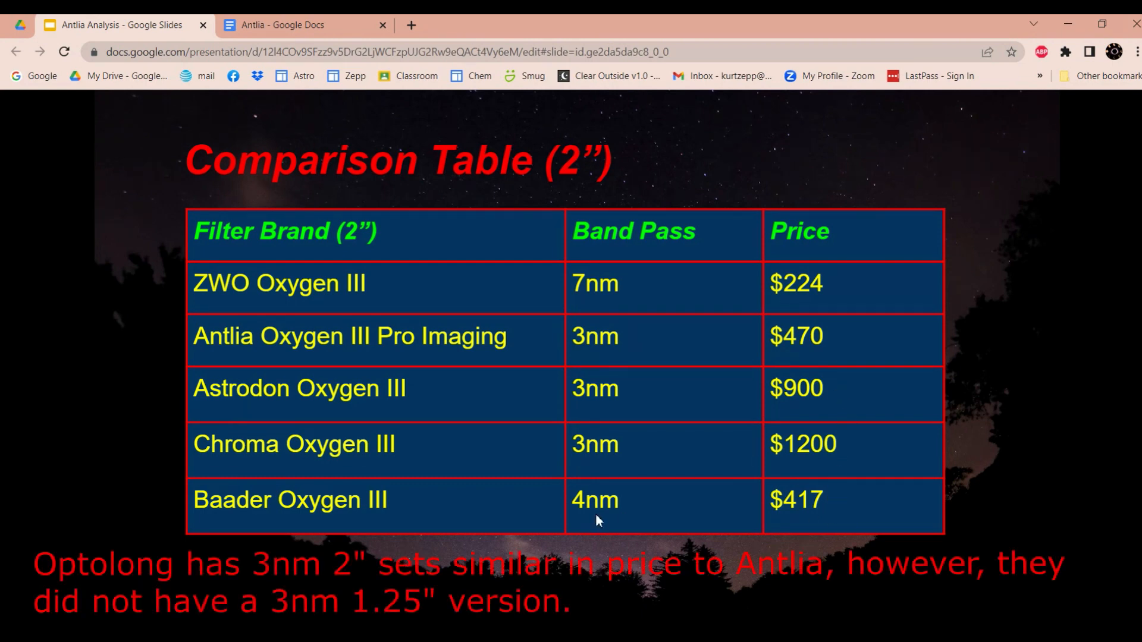
{"action": "mouse_move", "coordinate": [835, 369]}
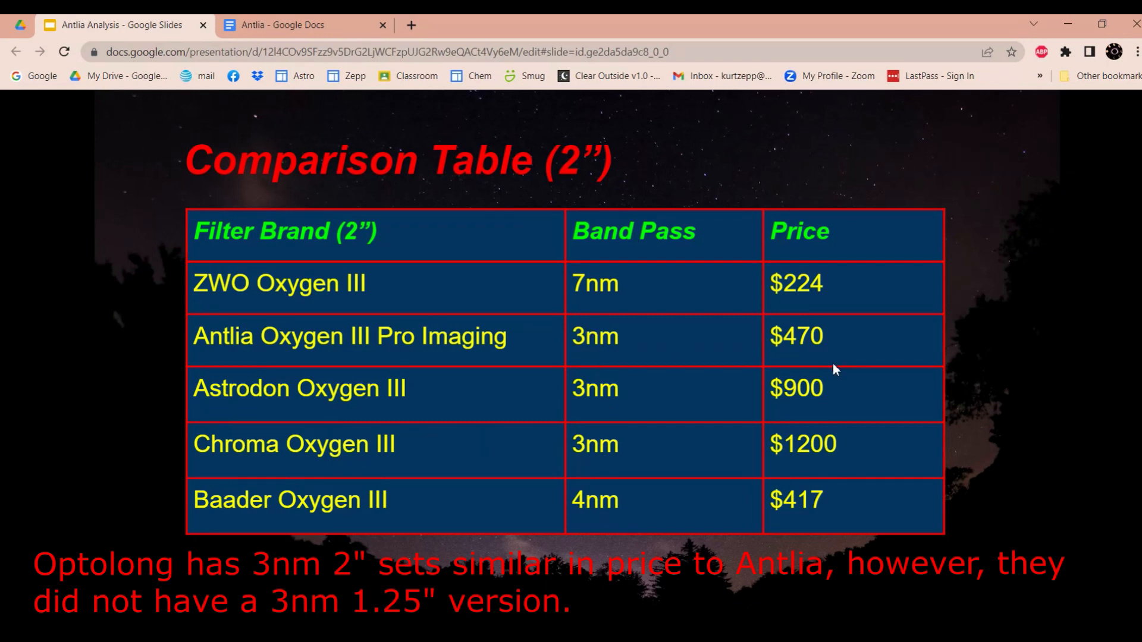
{"action": "mouse_move", "coordinate": [934, 313]}
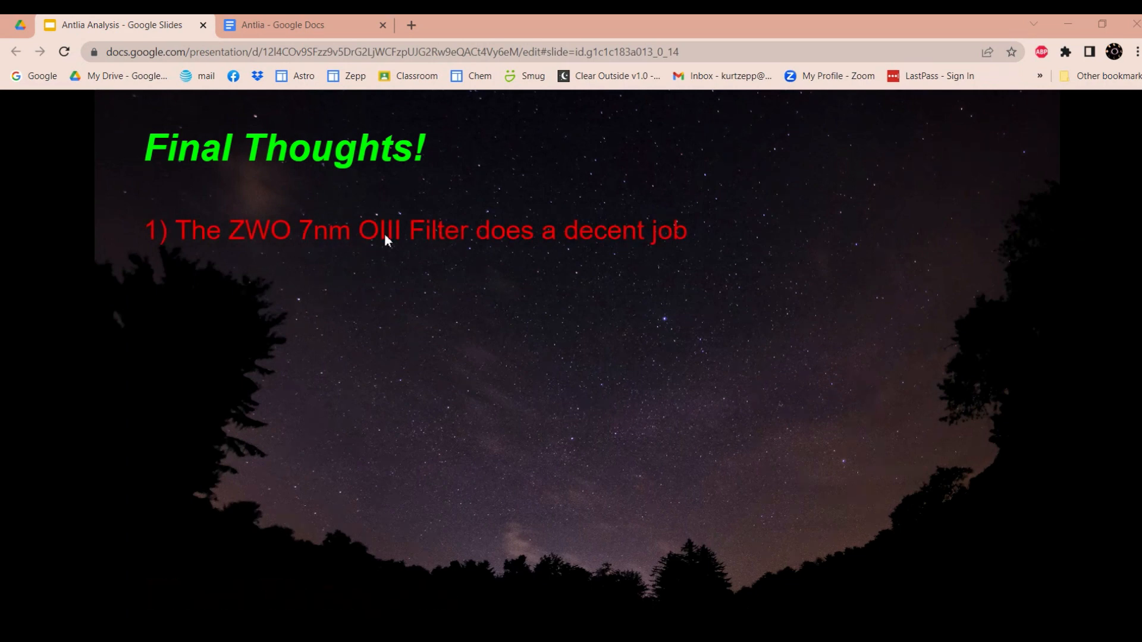
{"action": "mouse_move", "coordinate": [466, 243]}
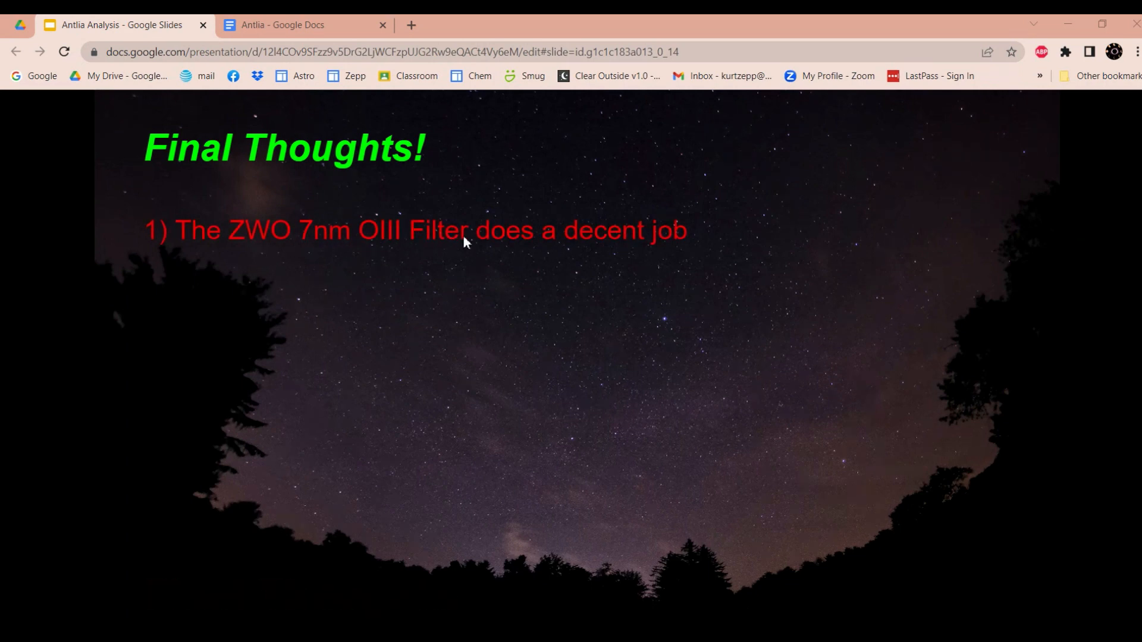
{"action": "mouse_move", "coordinate": [710, 228]}
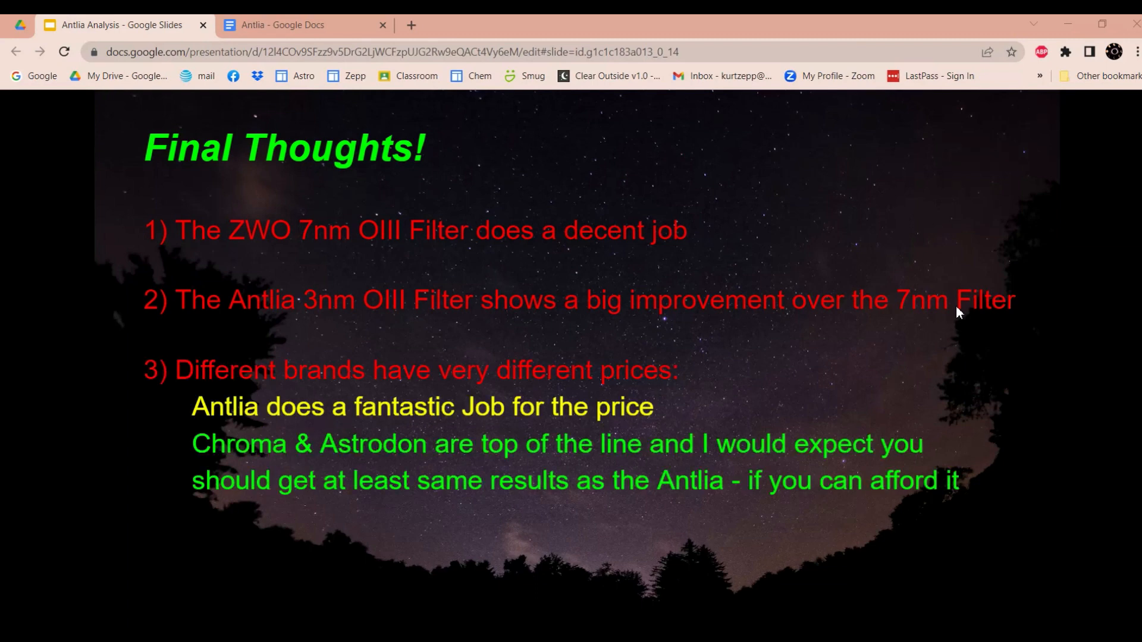
{"action": "mouse_move", "coordinate": [464, 415]}
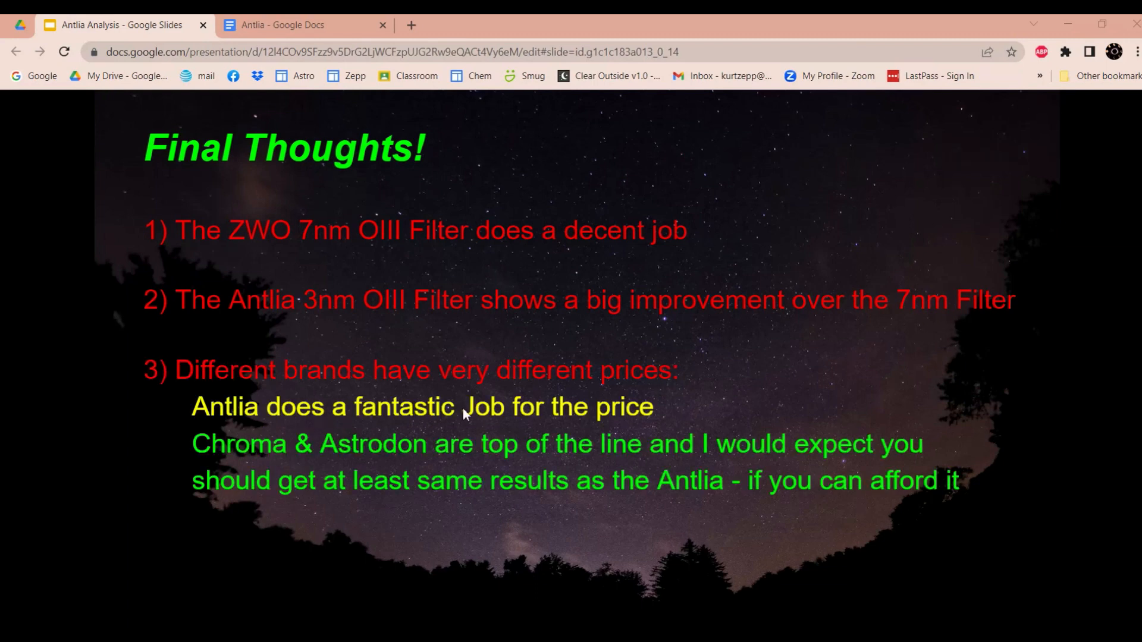
{"action": "mouse_move", "coordinate": [655, 400]}
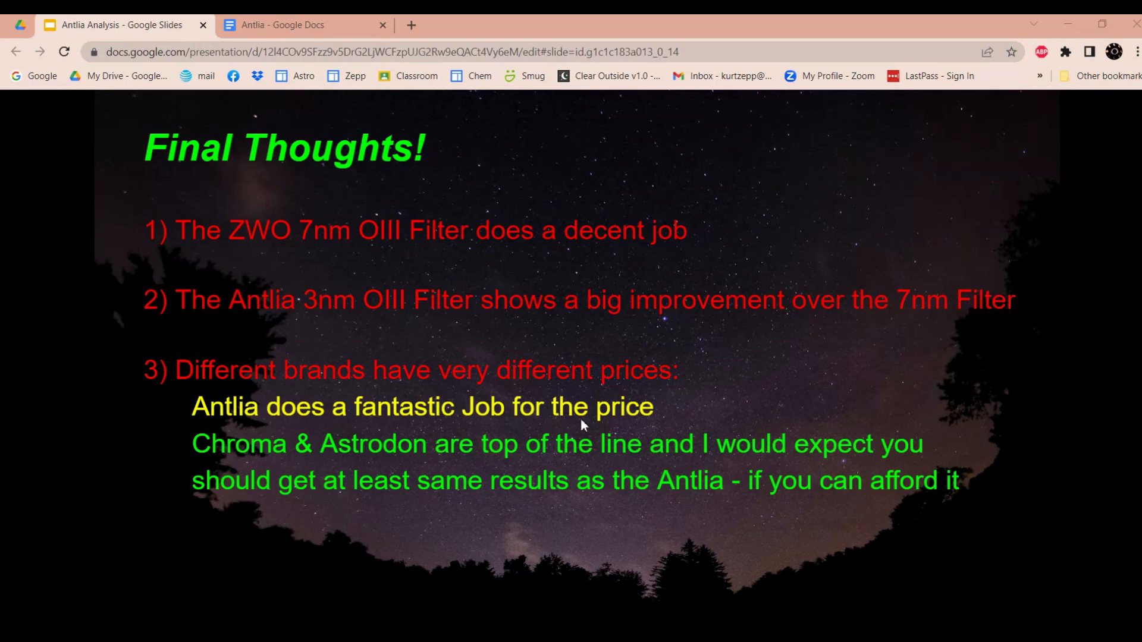
{"action": "mouse_move", "coordinate": [724, 421]}
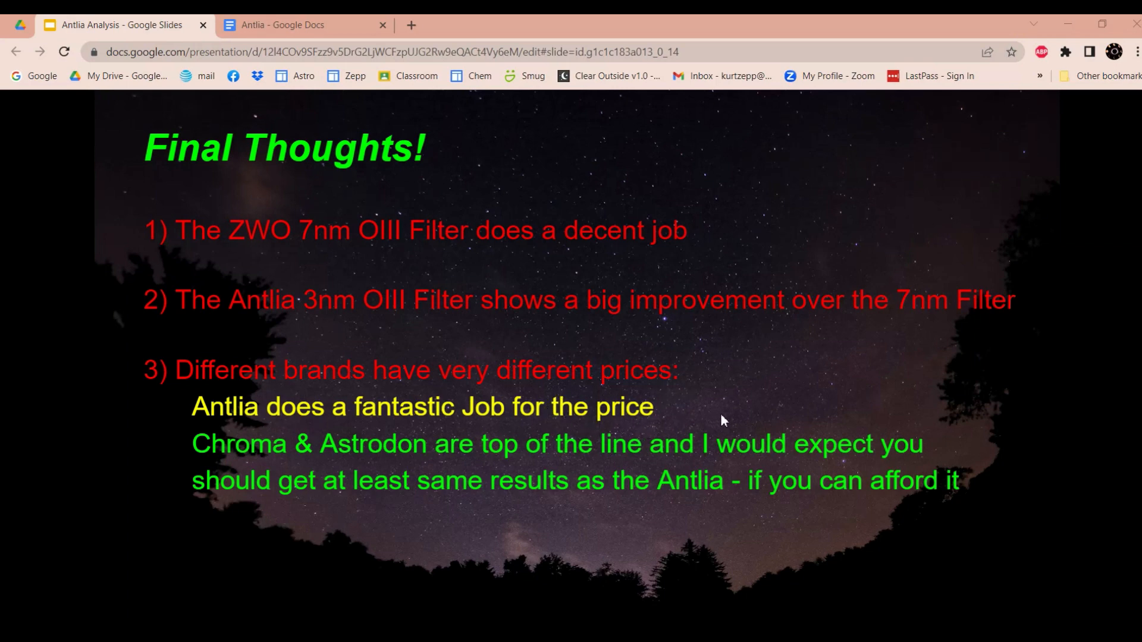
{"action": "mouse_move", "coordinate": [785, 436]}
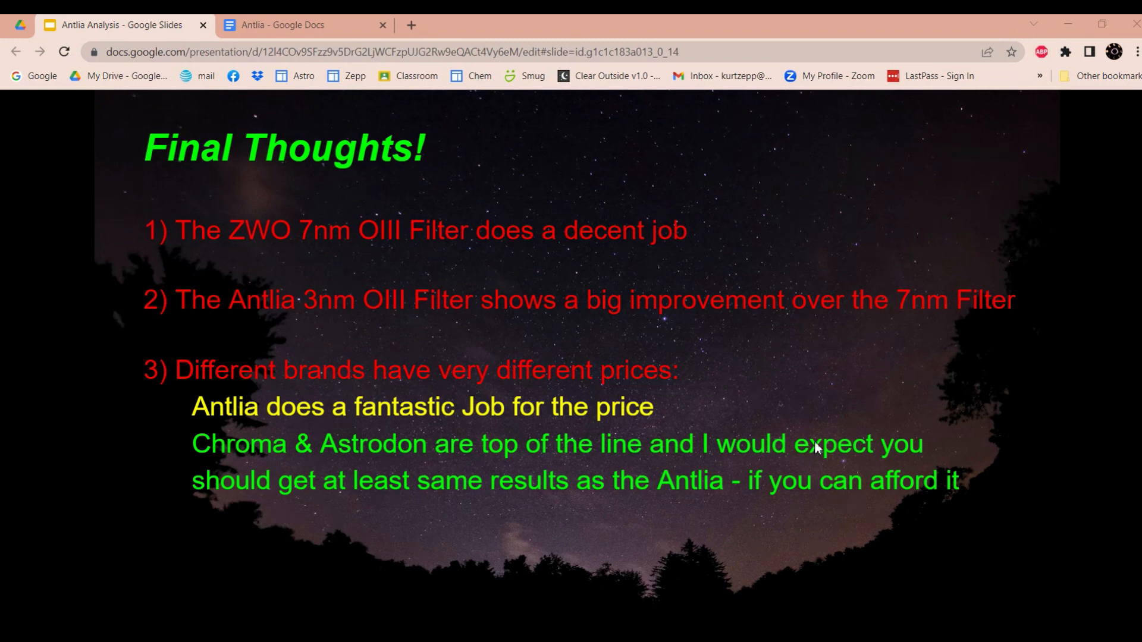
{"action": "mouse_move", "coordinate": [684, 551]}
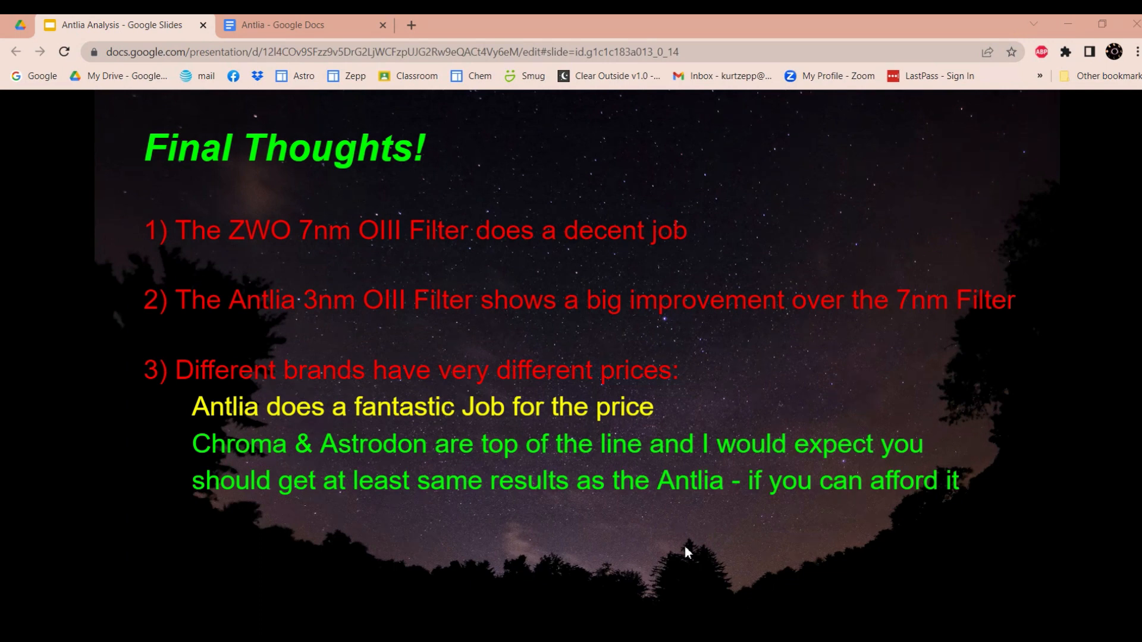
{"action": "mouse_move", "coordinate": [719, 545]}
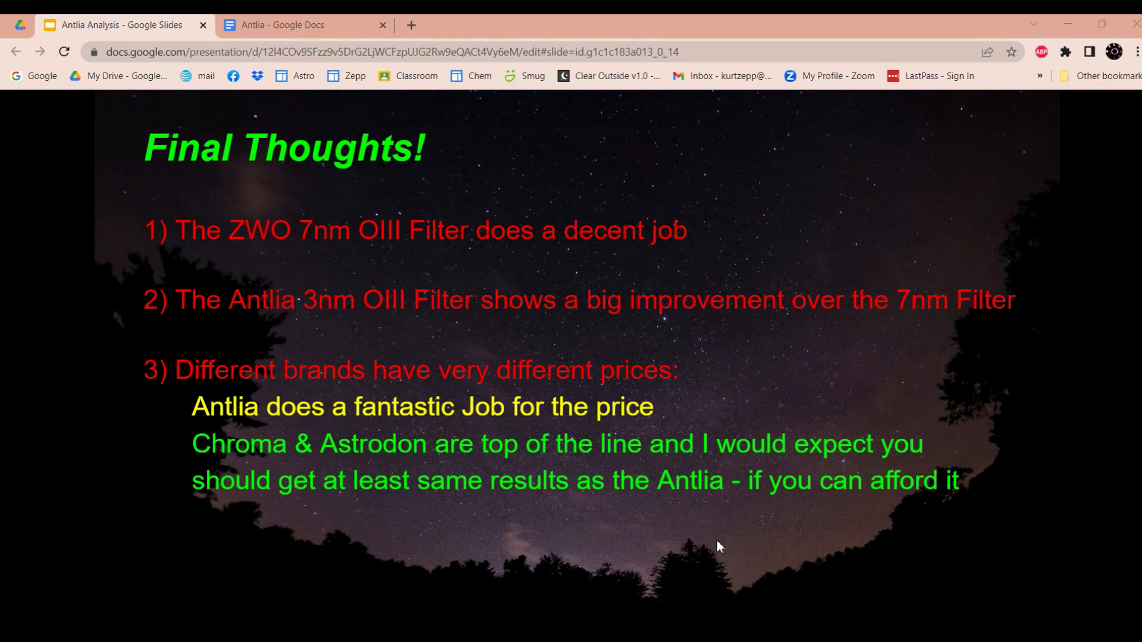
{"action": "mouse_move", "coordinate": [892, 150]}
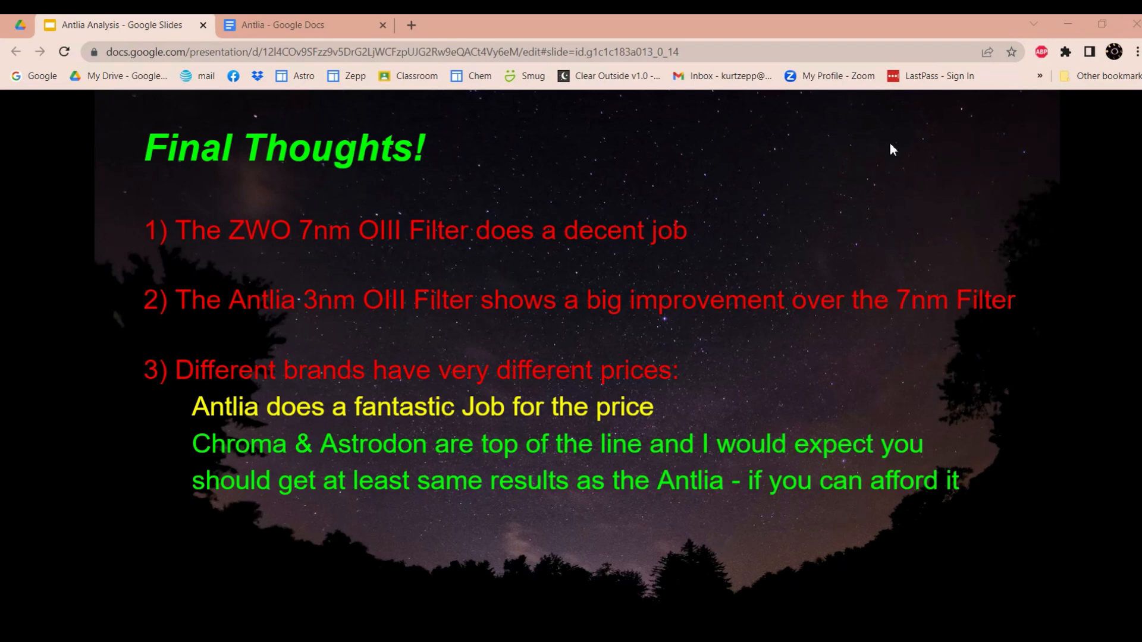
{"action": "mouse_move", "coordinate": [882, 161]}
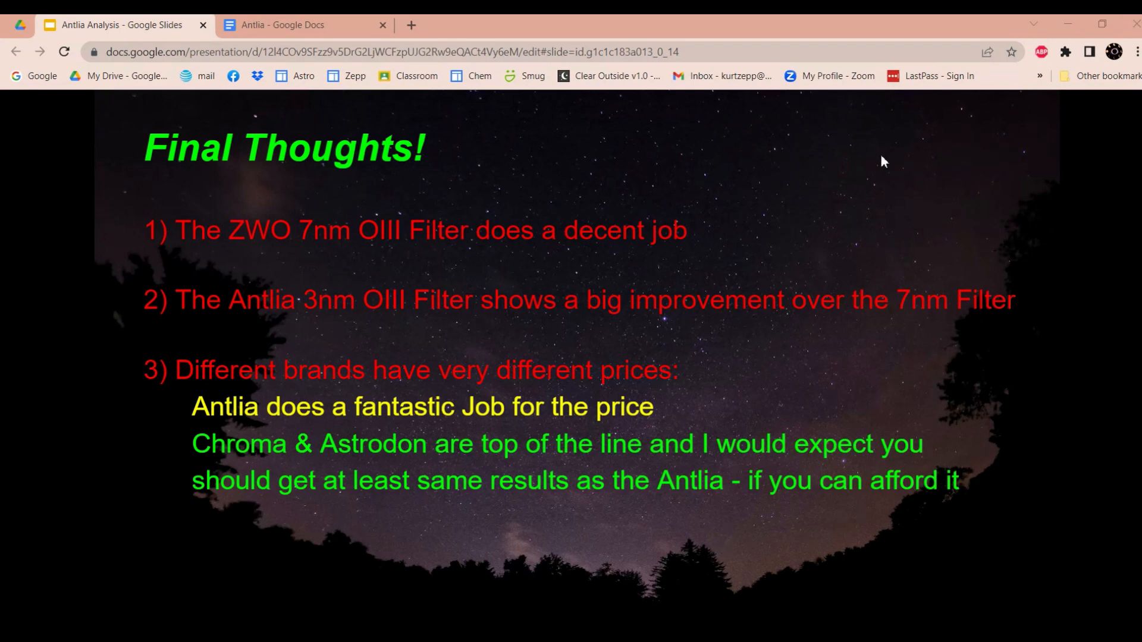